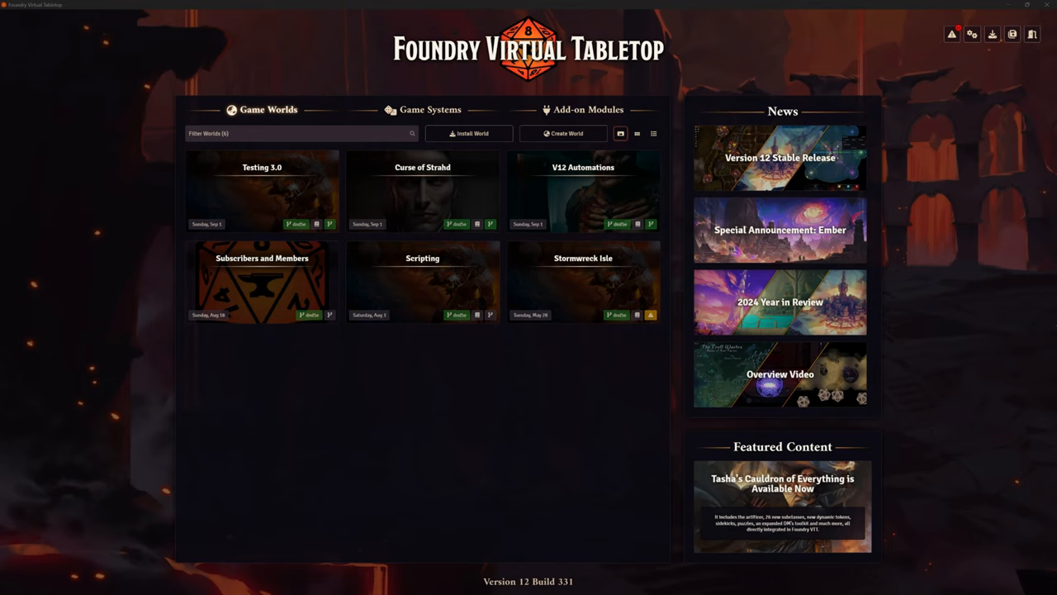
mouse_move(583, 281)
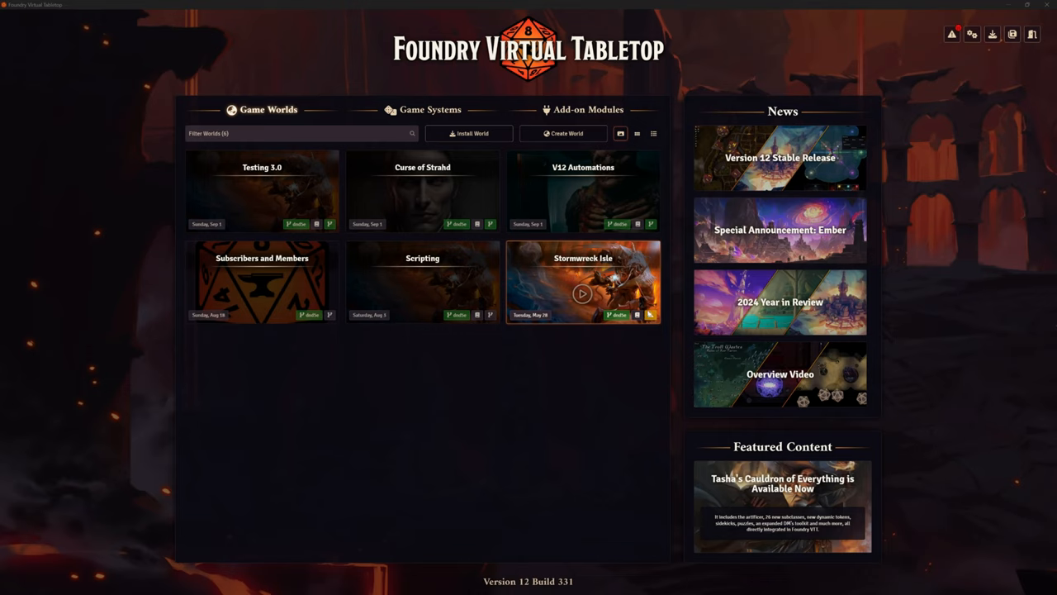
mouse_move(650, 315)
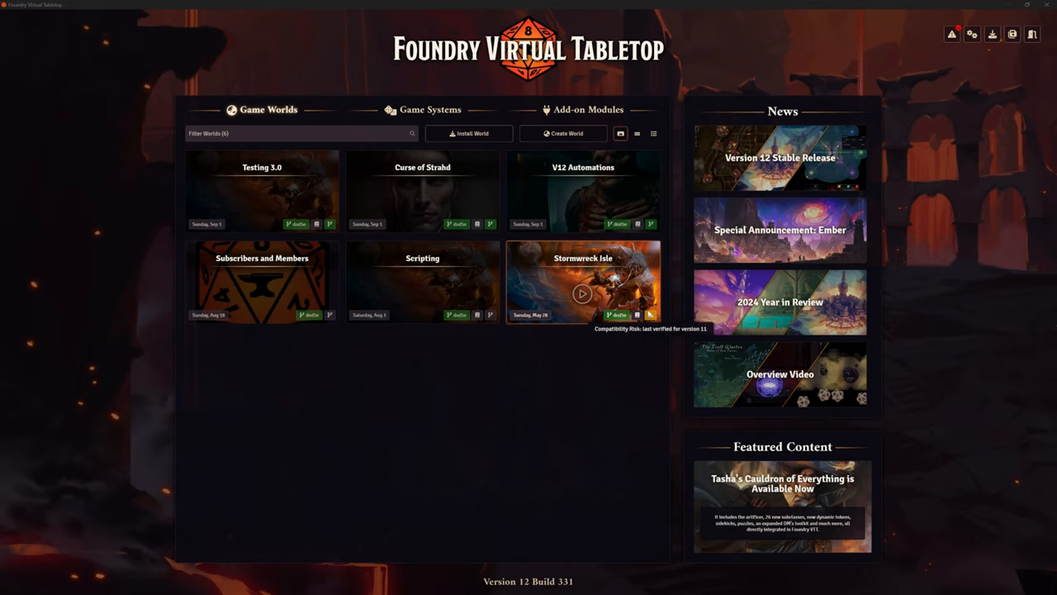
mouse_move(578, 371)
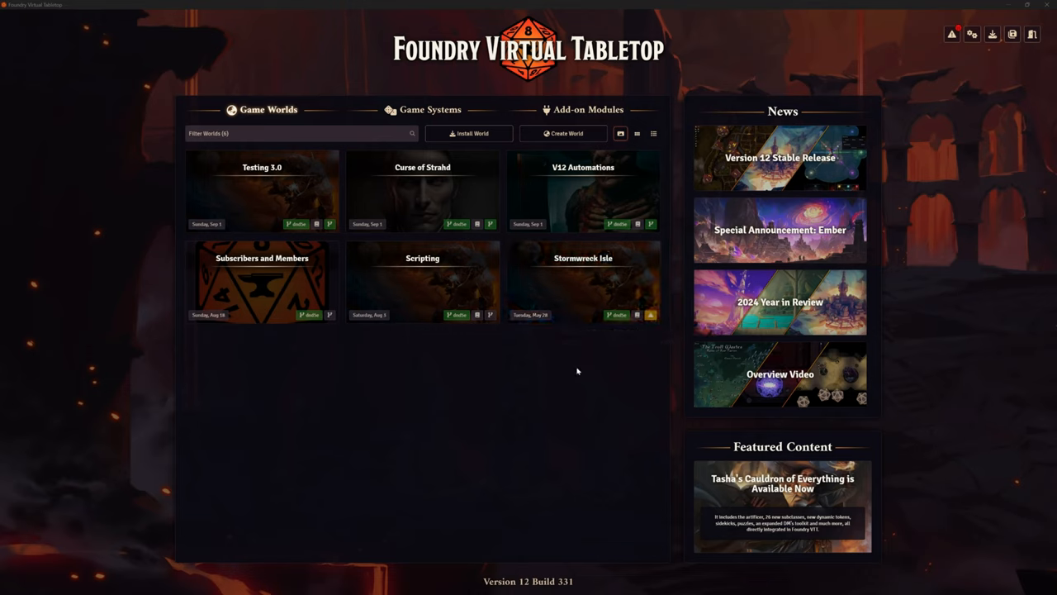
mouse_move(613, 374)
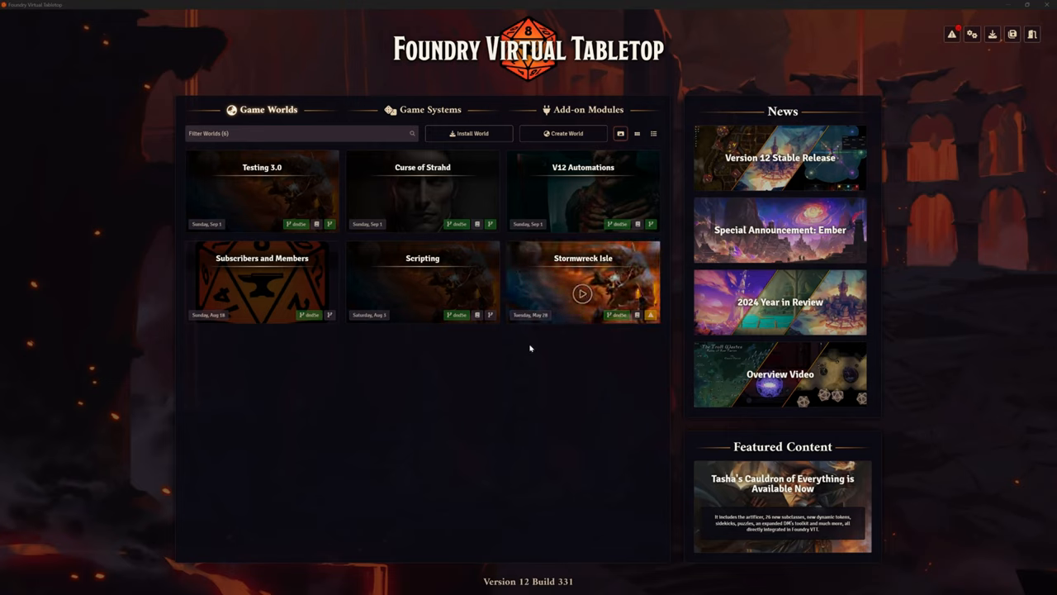
Step: Review the installed game systems, then launch the Stormwreck Isle world
click(430, 109)
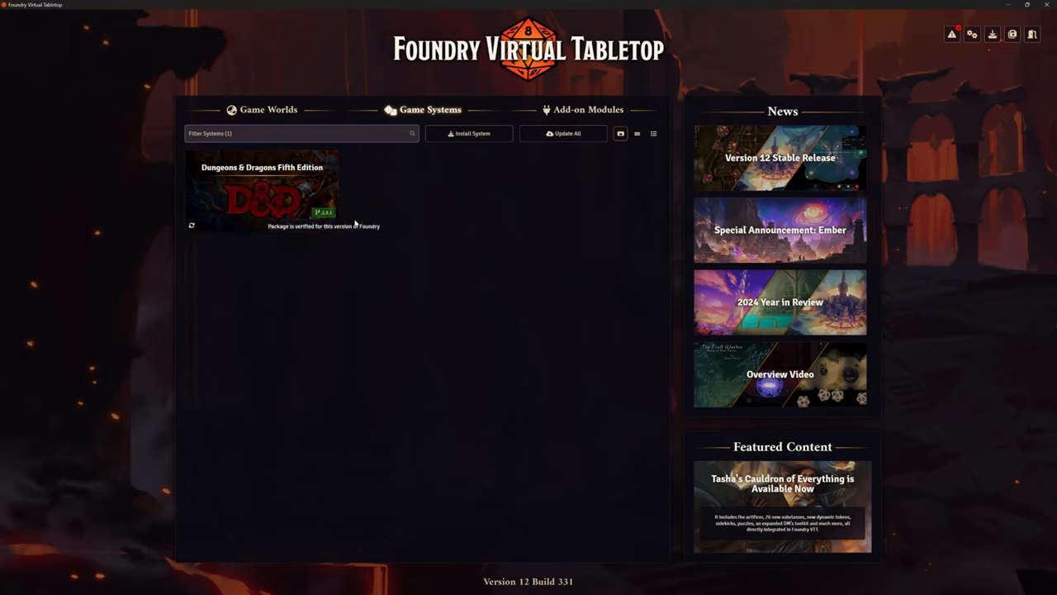
click(262, 109)
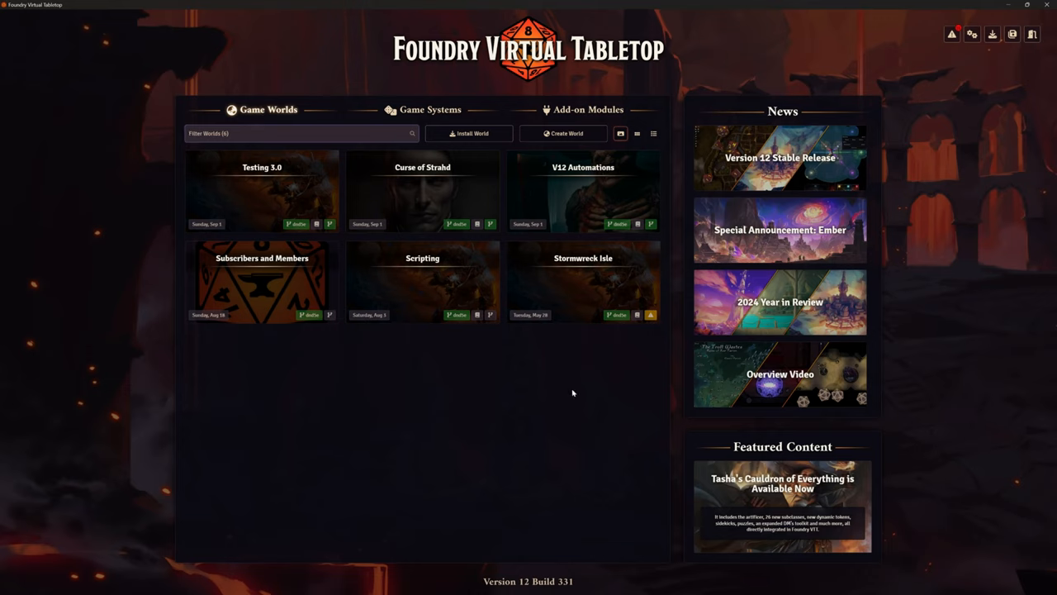
mouse_move(584, 423)
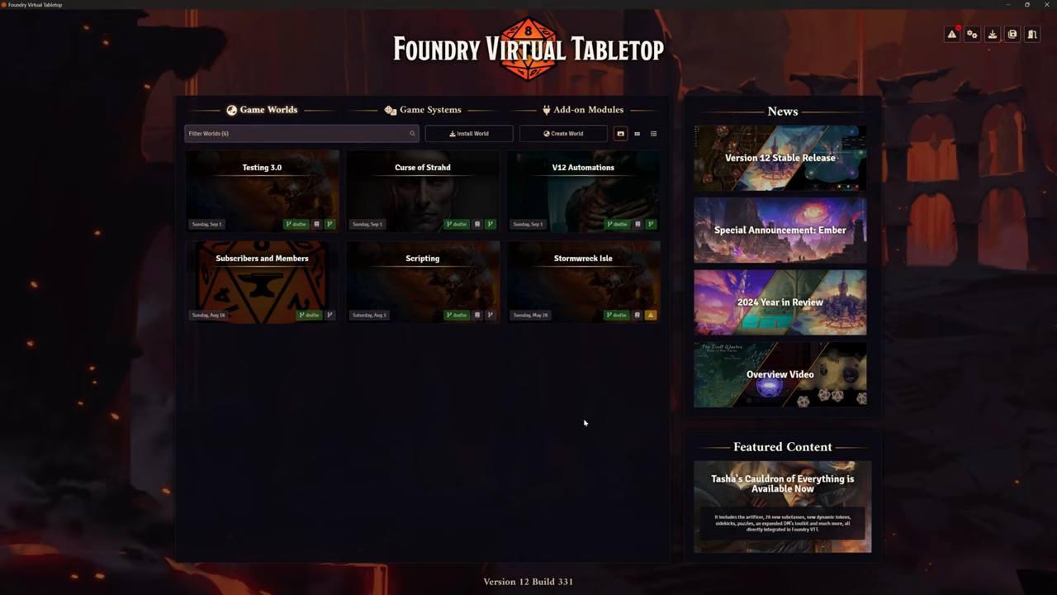
mouse_move(540, 405)
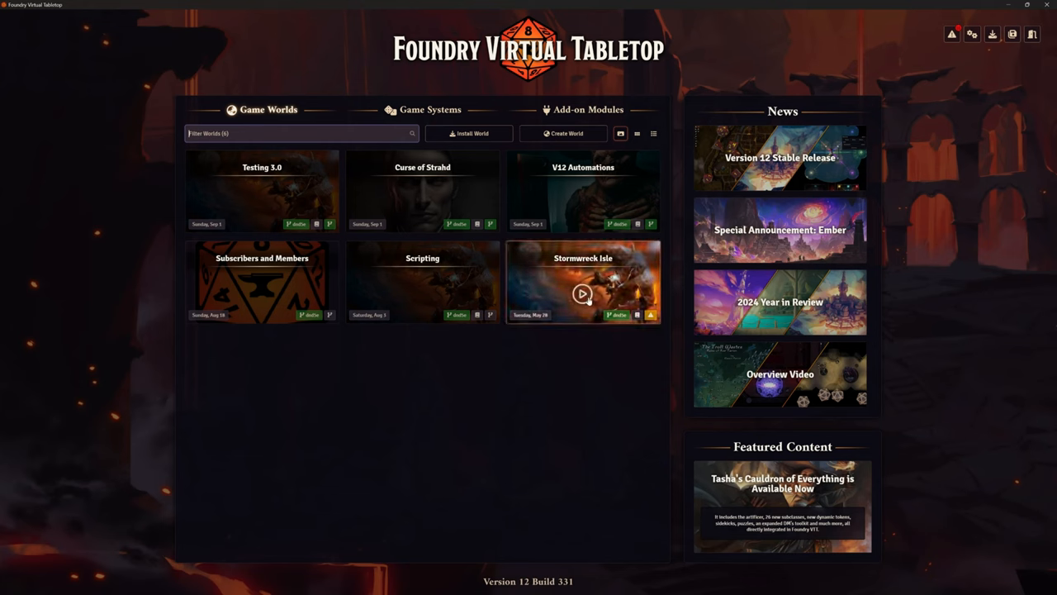
click(582, 294)
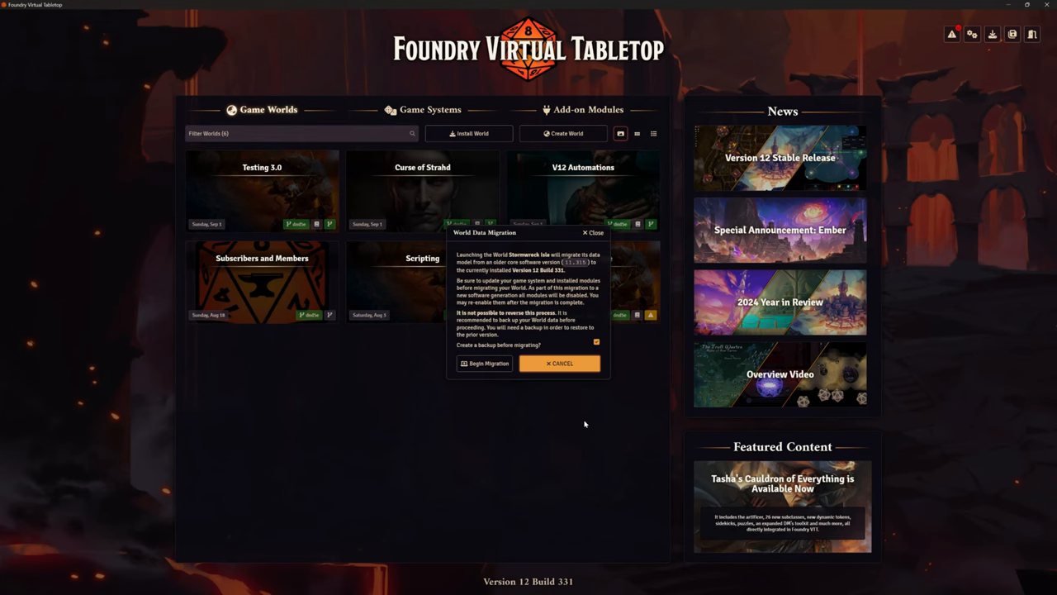
mouse_move(562, 270)
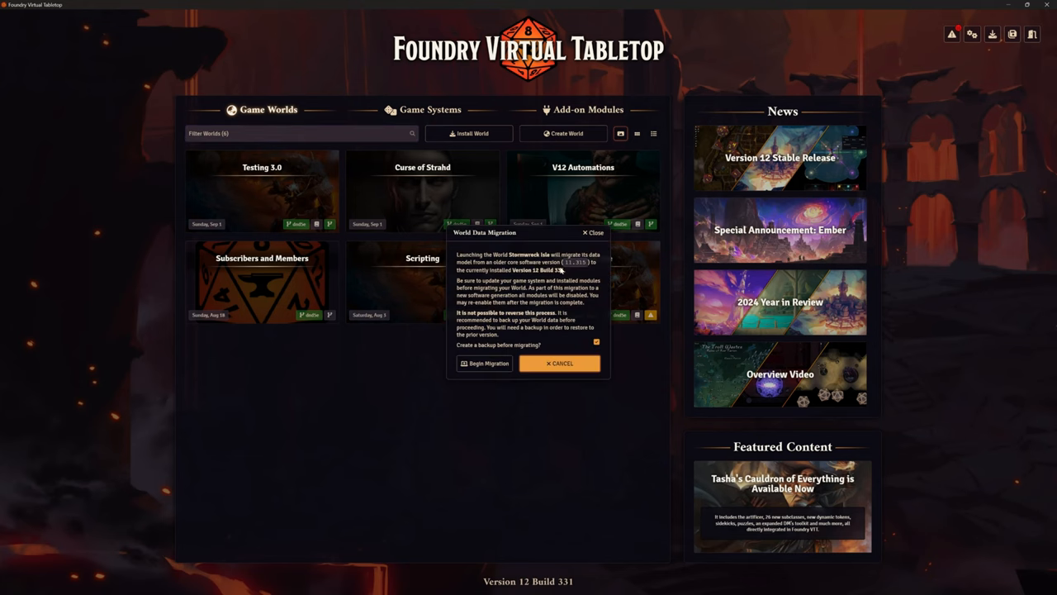
mouse_move(579, 270)
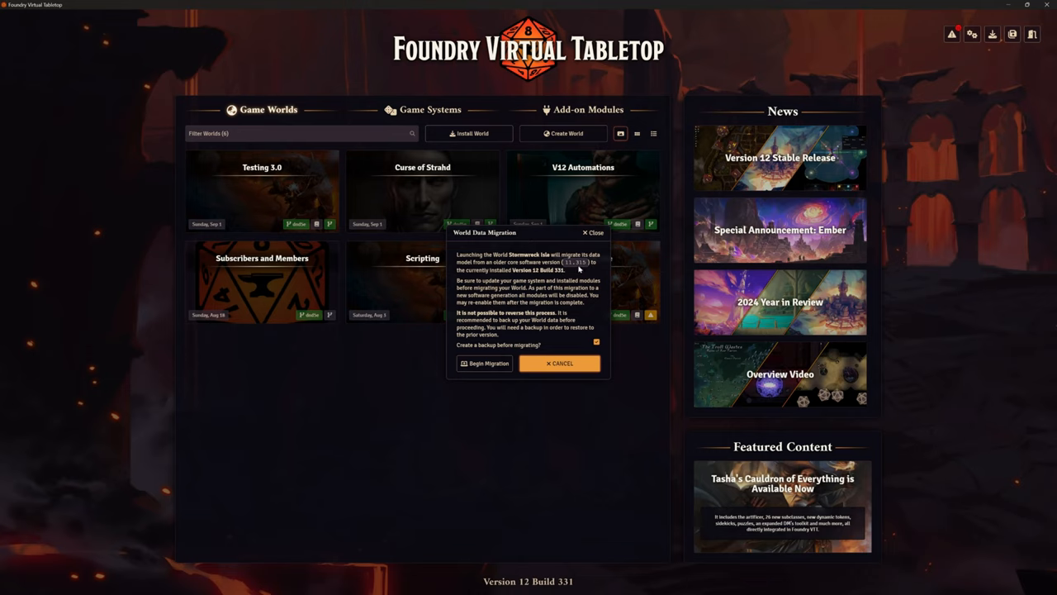
mouse_move(540, 282)
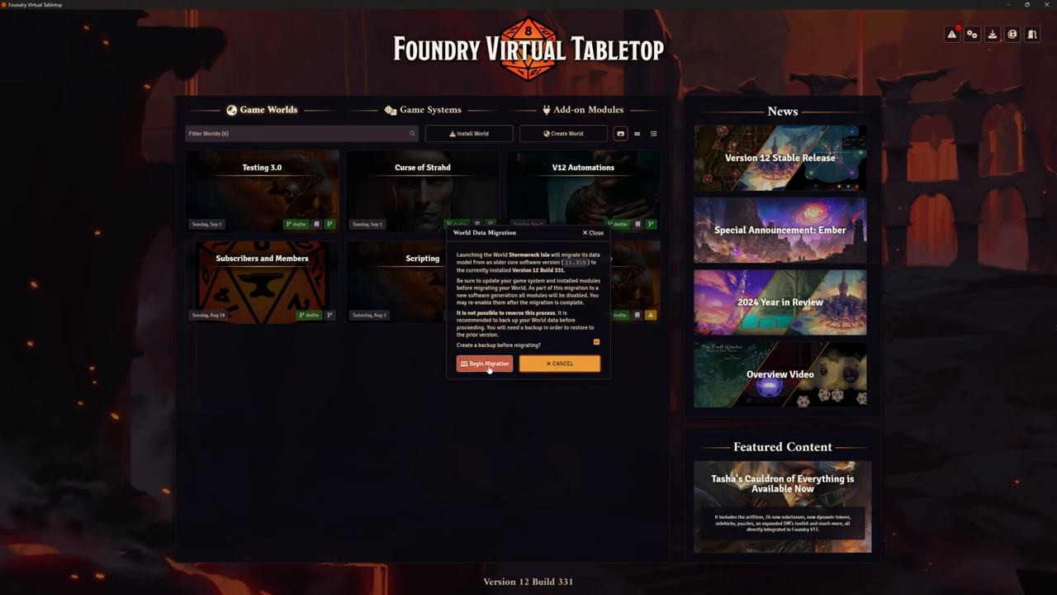
Step: Back up the world and migrate its data to Version 12
click(483, 364)
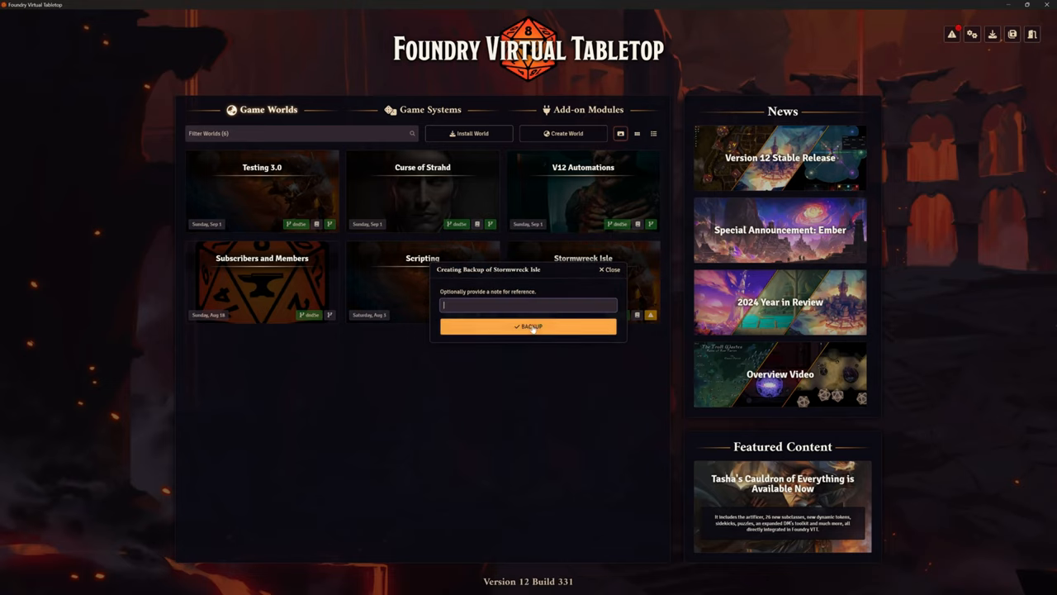
click(528, 326)
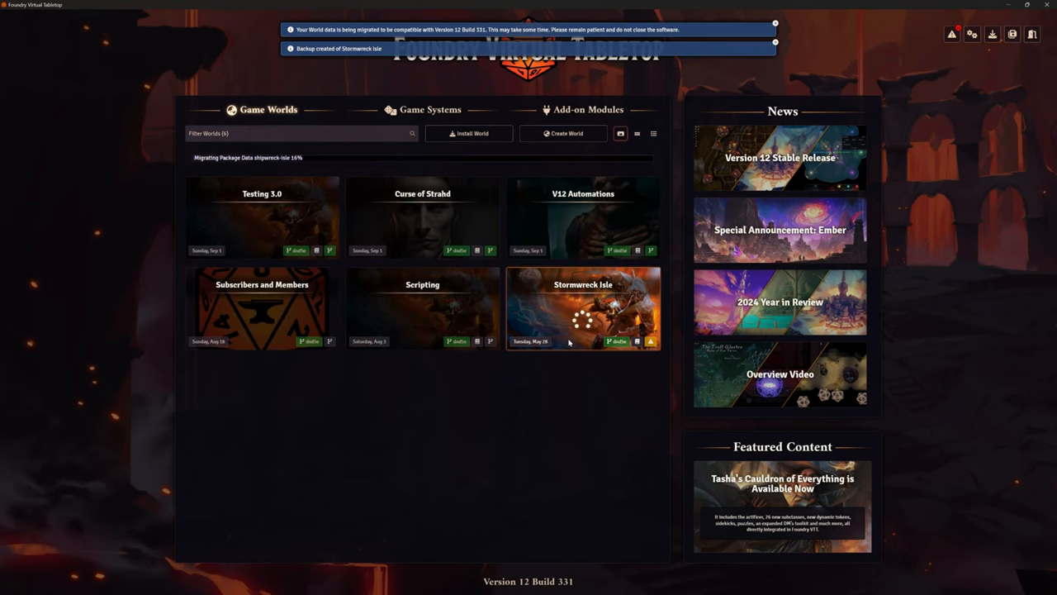
click(583, 308)
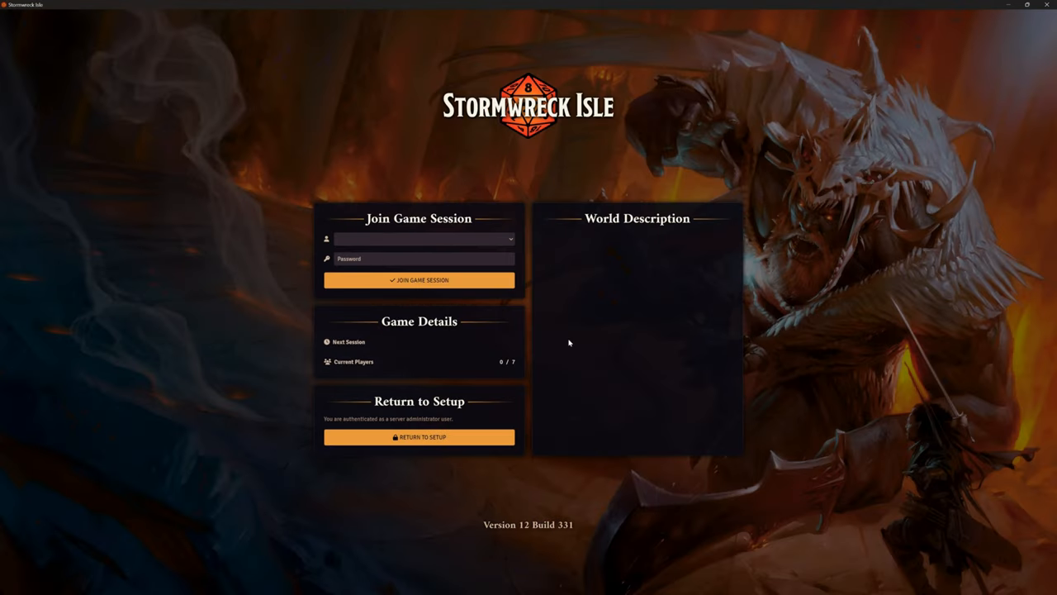
Step: Show the list of user accounts available to join the session as
click(424, 239)
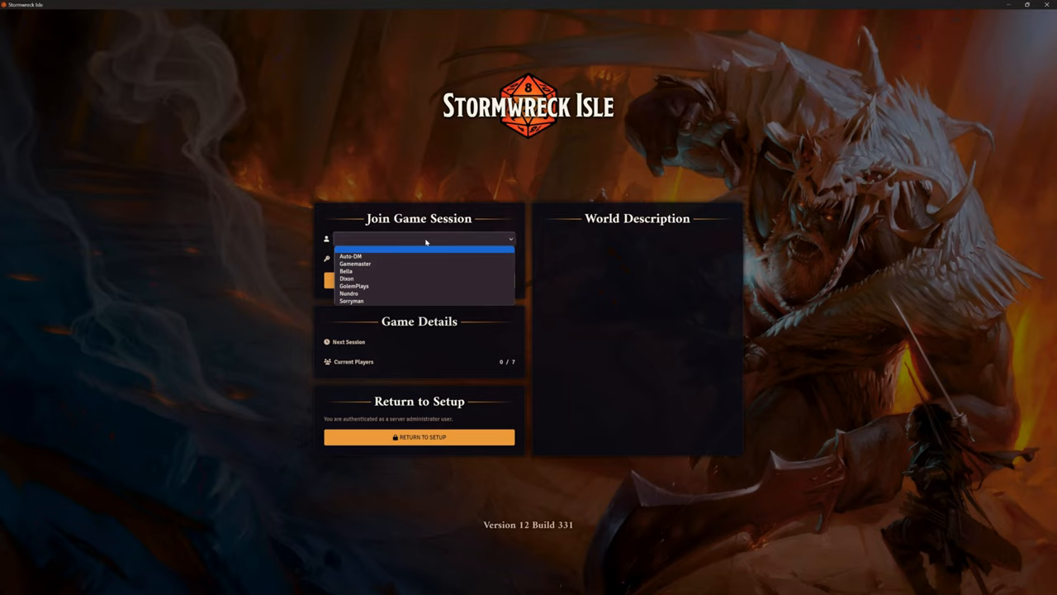
mouse_move(423, 263)
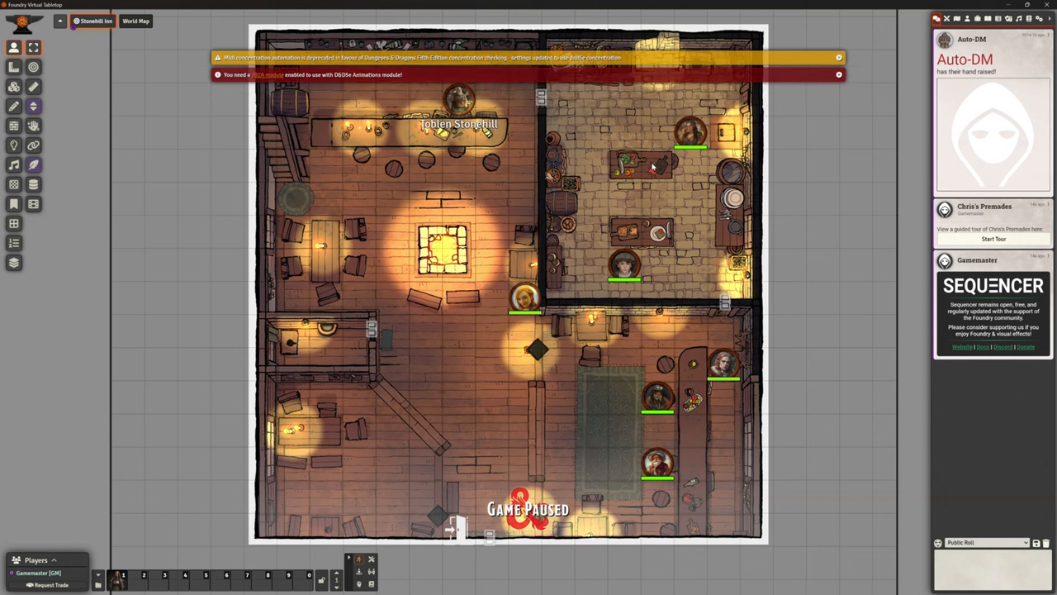
mouse_move(645, 219)
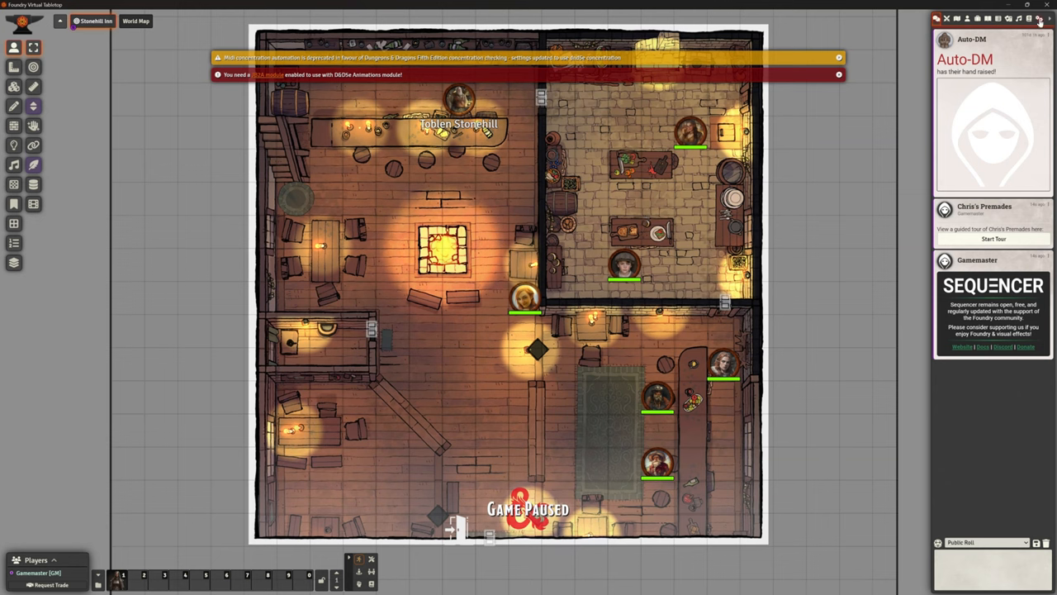
Step: Go to Game Settings, manage modules, and activate the Sword Coast scene
click(1040, 18)
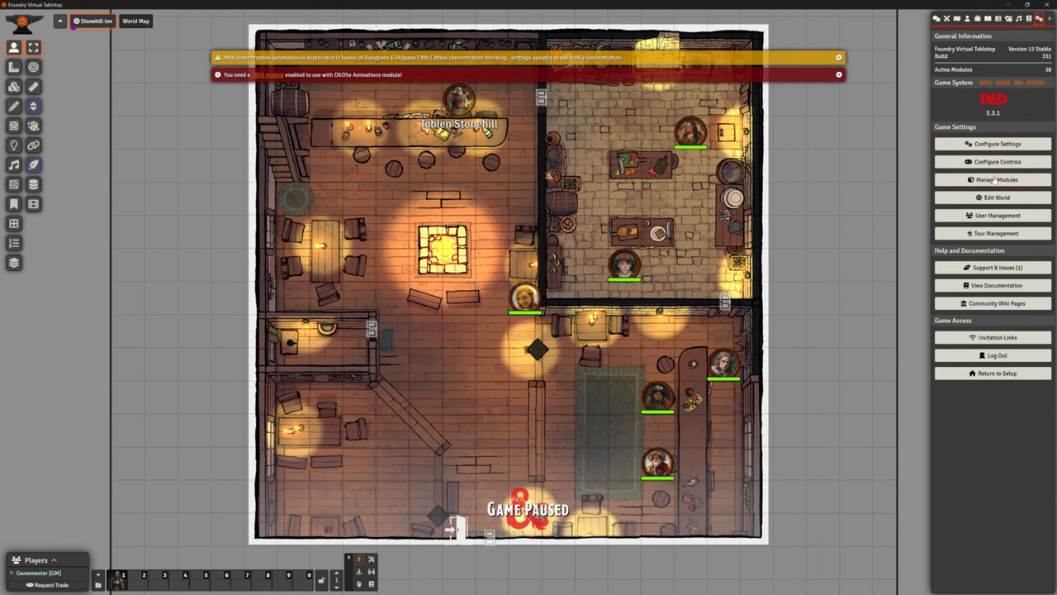
click(997, 180)
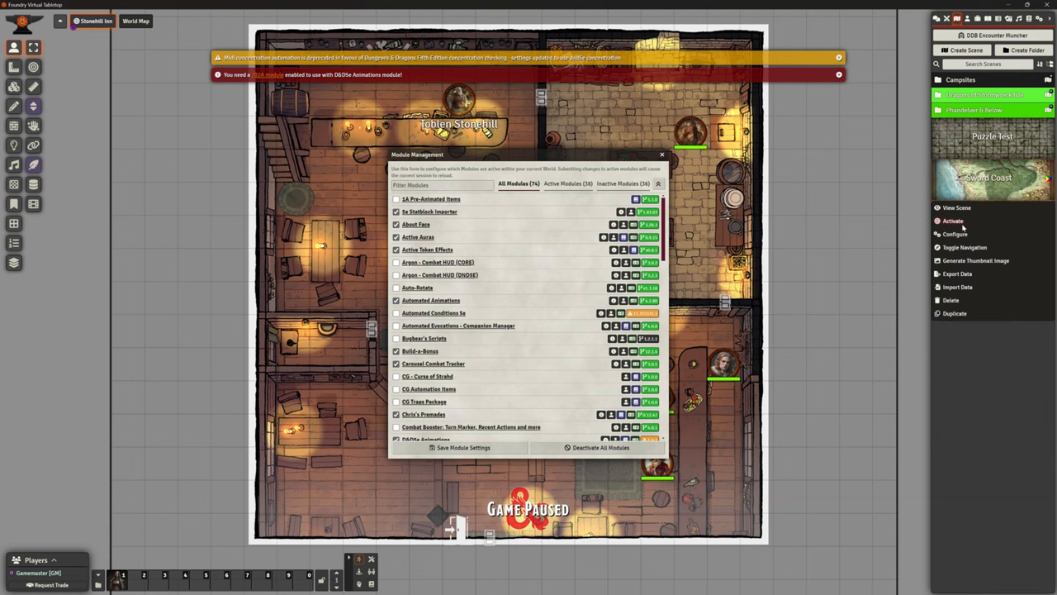
click(954, 221)
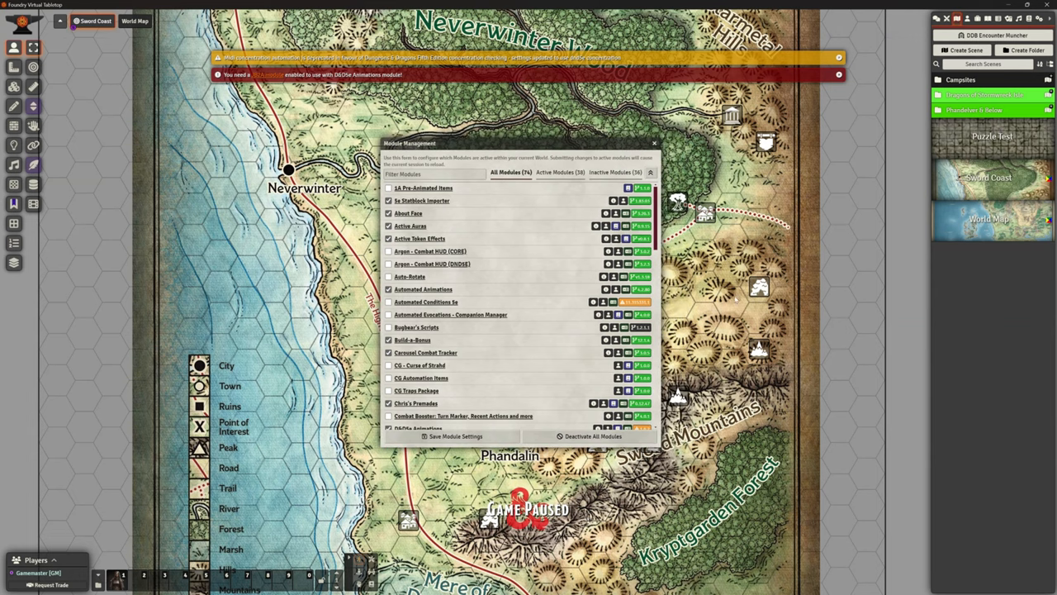
mouse_move(498, 275)
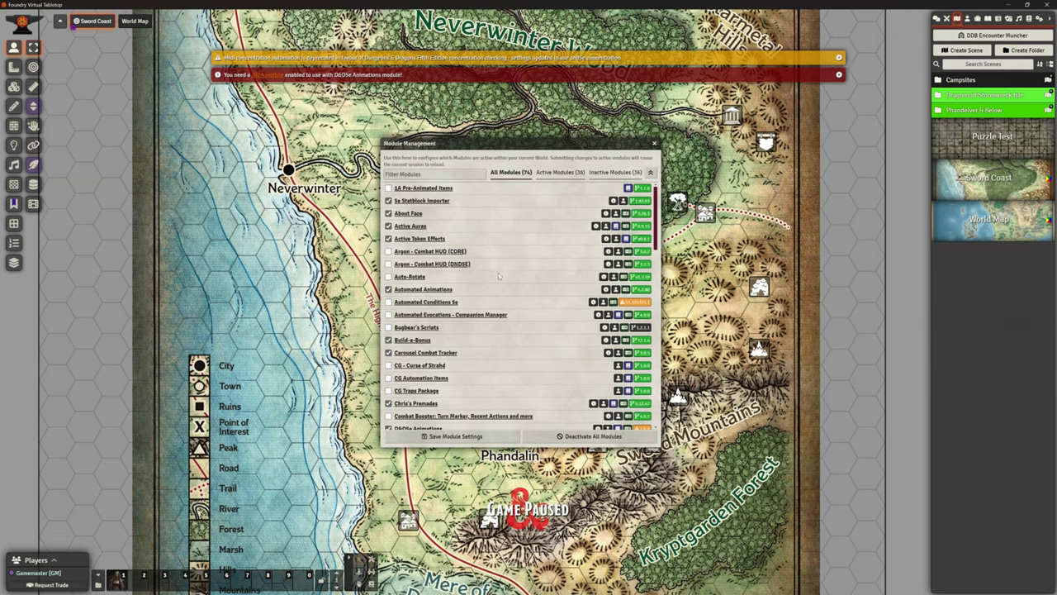
Step: Filter to active modules and scroll through the list to review them
click(560, 172)
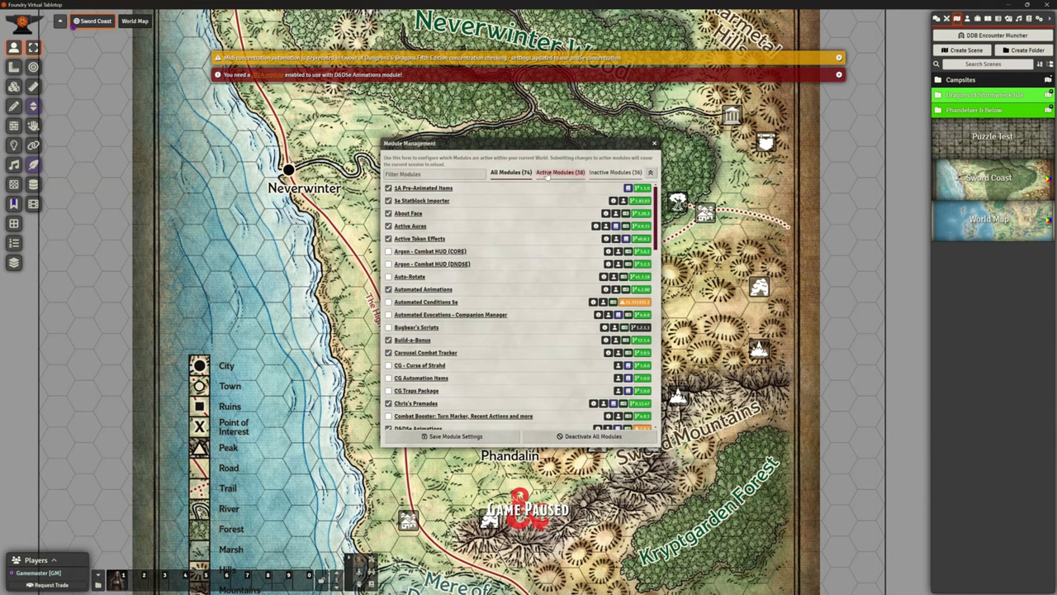
scroll(down, 3)
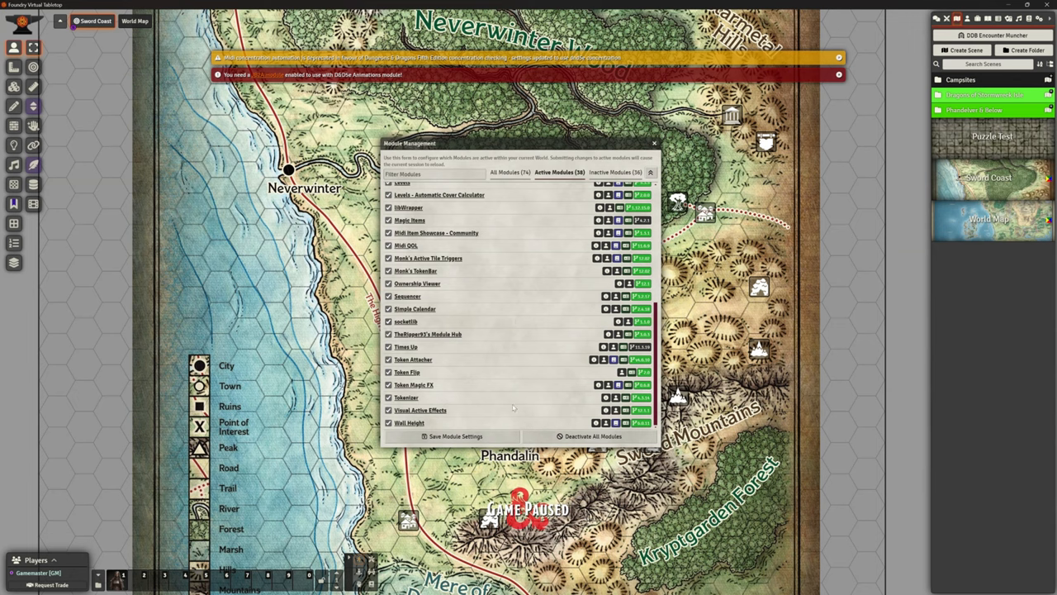
scroll(up, 3)
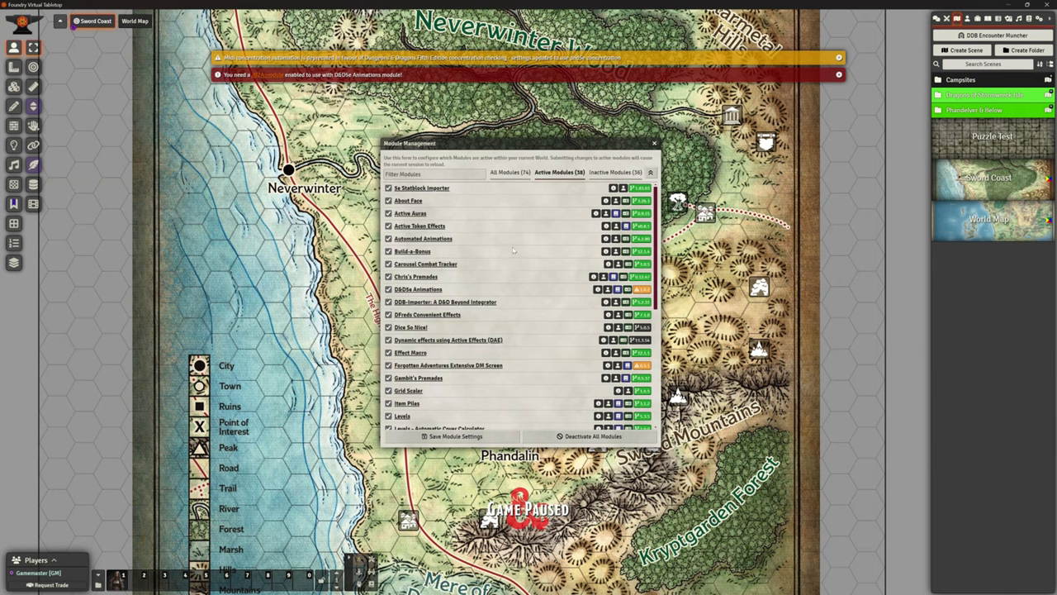
mouse_move(508, 220)
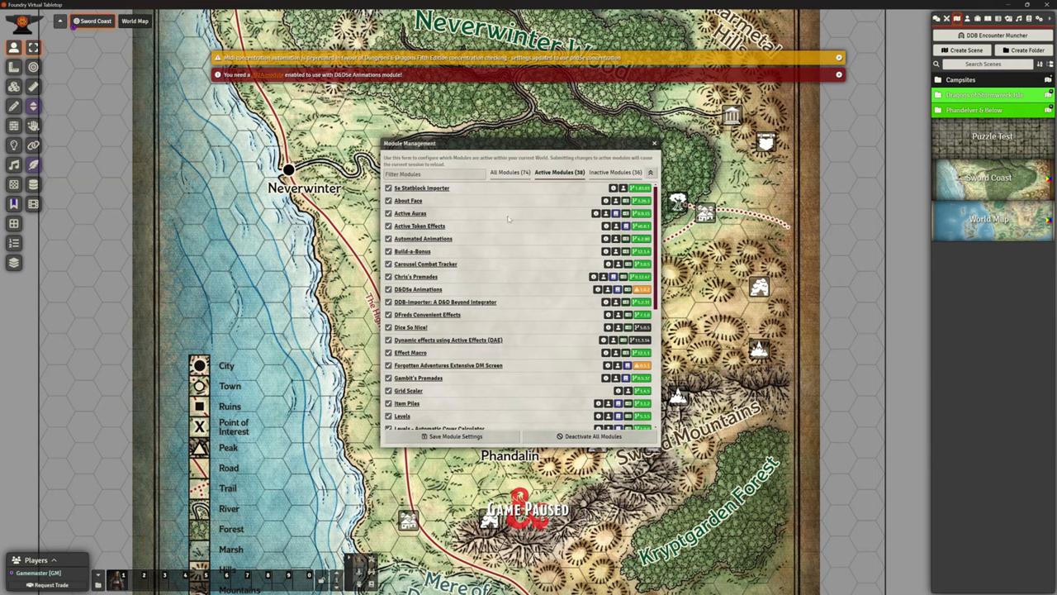
mouse_move(522, 320)
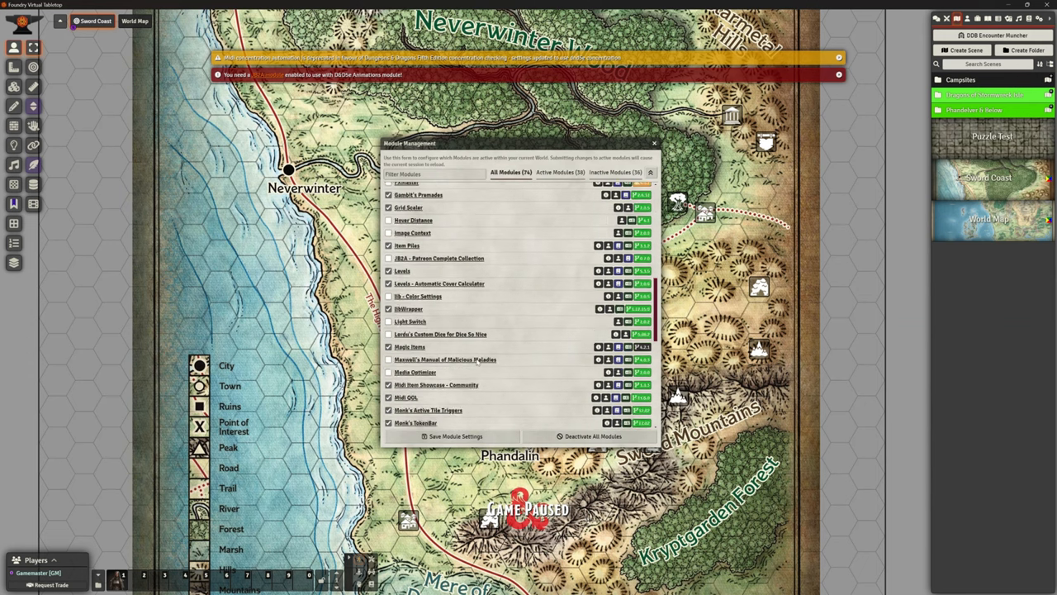
scroll(down, 3)
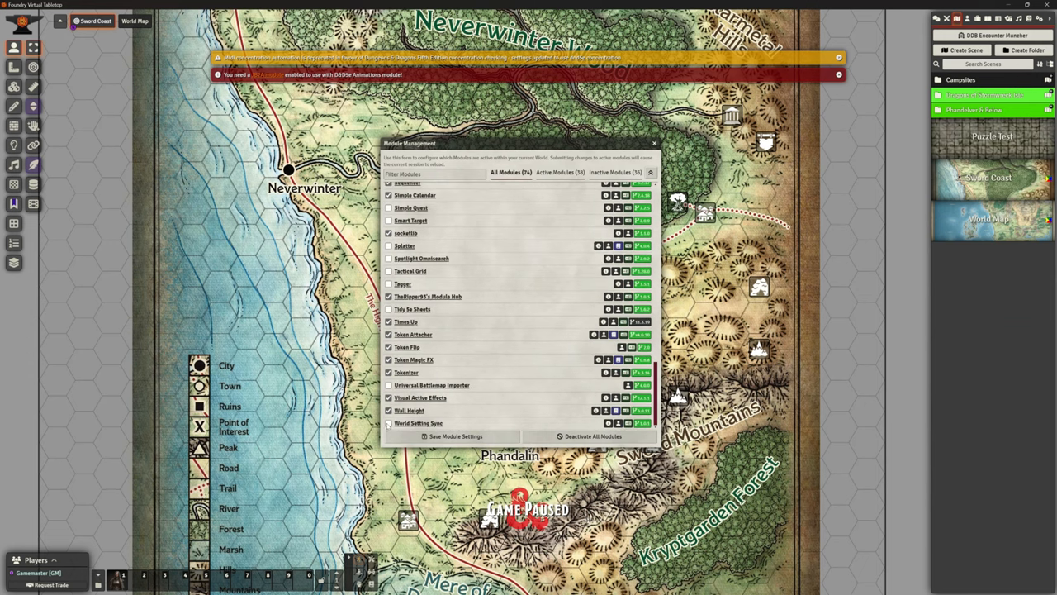
Step: Enable World Setting Sync and save the module selection
click(389, 423)
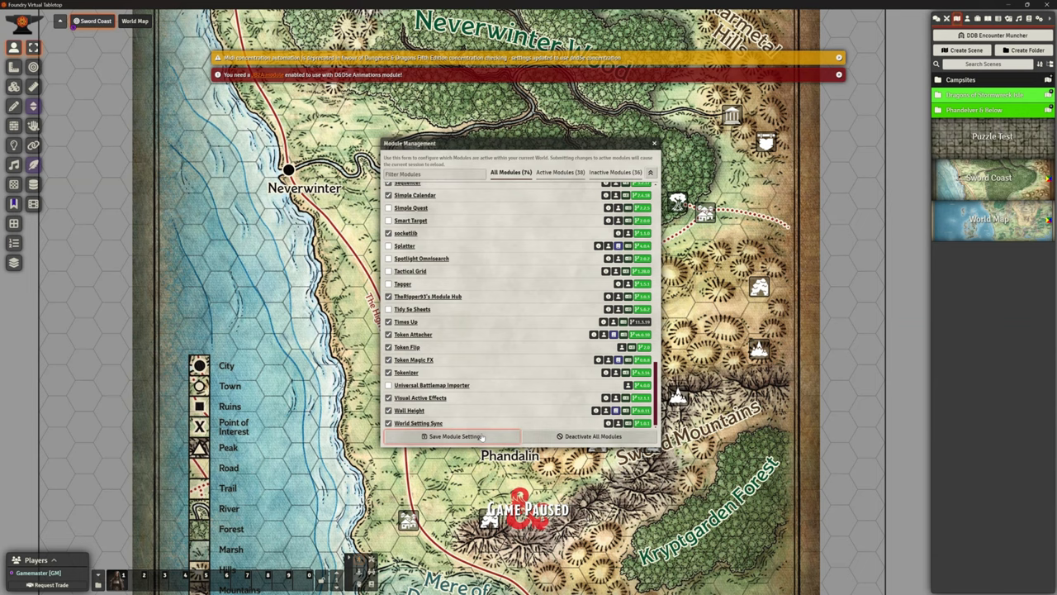
click(454, 437)
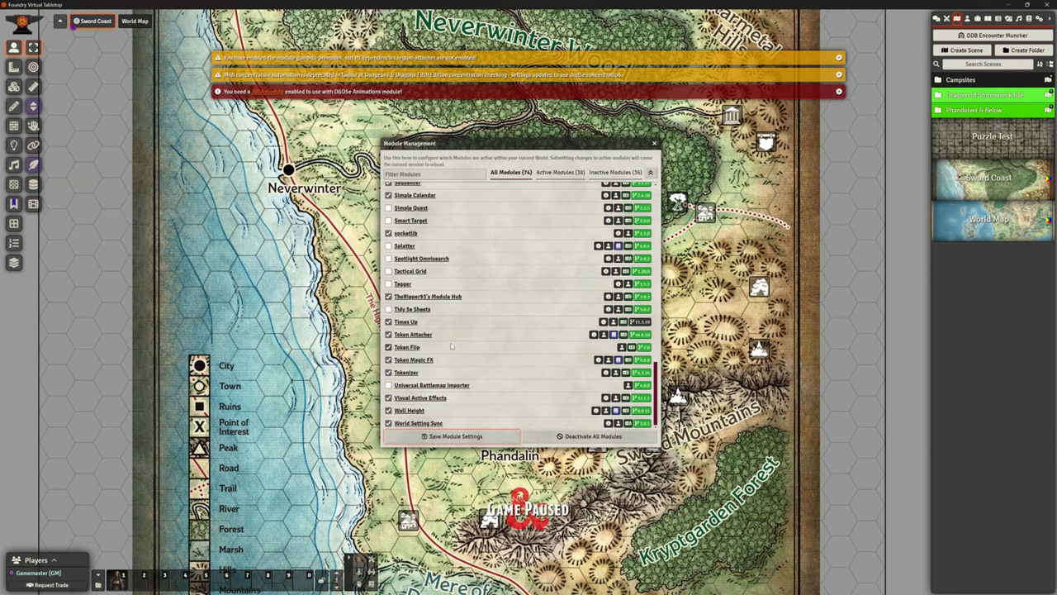
mouse_move(633, 142)
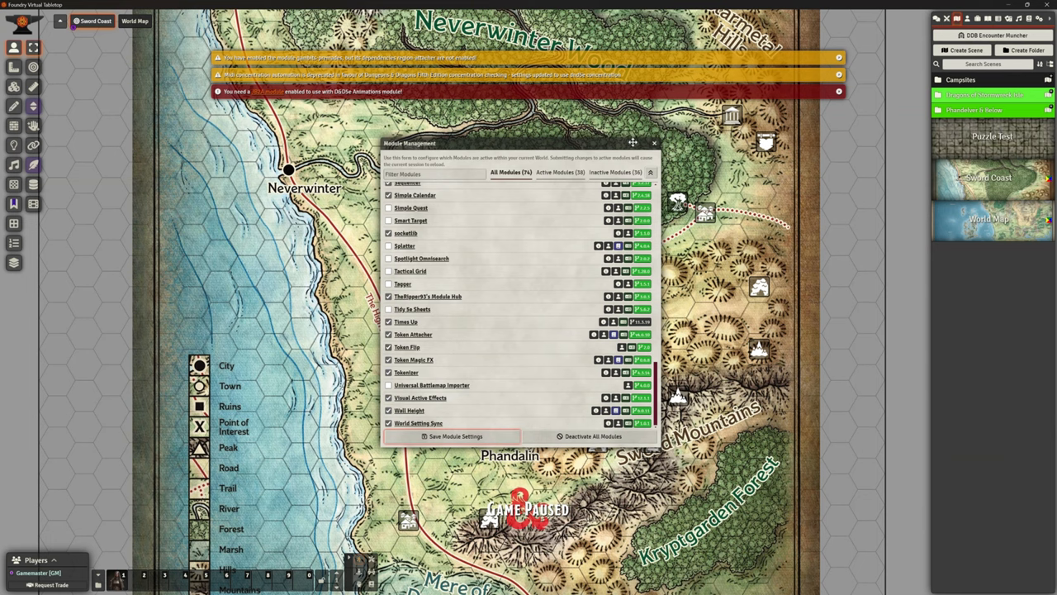
Step: Dismiss the dependency warnings and return to Module Management
click(654, 143)
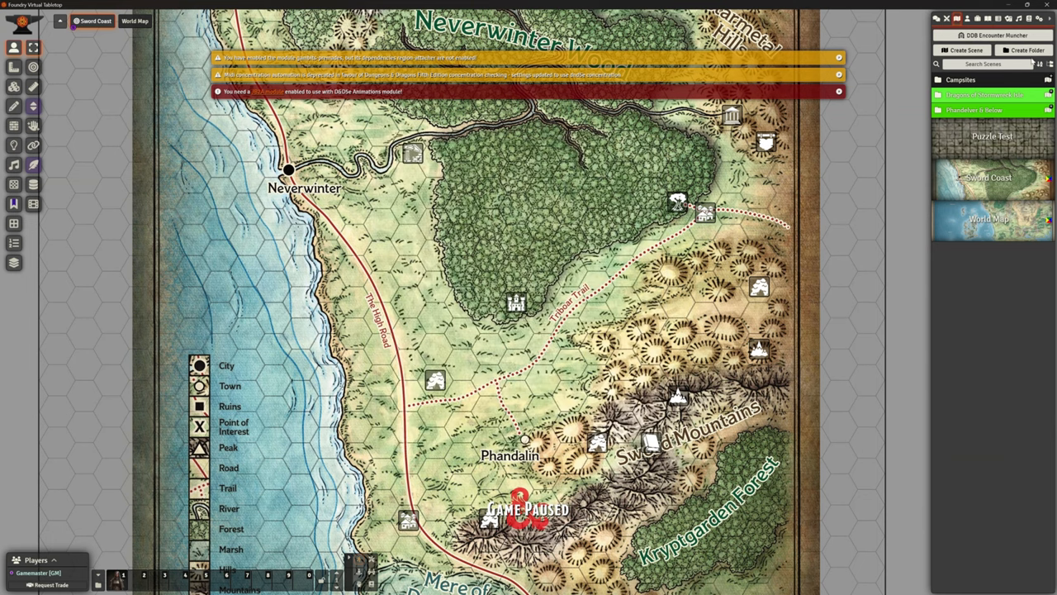
click(838, 91)
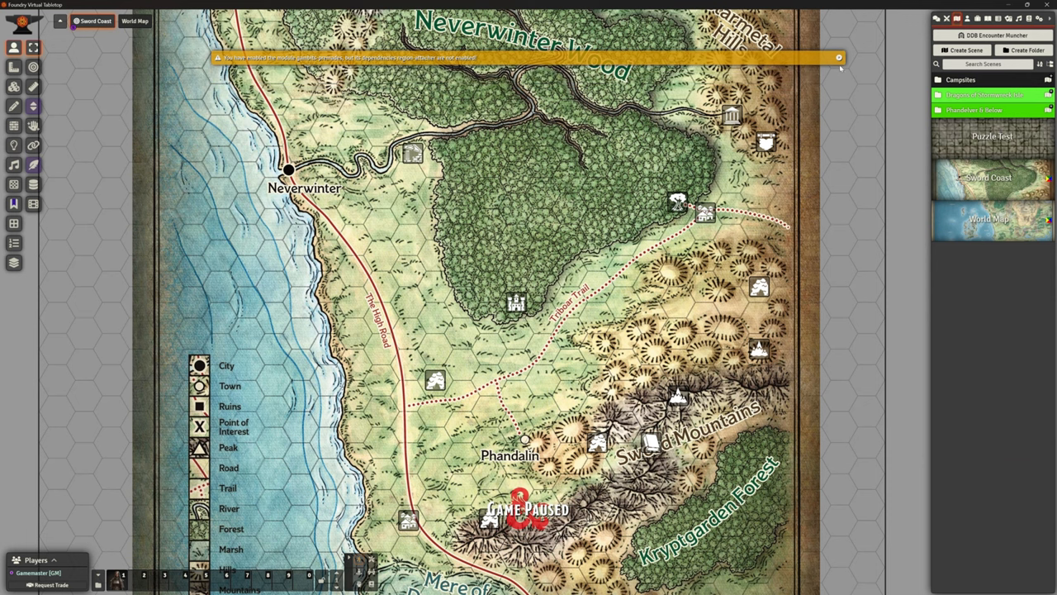
click(839, 57)
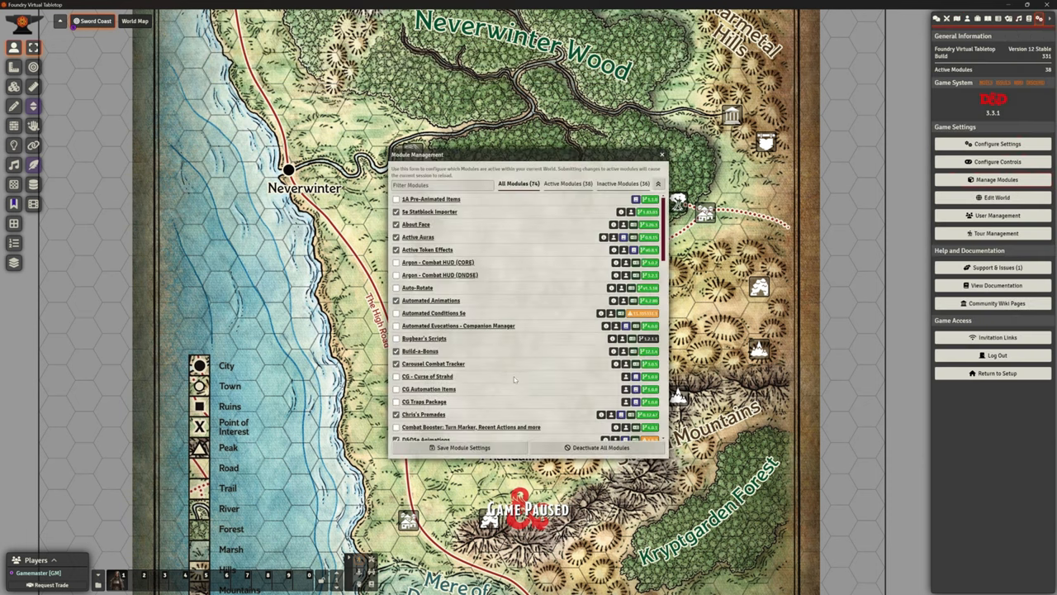
scroll(down, 3)
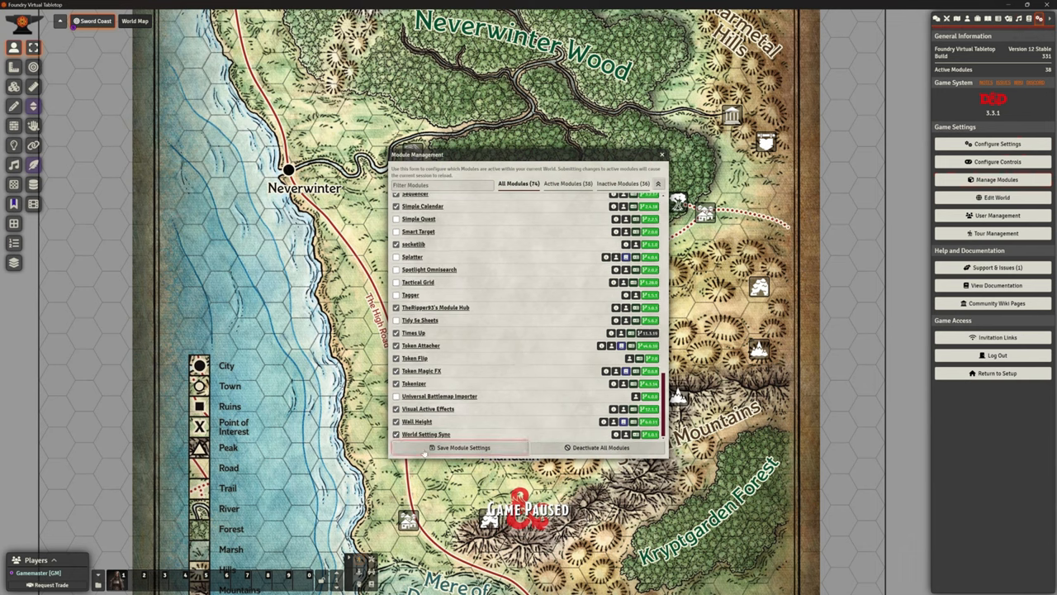
Step: Save the revised module selection and reload the application to apply it
click(462, 447)
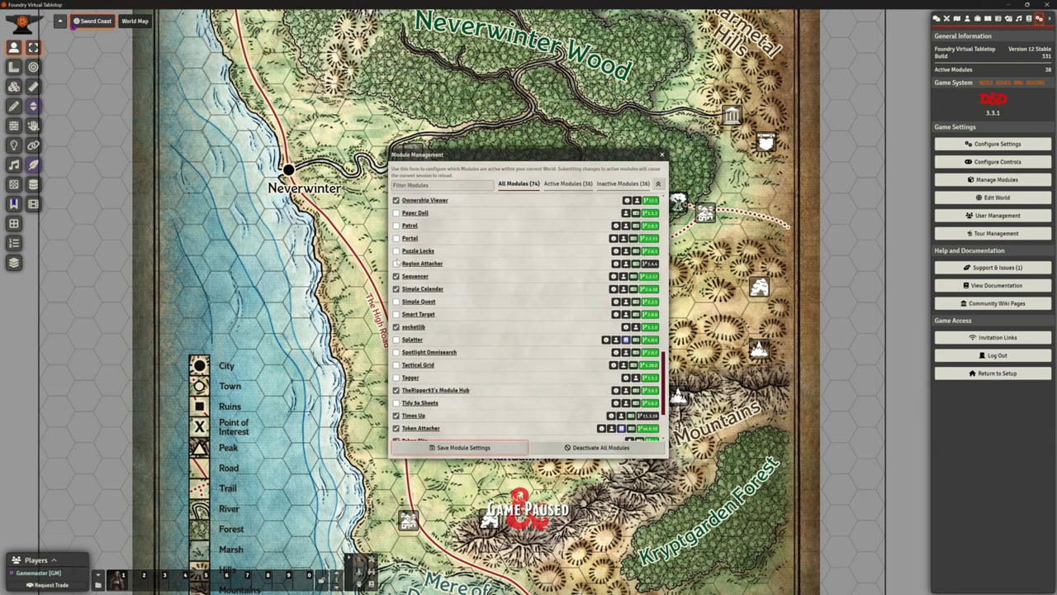
scroll(down, 3)
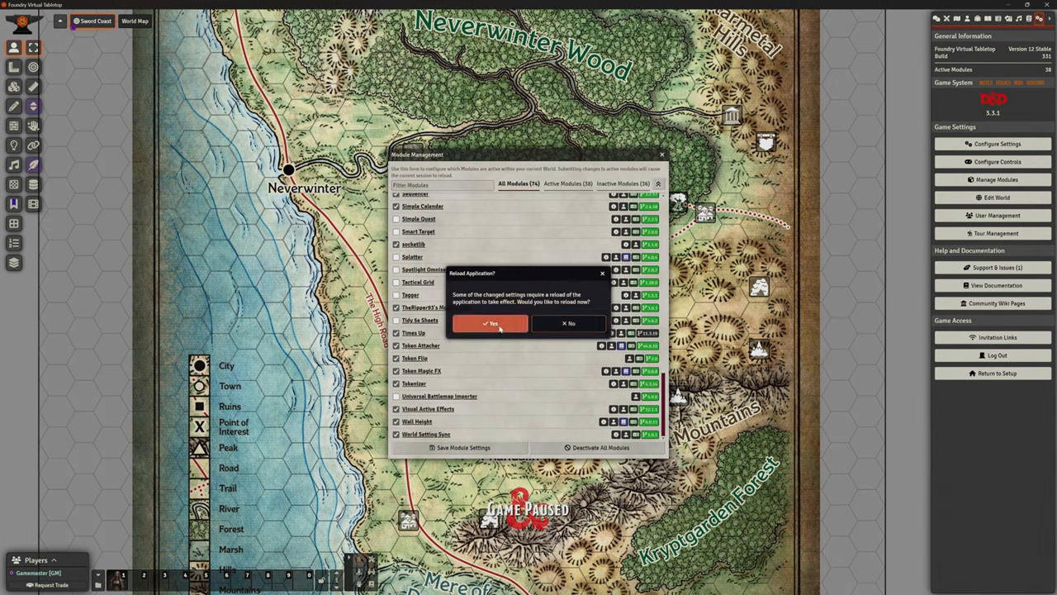
click(491, 323)
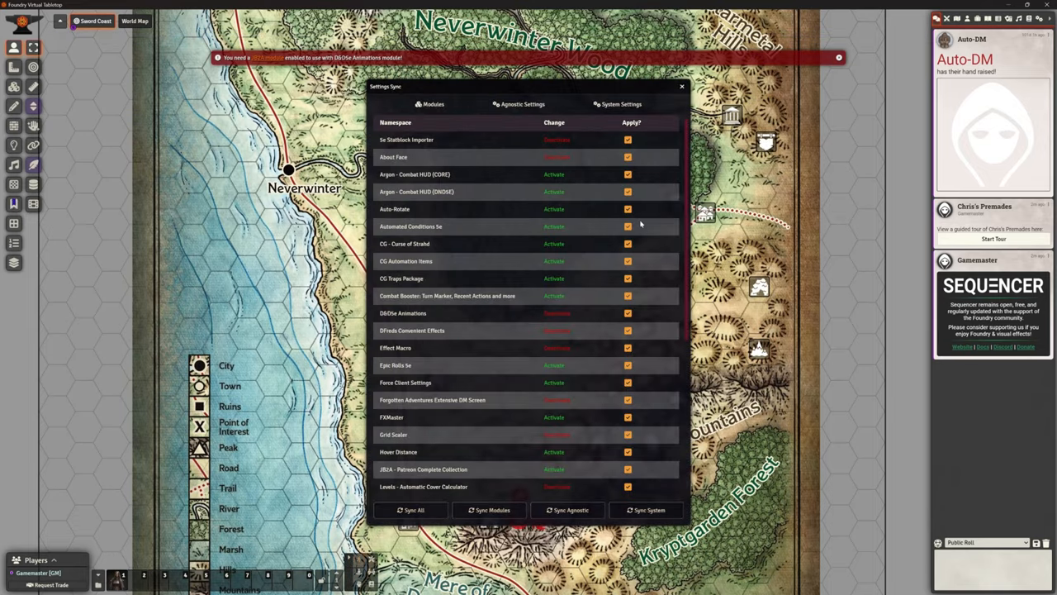
mouse_move(625, 286)
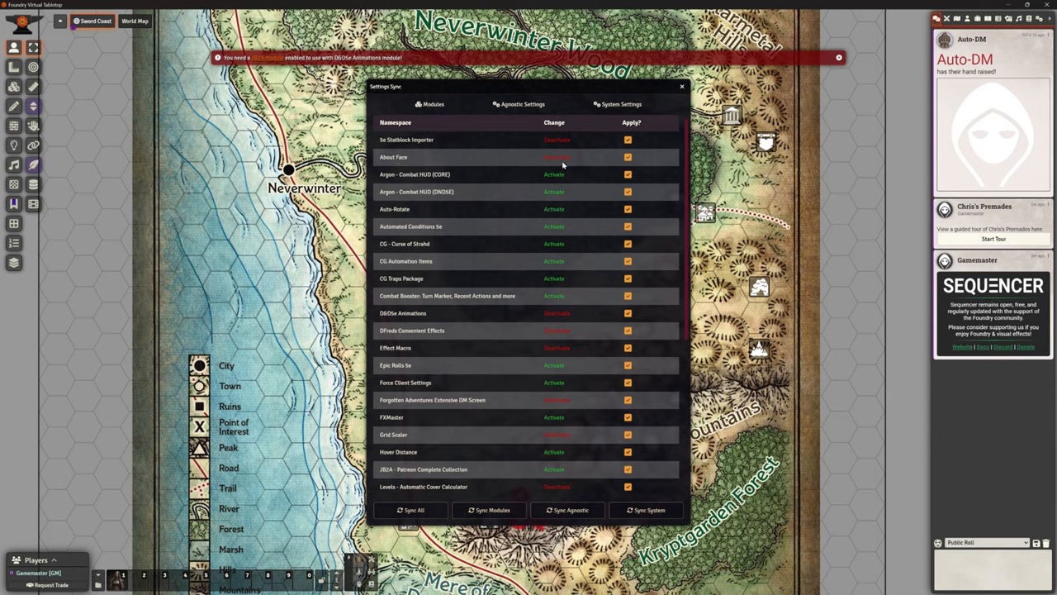
mouse_move(557, 155)
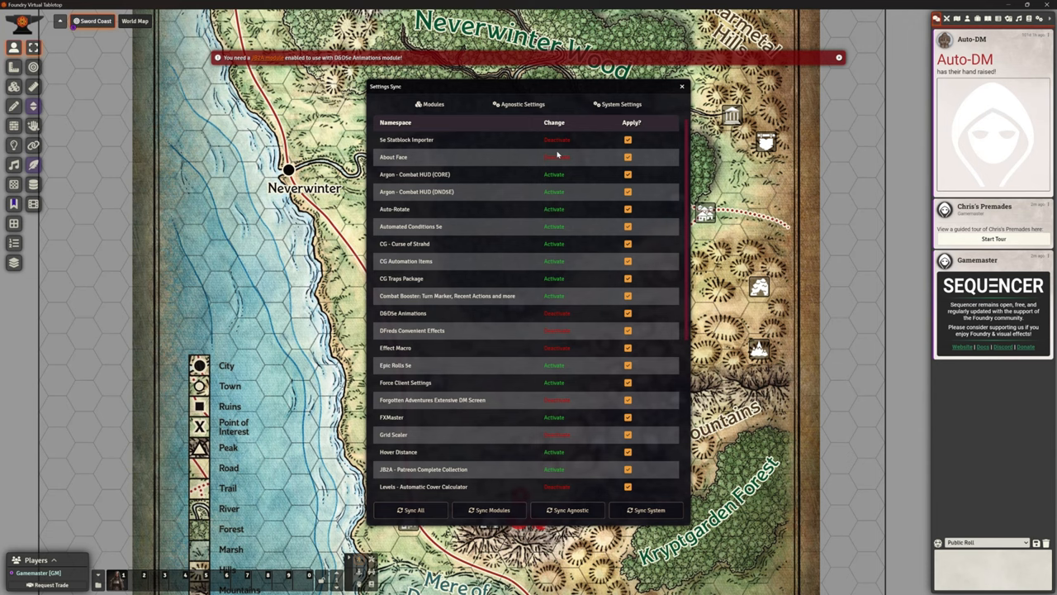
mouse_move(511, 317)
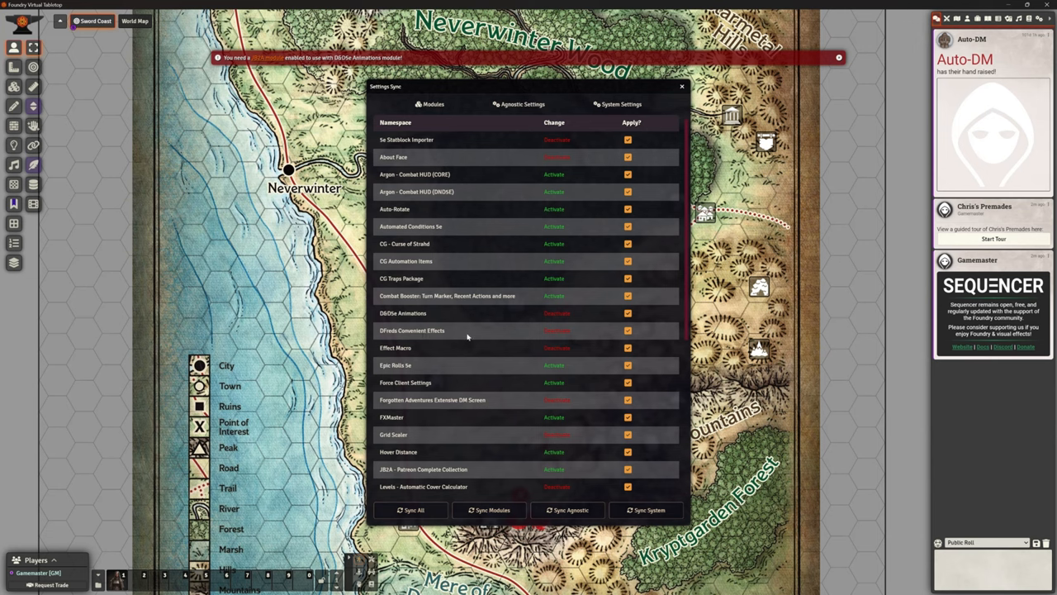
mouse_move(474, 337)
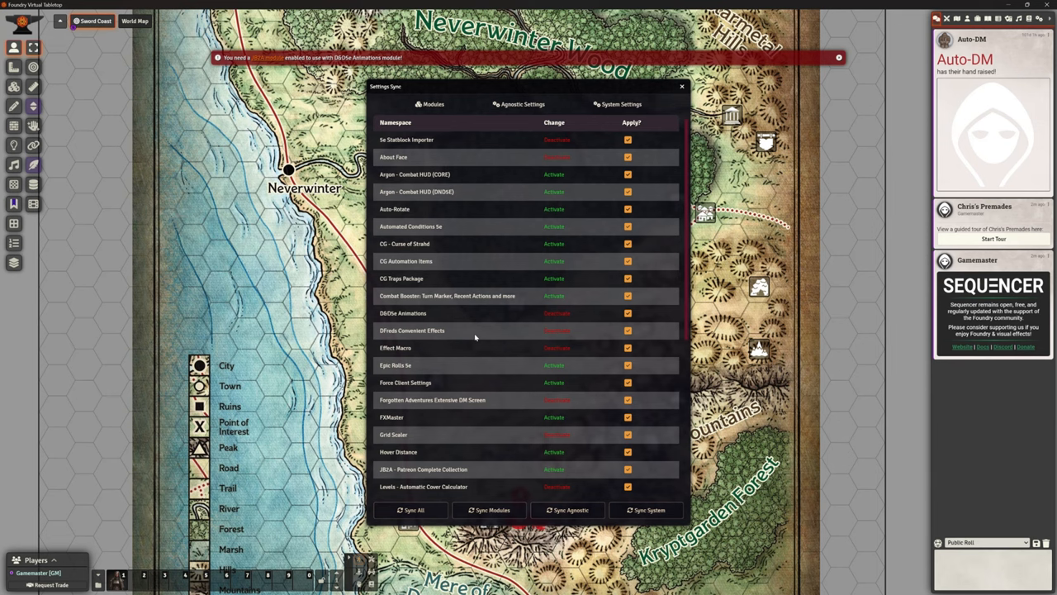
Step: Reload the application to apply the synced module activations and deactivations
scroll(down, 3)
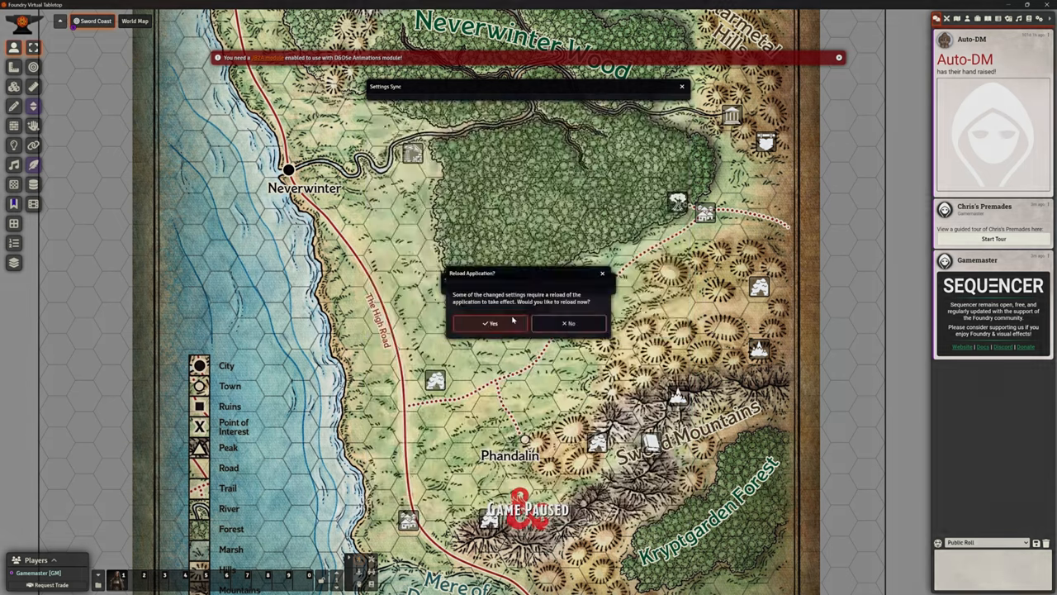
click(489, 323)
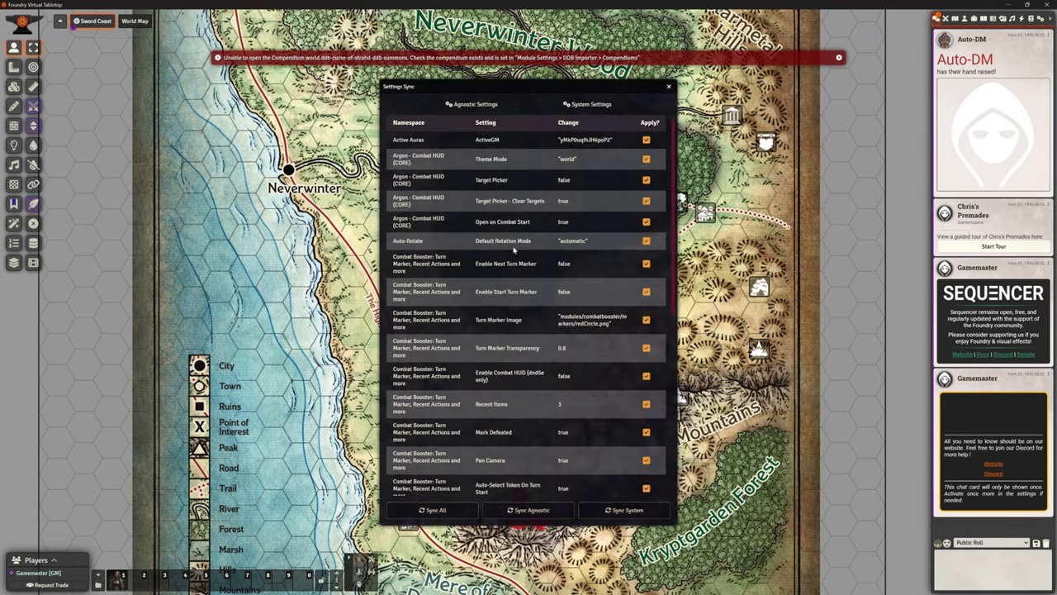
mouse_move(513, 249)
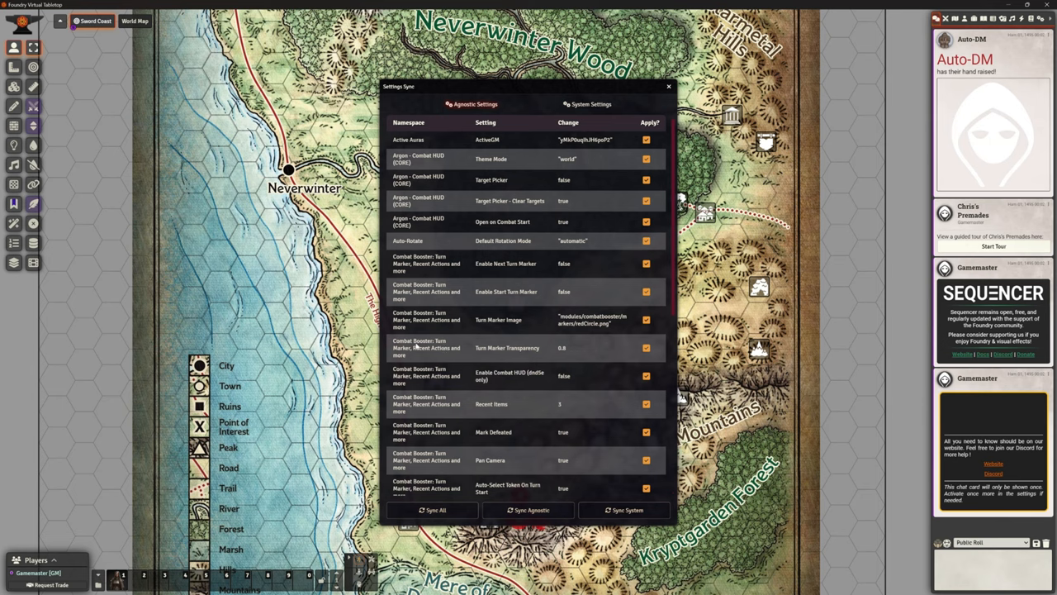
mouse_move(493, 186)
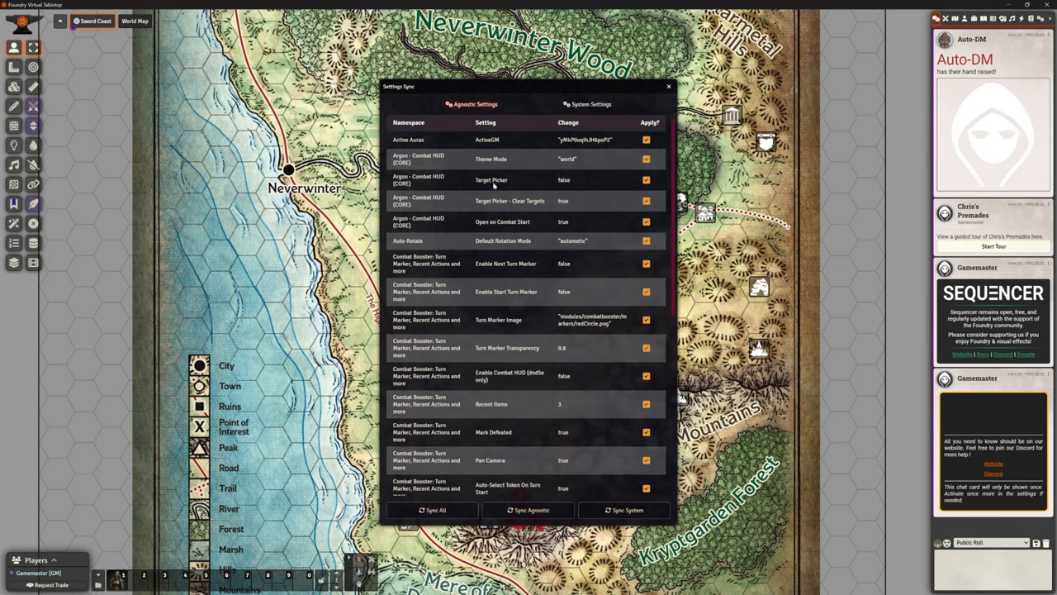
Step: Apply the pending agnostic setting changes and reload the world
click(435, 509)
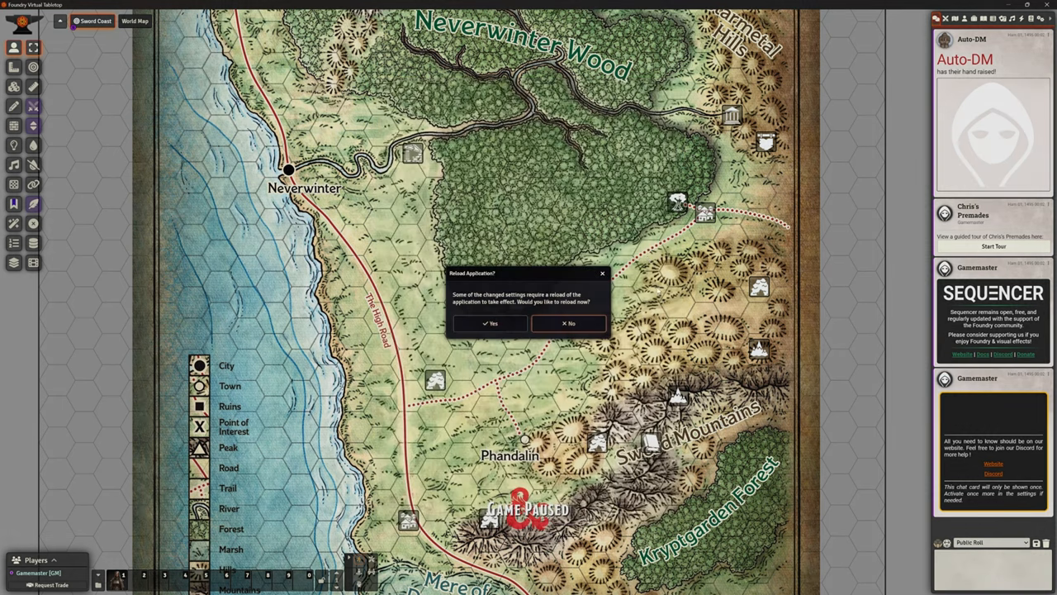
click(489, 323)
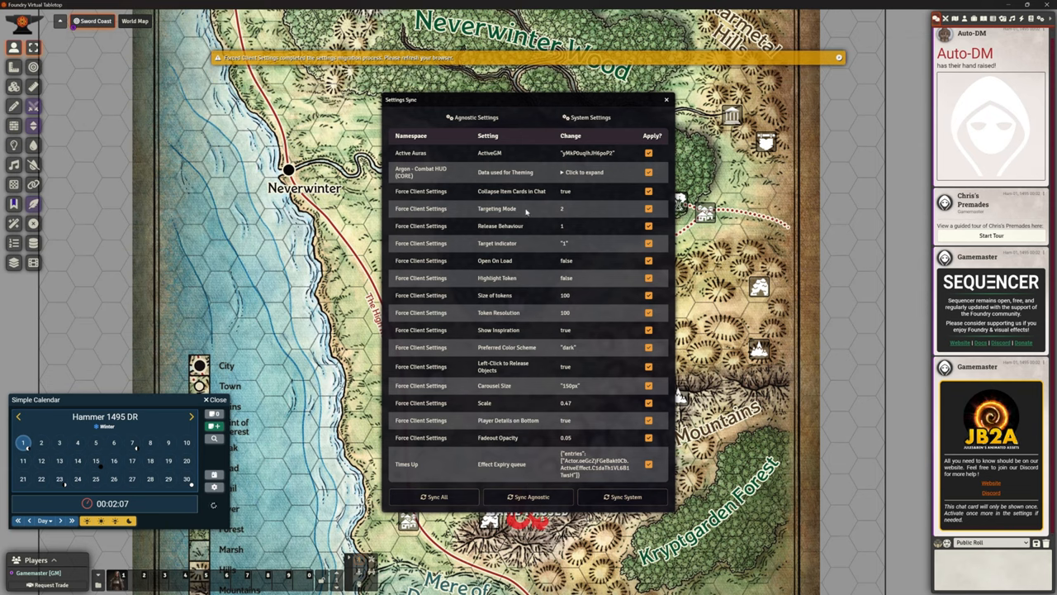
Step: Run Sync All on the remaining settings and confirm
click(435, 496)
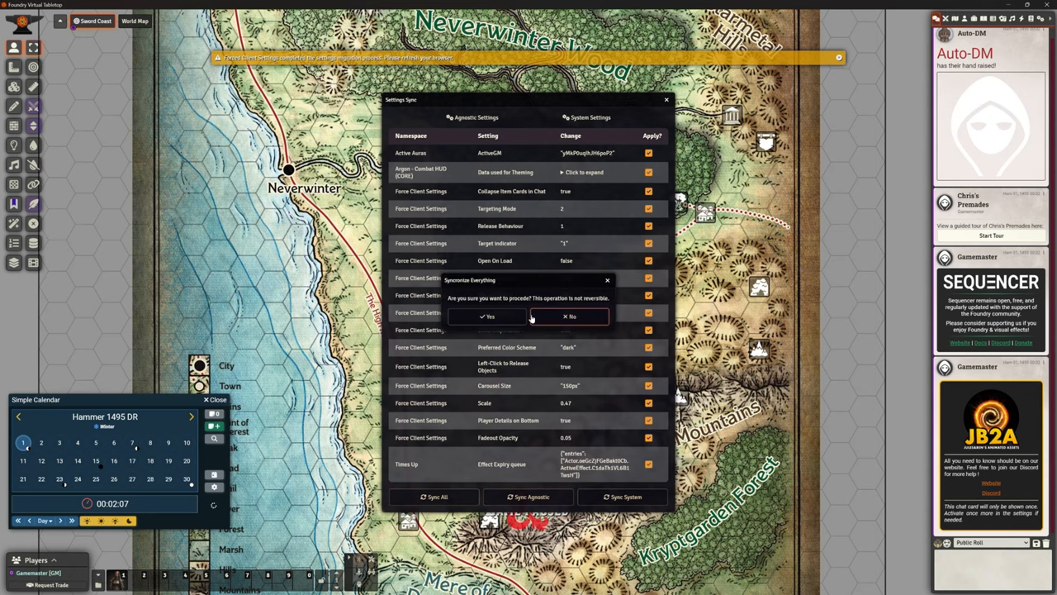
click(486, 317)
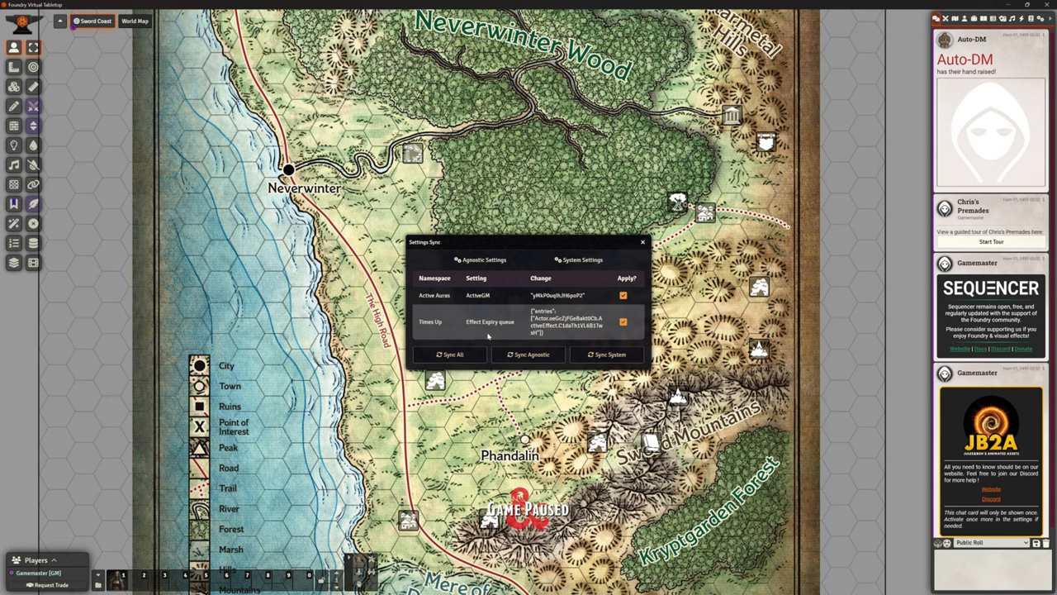
mouse_move(499, 334)
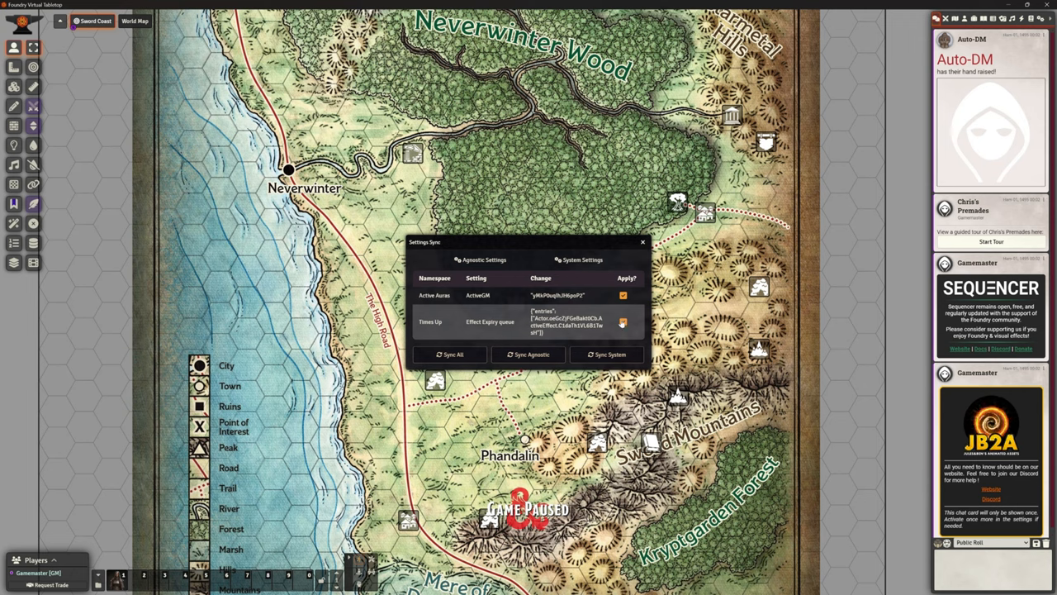
Step: Exclude the Times Up effect queue and Active Auras settings from syncing
click(623, 323)
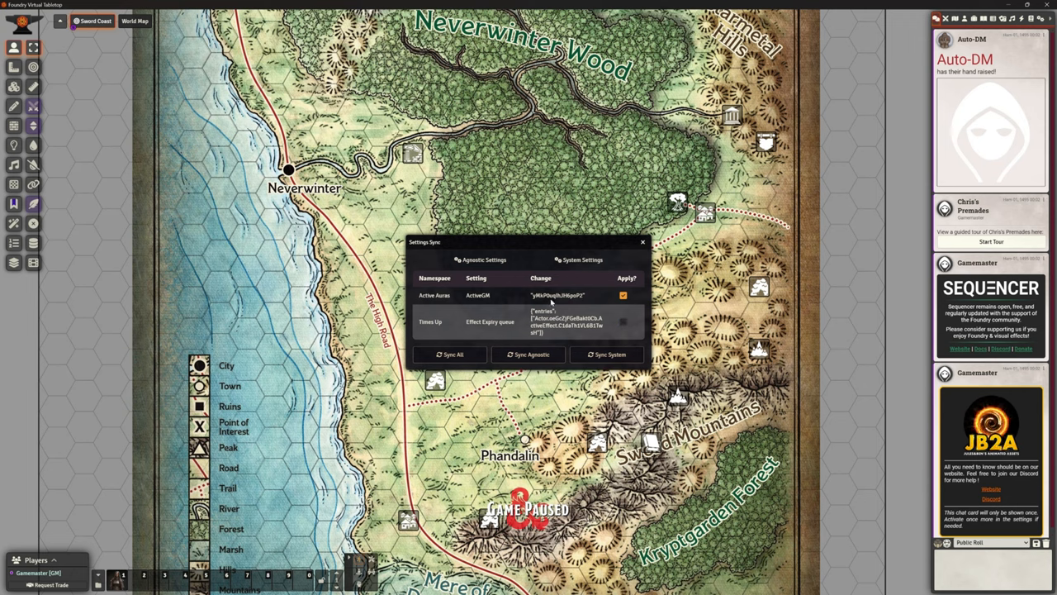
click(623, 295)
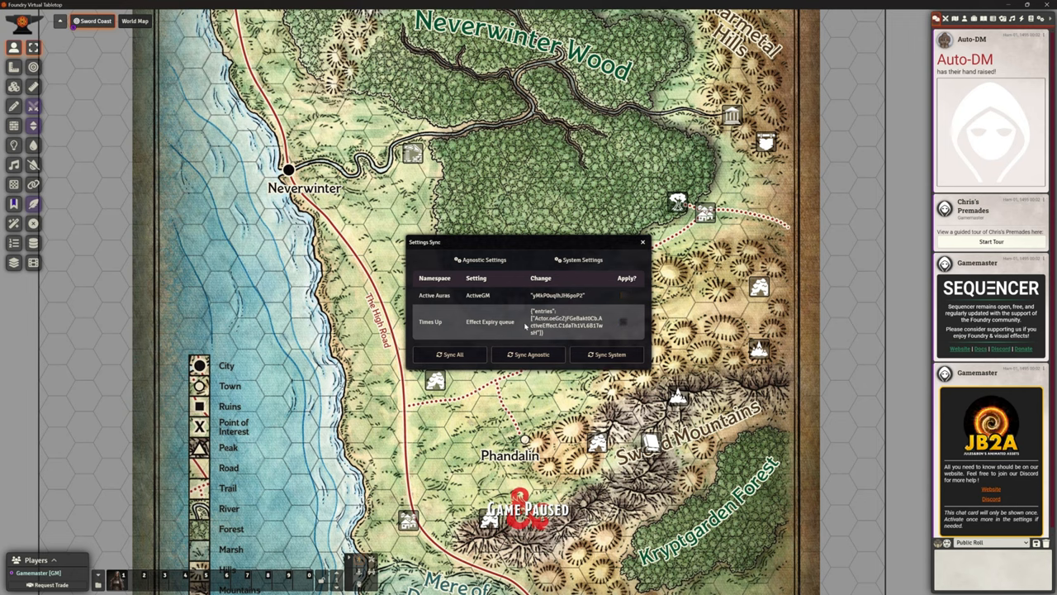
mouse_move(581, 333)
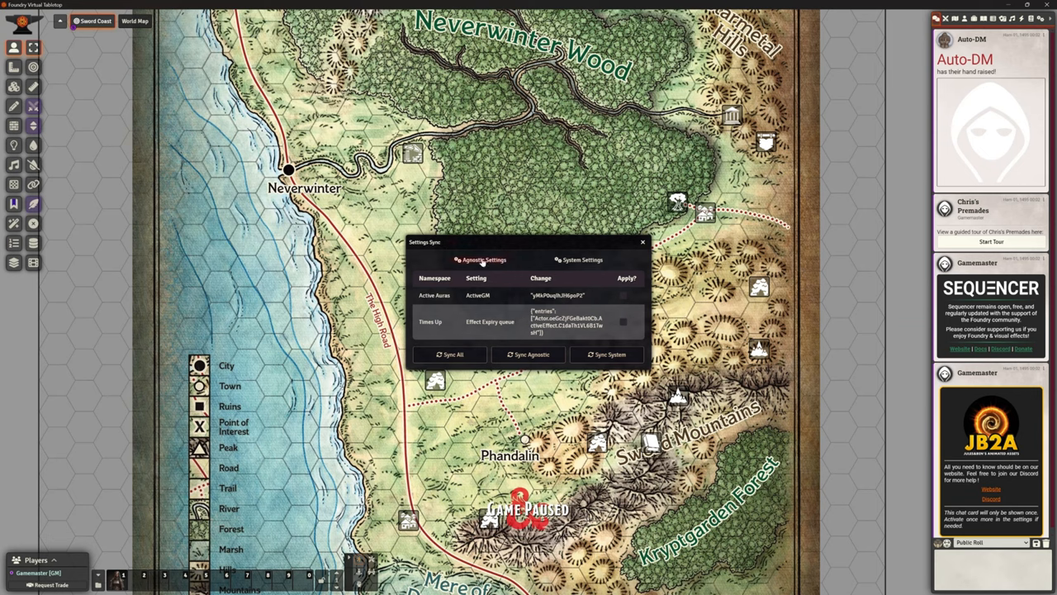
Step: Exclude the D&D 5e Primary Party system setting from sync and close Settings Sync
click(583, 260)
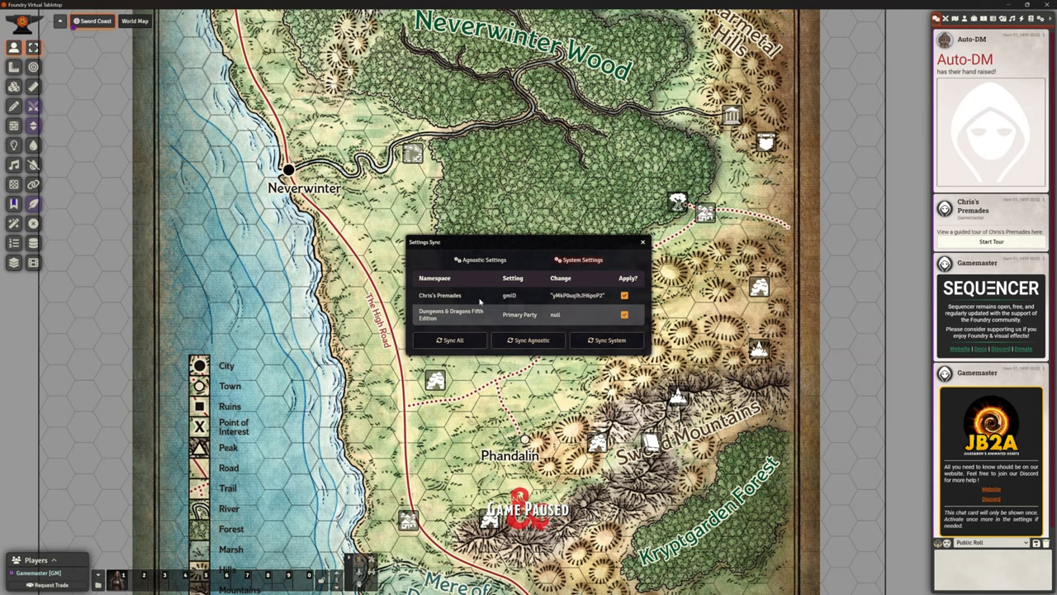
mouse_move(559, 324)
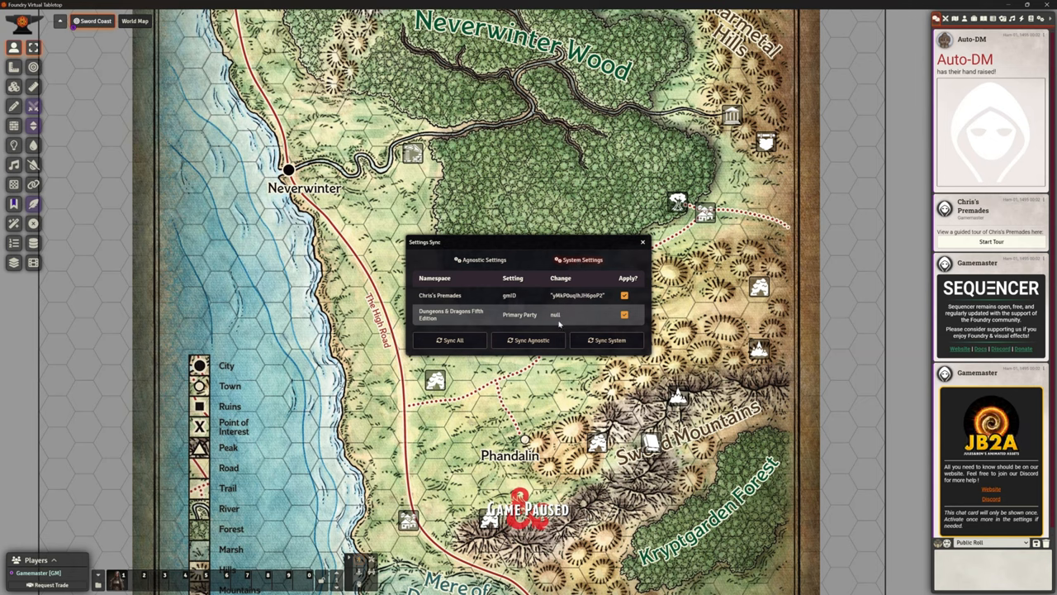
click(624, 314)
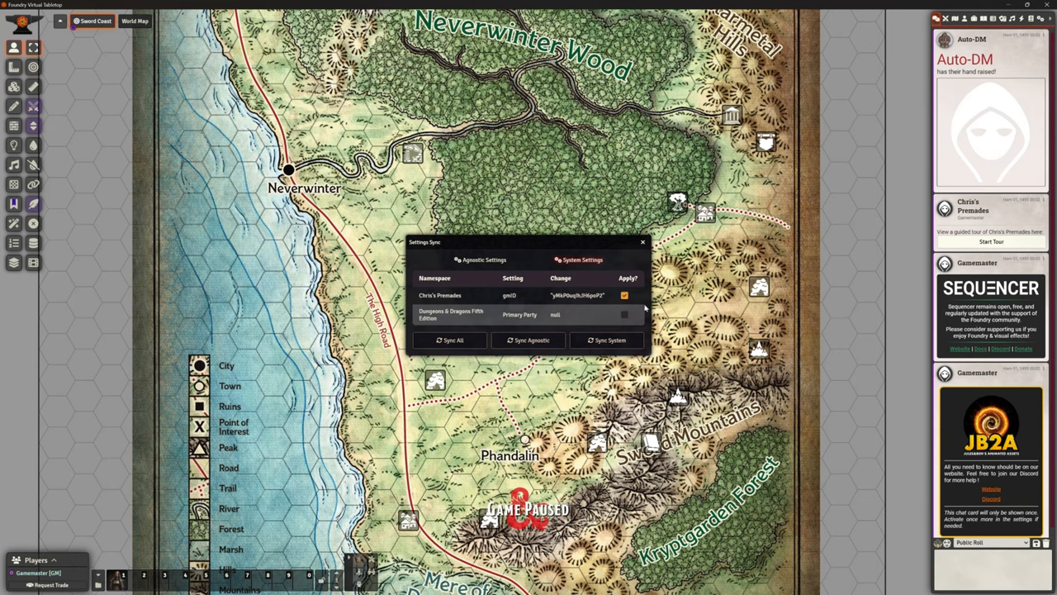
click(643, 241)
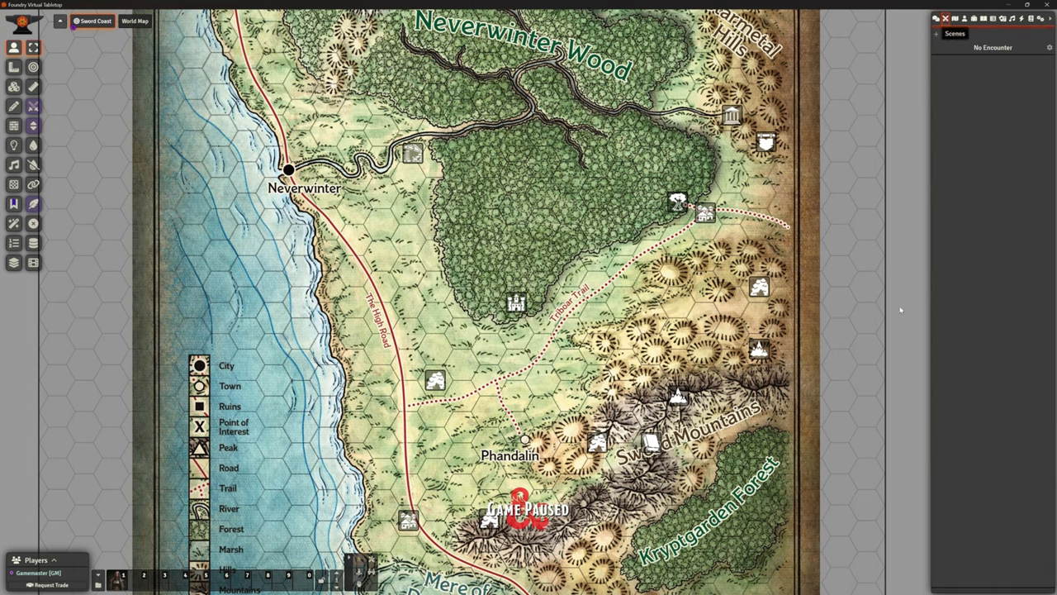
Step: View the Clifftop Observatory scene from the Stormwreck Isle folder and expand the Players actor folder
click(956, 18)
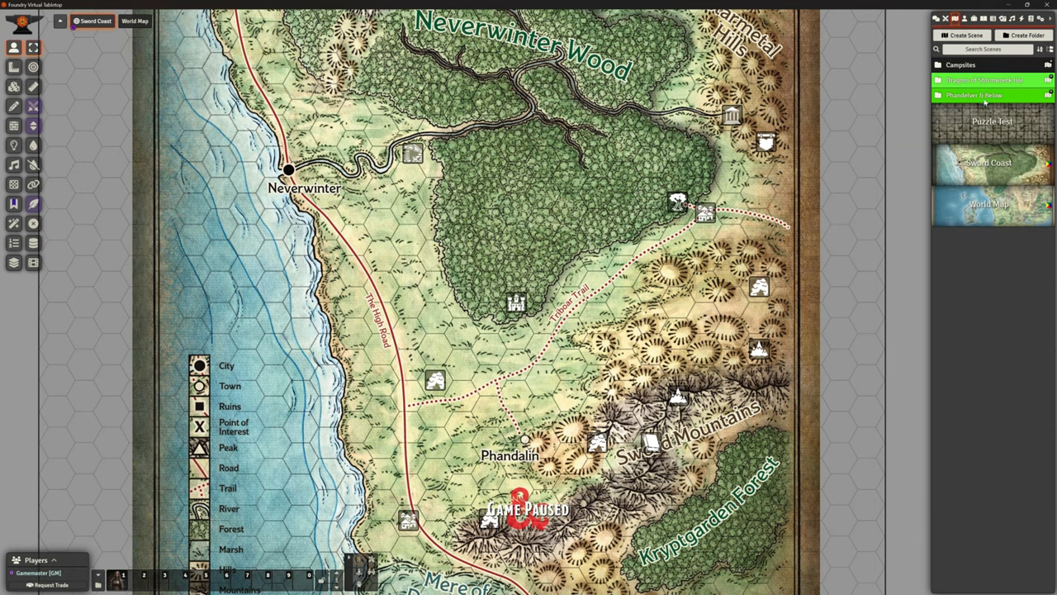
click(975, 94)
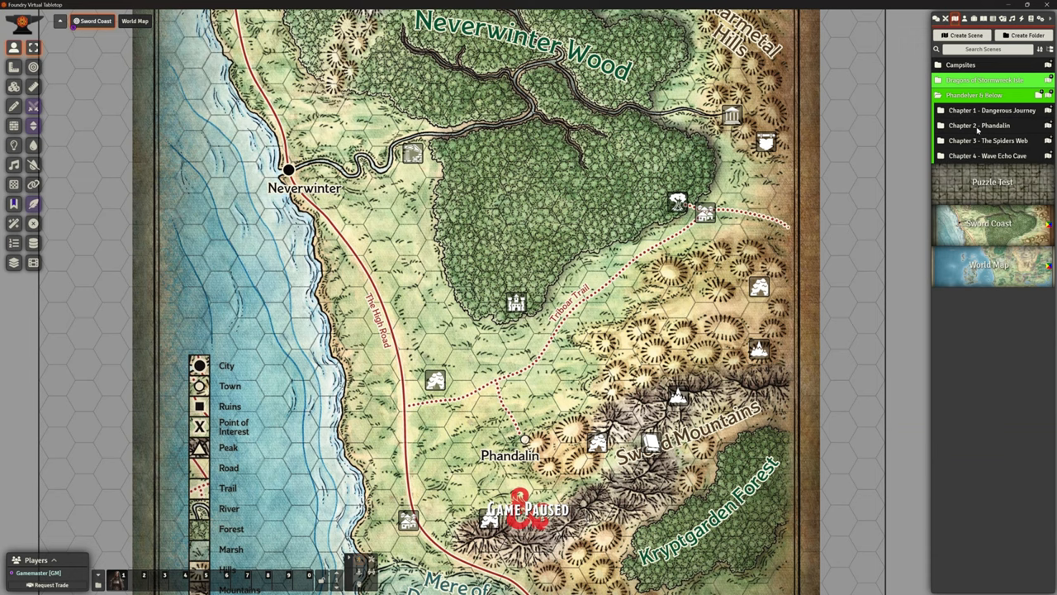
click(975, 94)
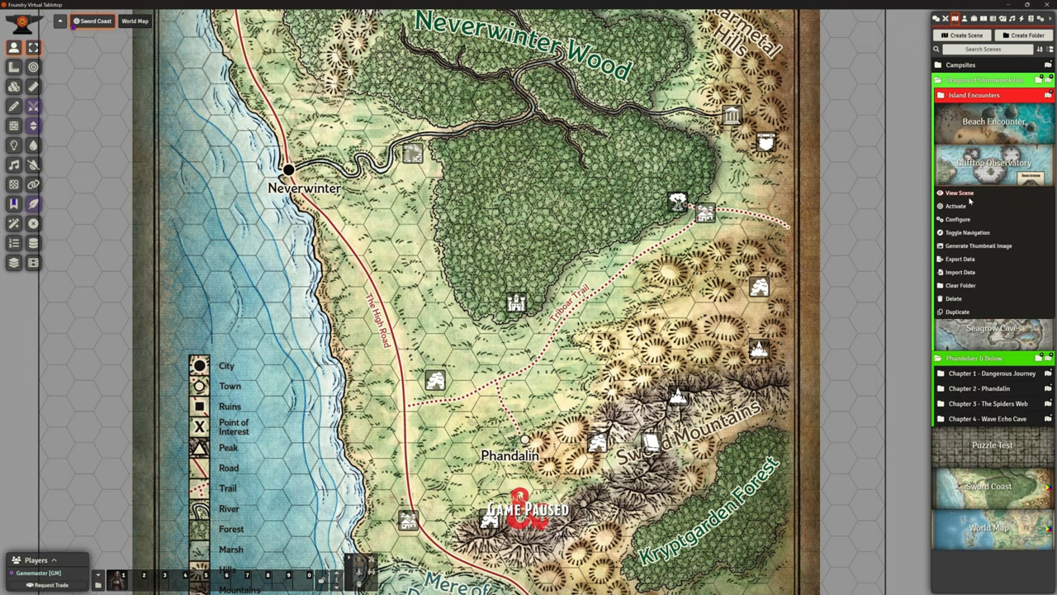
click(960, 193)
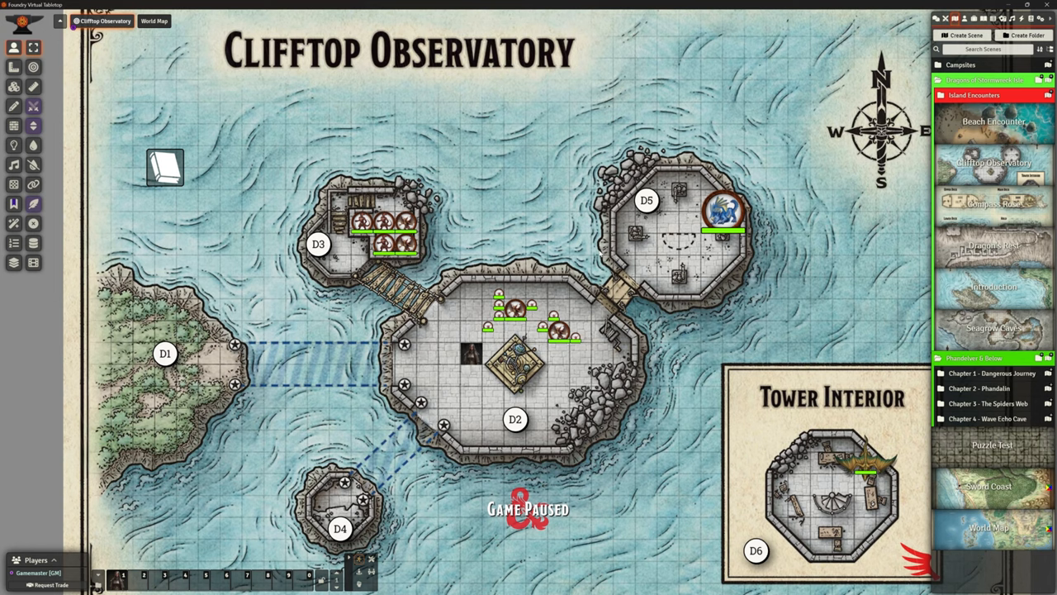
mouse_move(413, 403)
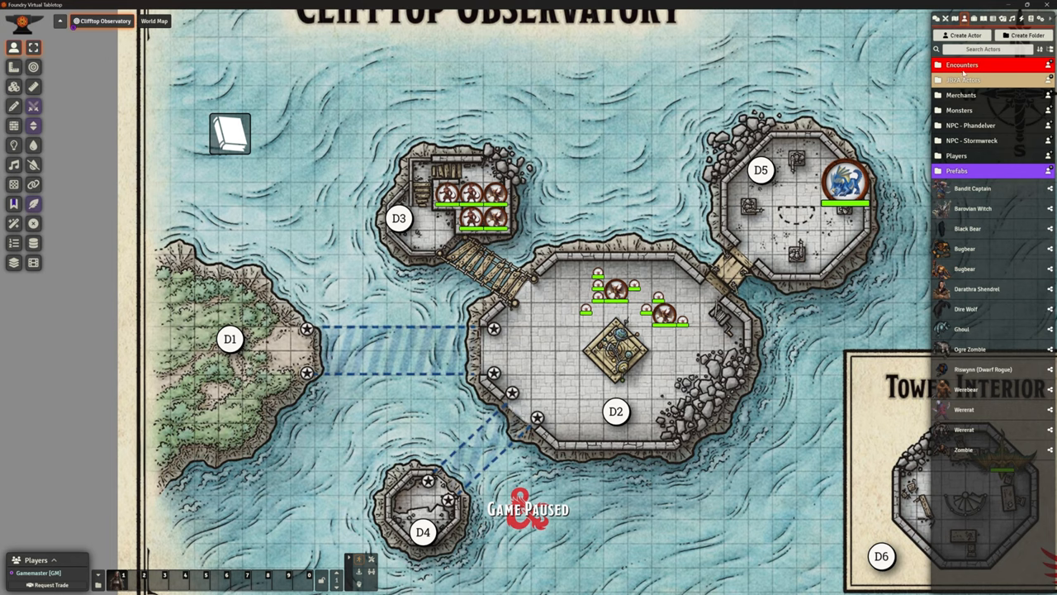
click(957, 155)
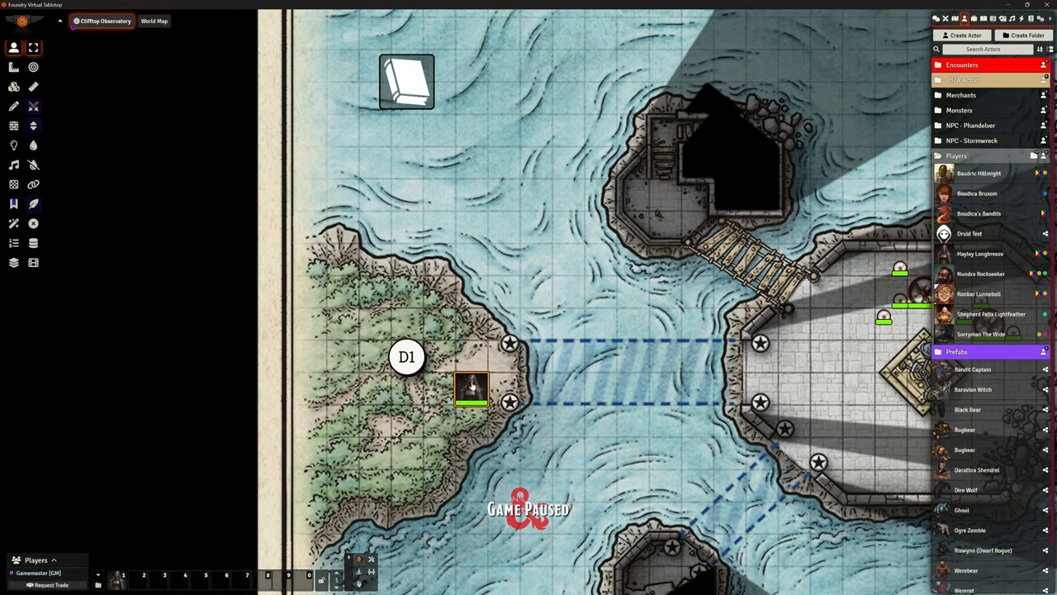
Step: Check Hayley Longbreeze's token Appearance settings and close the configuration
double_click(472, 388)
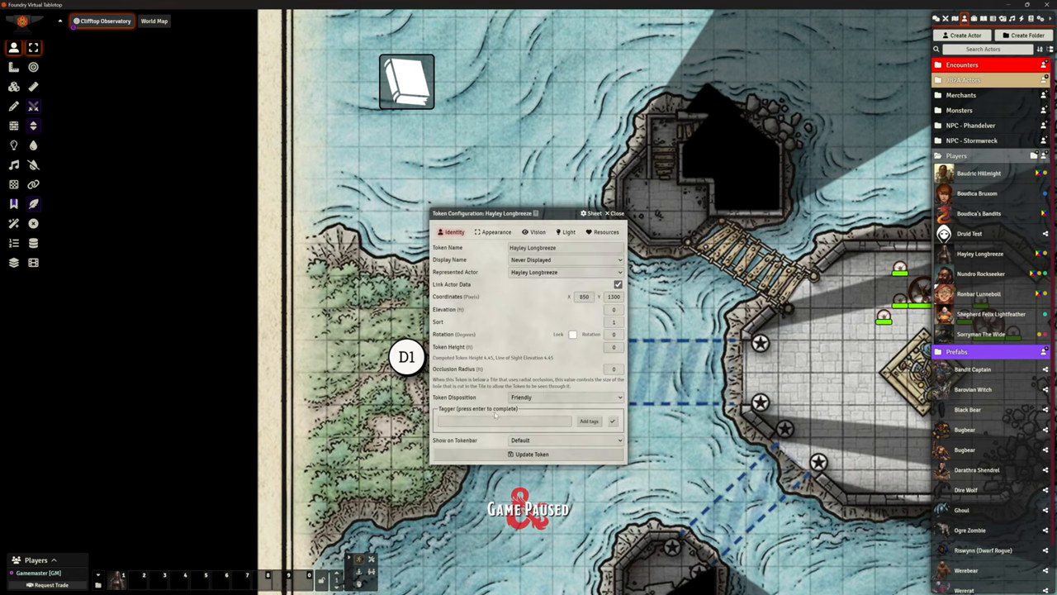
click(497, 231)
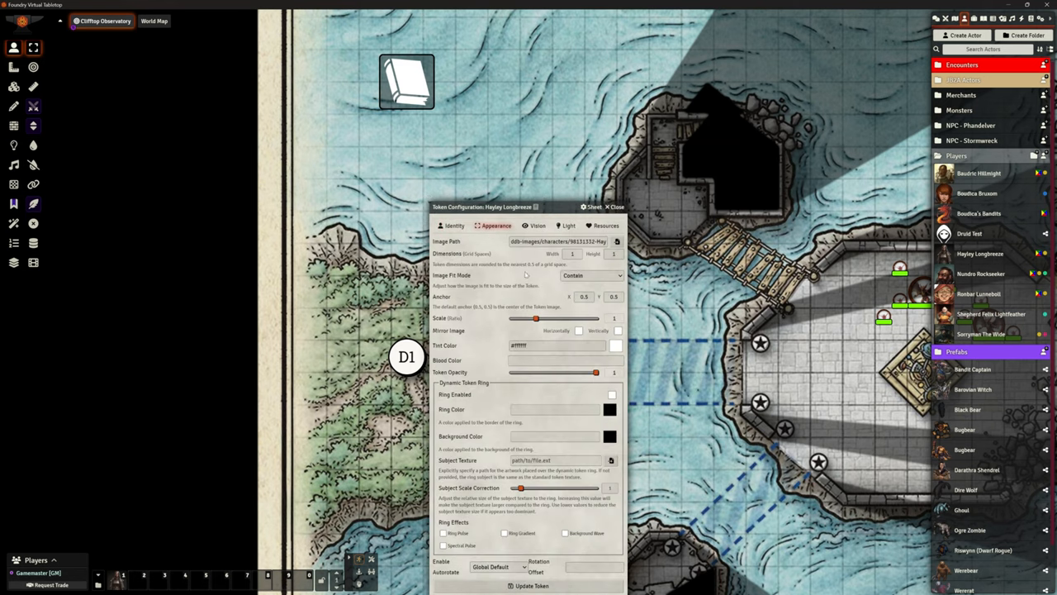
click(495, 567)
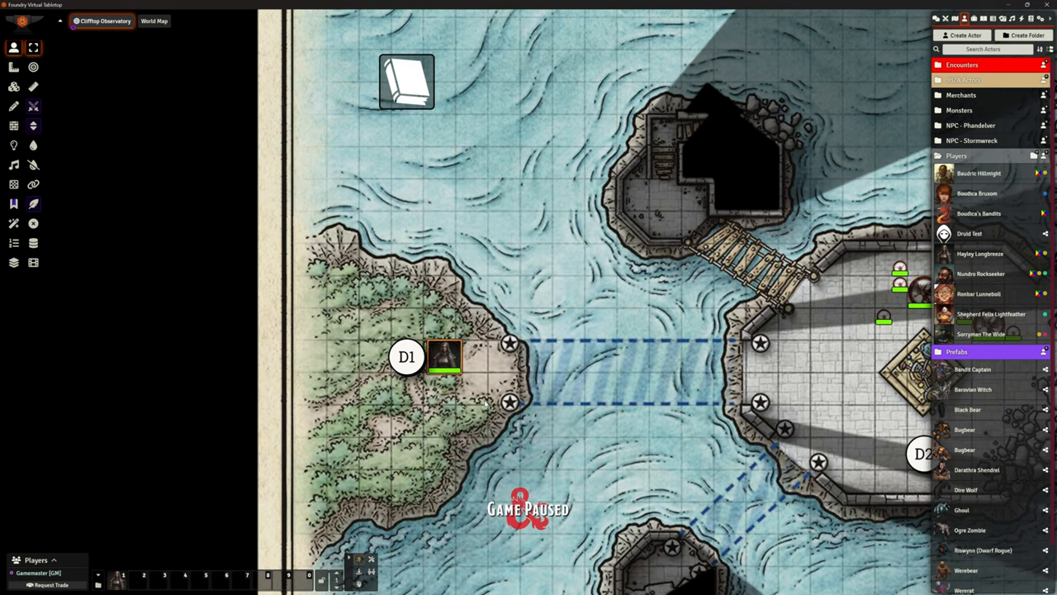
Step: Move Hayley Longbreeze's token from the edge of D1 across the crossing onto the D2 platform
drag(445, 357, 439, 310)
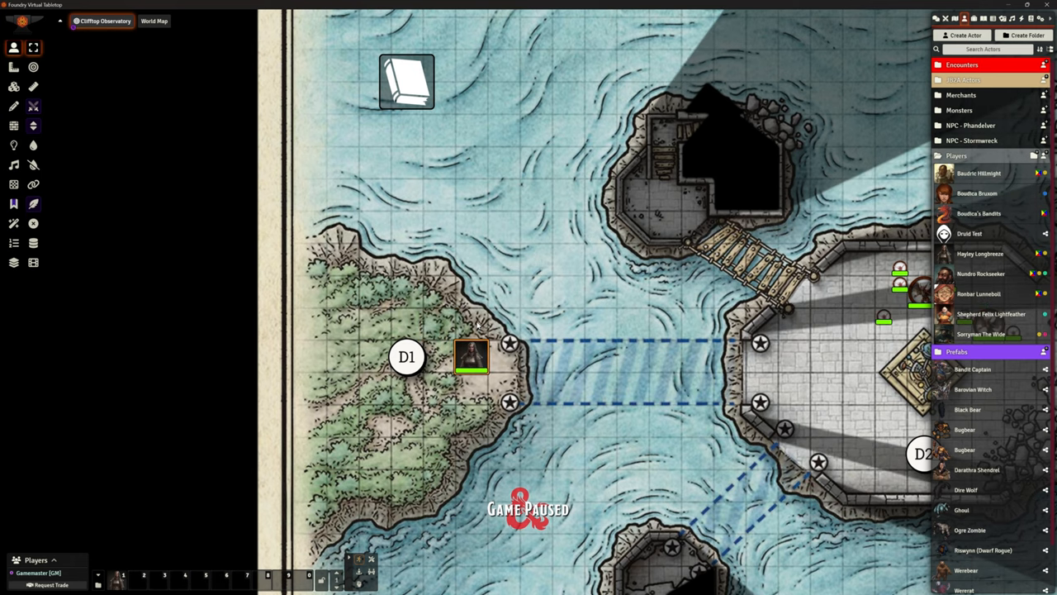
mouse_move(470, 318)
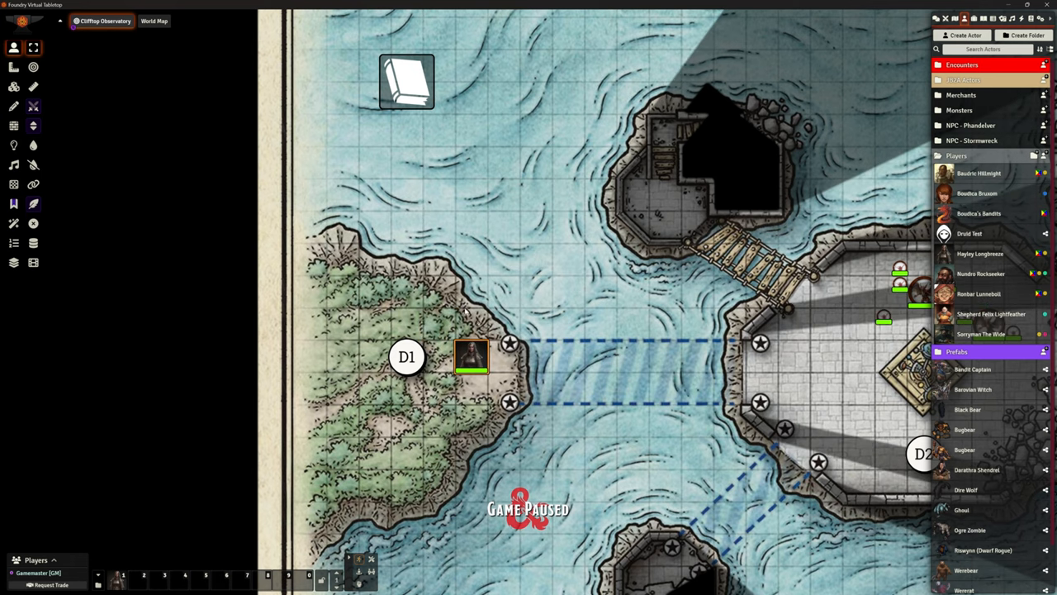
drag(470, 356, 647, 355)
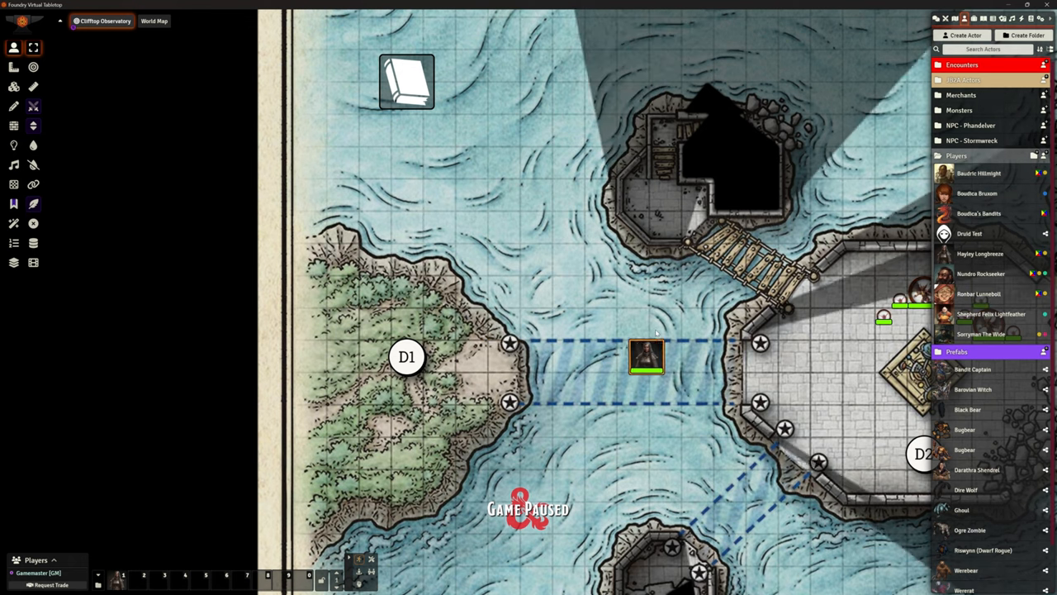
drag(646, 355, 760, 294)
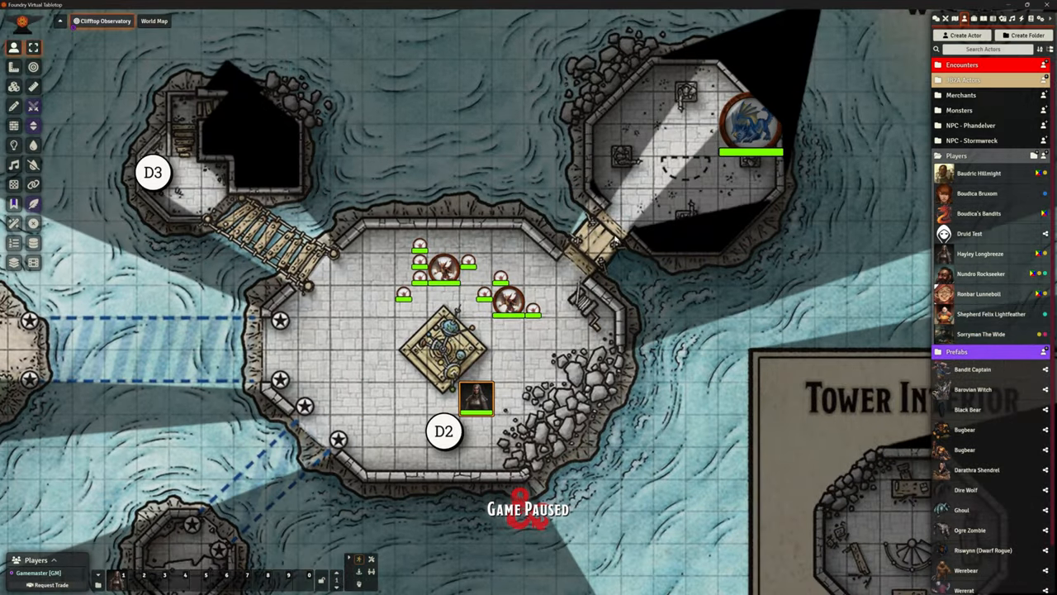
Step: Walk the token through the doorway into the D5 tower and back out to its doorway
drag(475, 399, 587, 268)
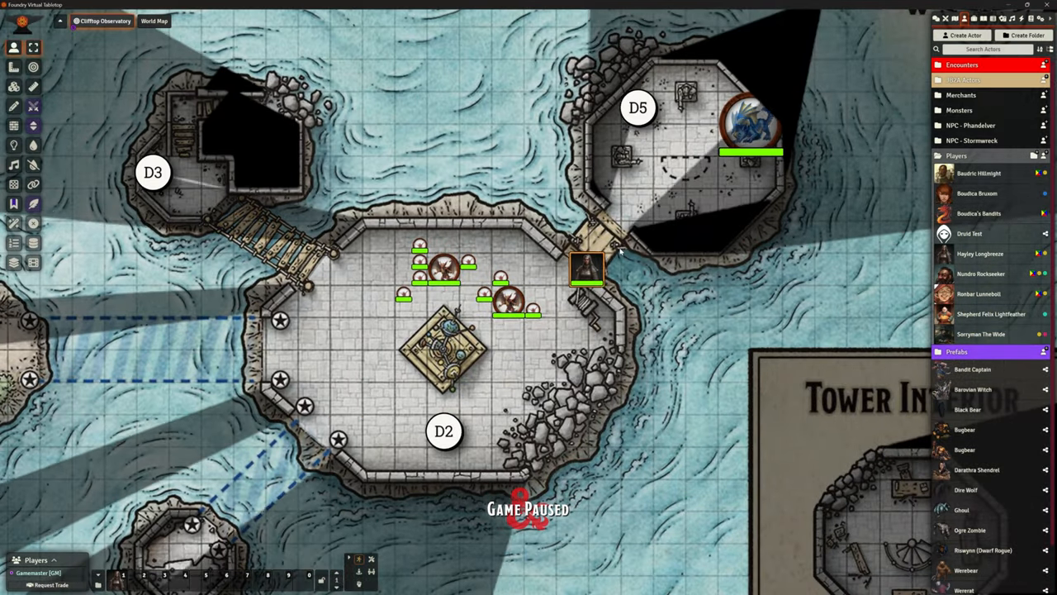
drag(587, 269, 605, 206)
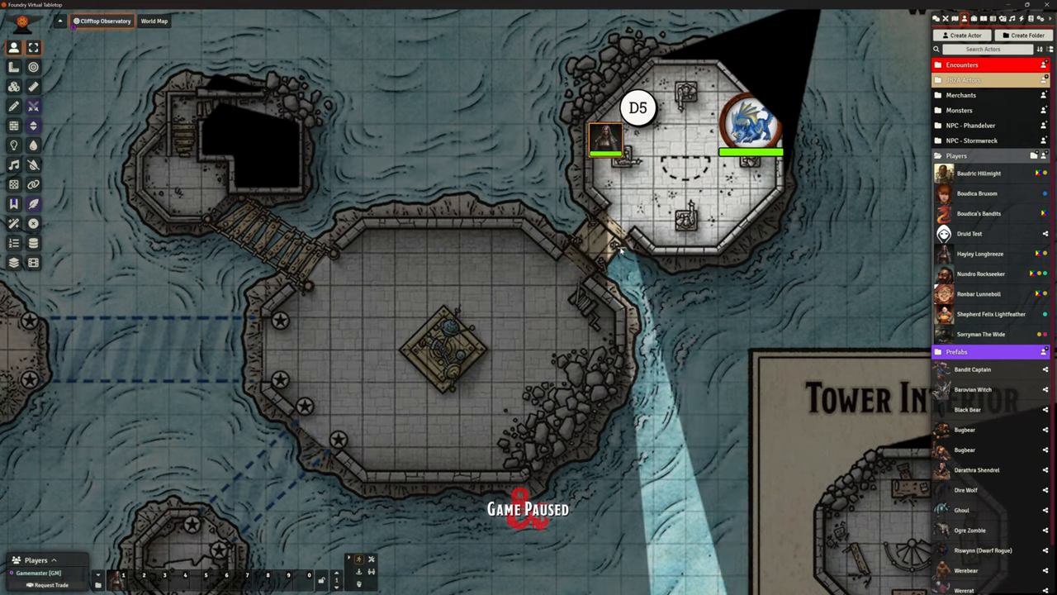
drag(606, 141, 734, 205)
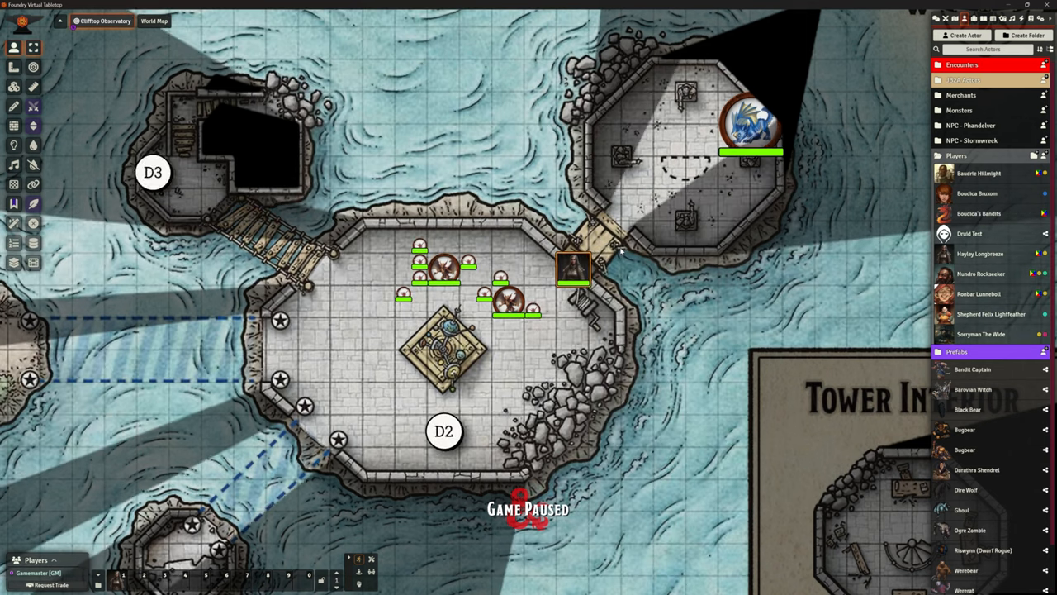
Step: Explore the west, northwest and southwest parts of D2 and bring the D5 tower into view
drag(574, 268, 380, 300)
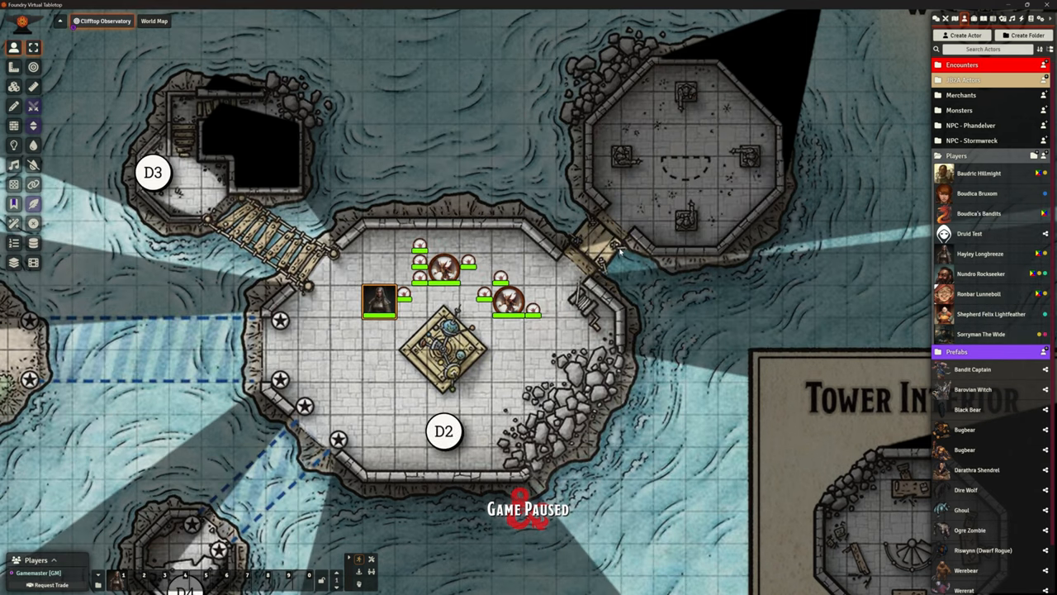
drag(380, 298, 380, 236)
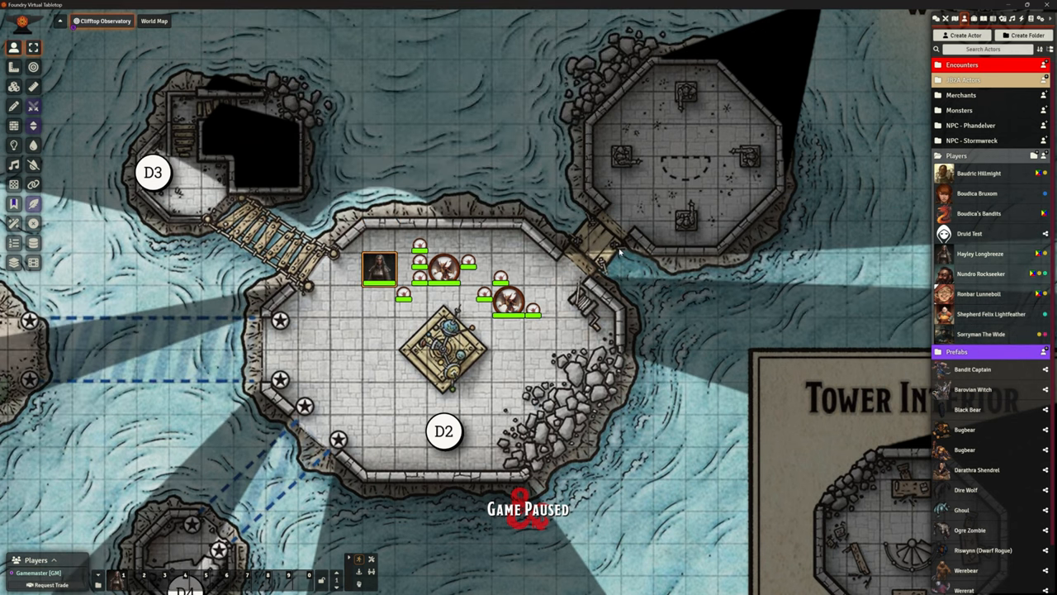
drag(380, 268, 751, 124)
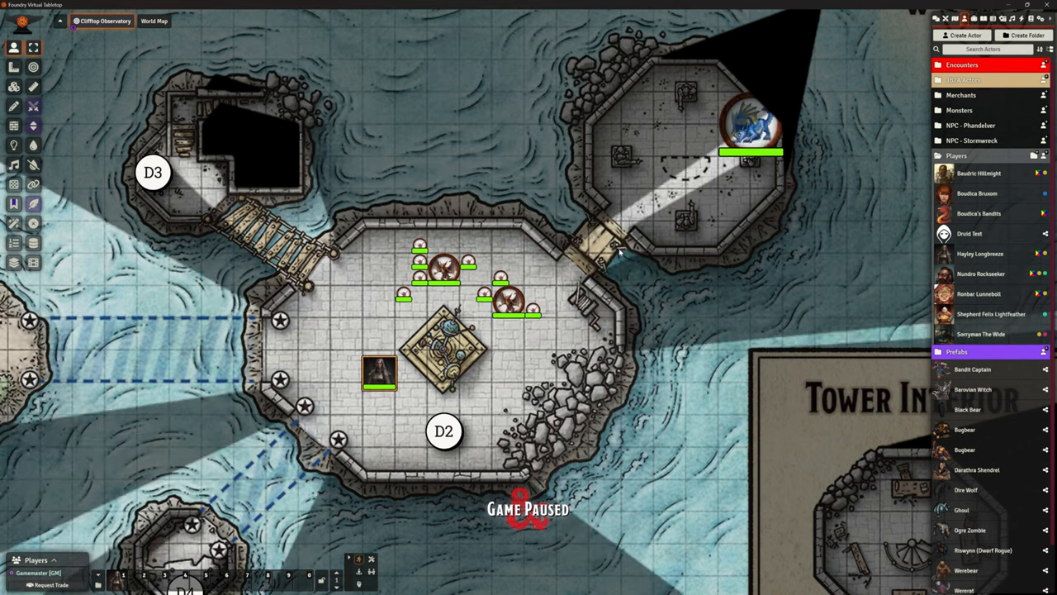
drag(378, 372, 347, 334)
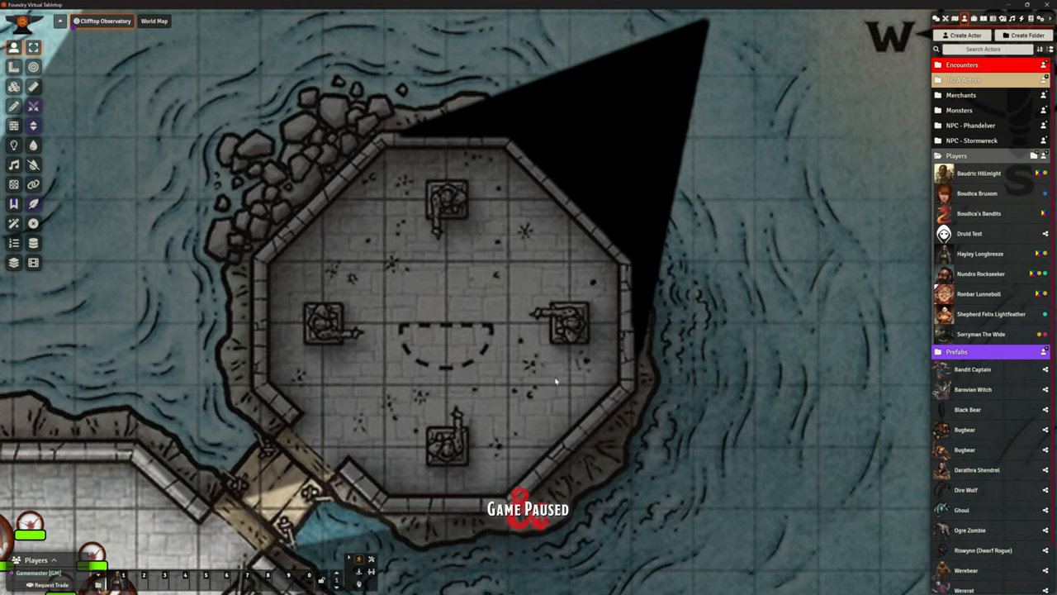
mouse_move(539, 351)
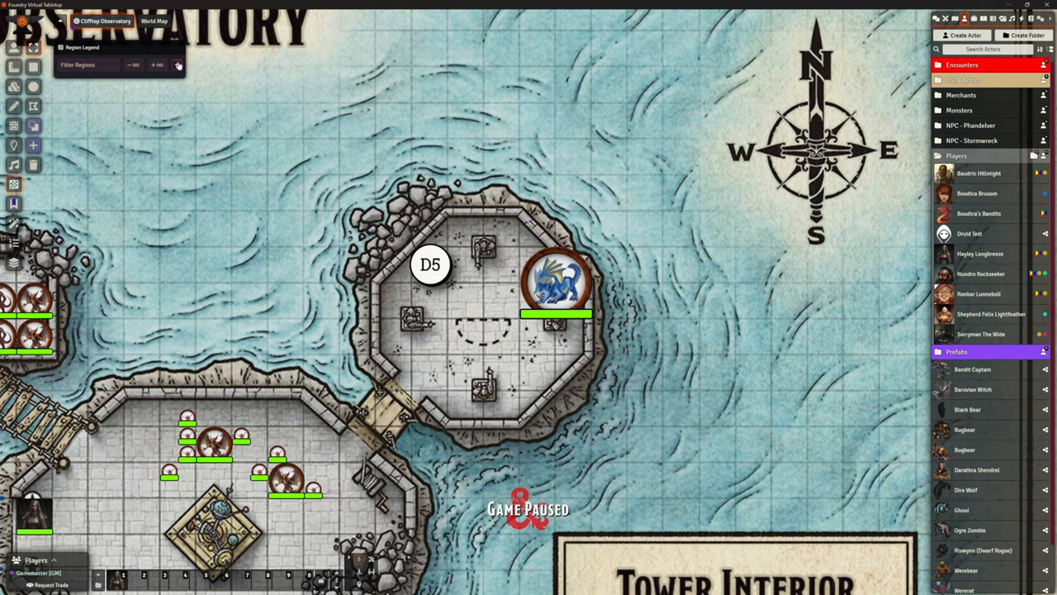
Step: Create a new polygon region outlining the D5 tower floor
click(177, 64)
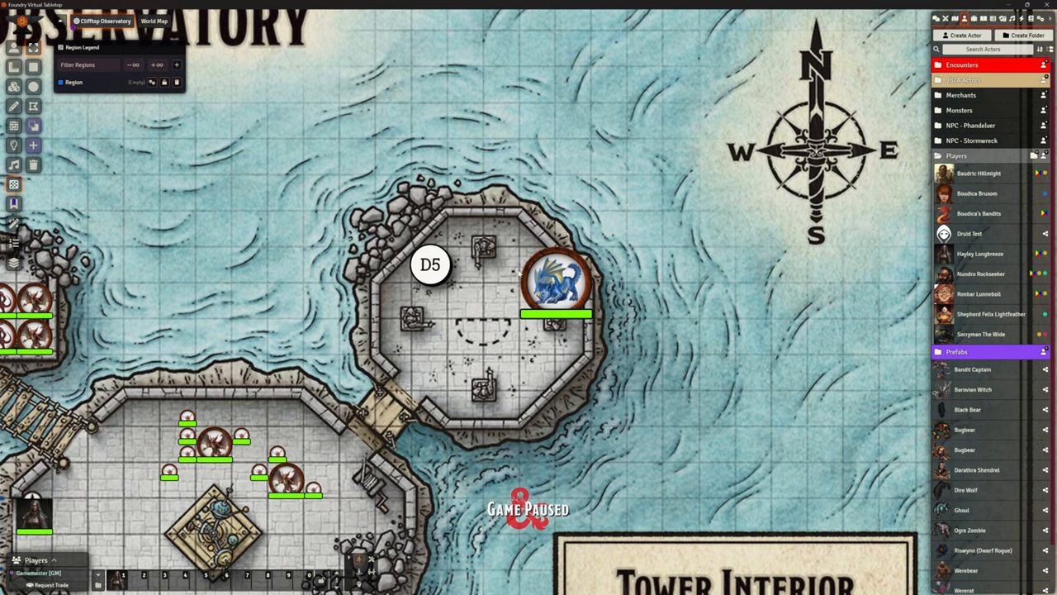
click(33, 106)
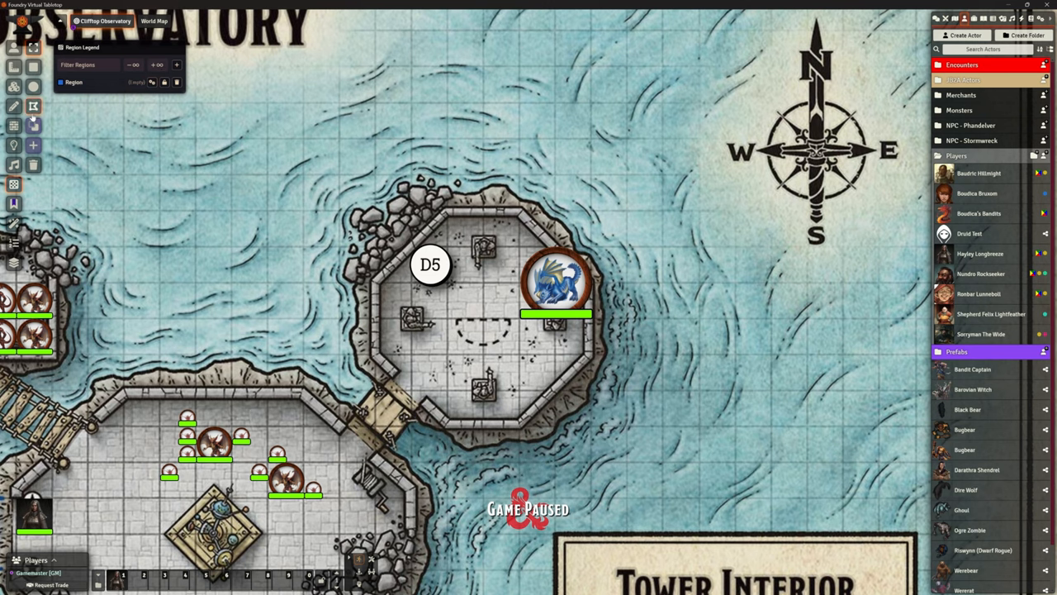
mouse_move(33, 124)
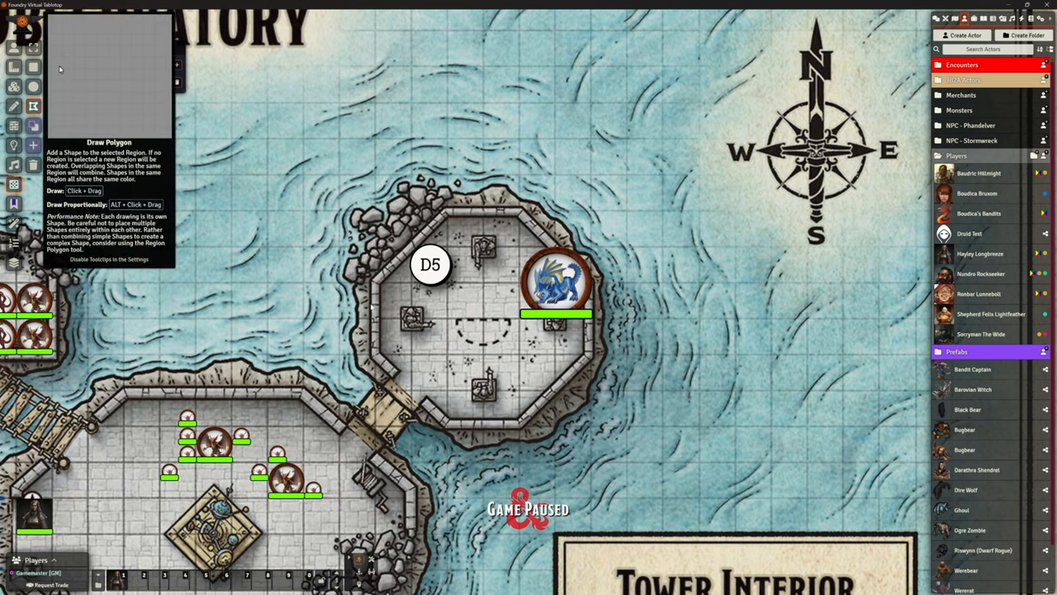
drag(375, 277, 446, 214)
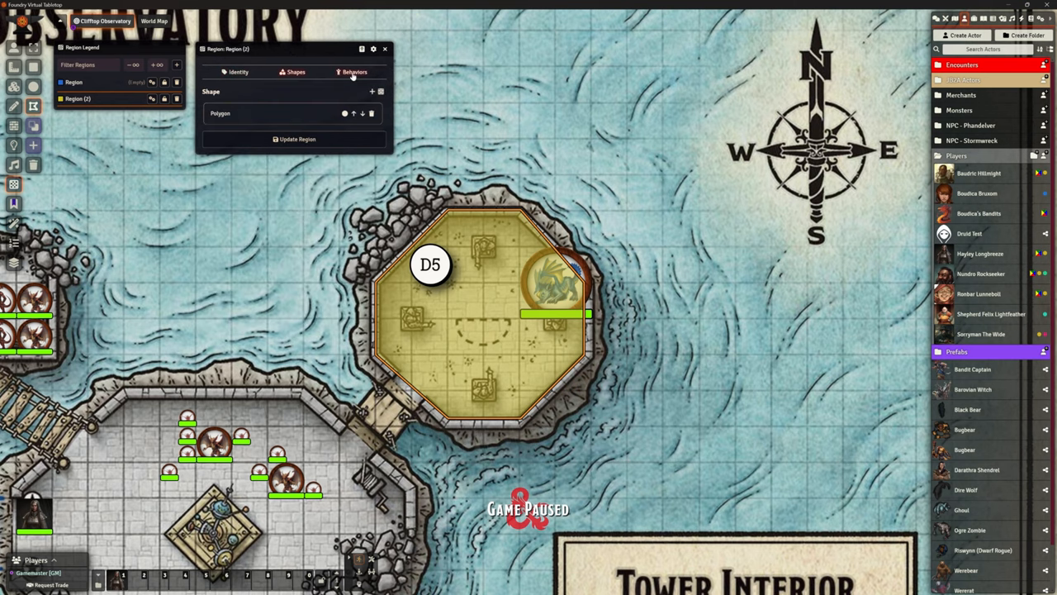
Step: Add a Suppress Weather behavior to the region and close the region windows
click(382, 91)
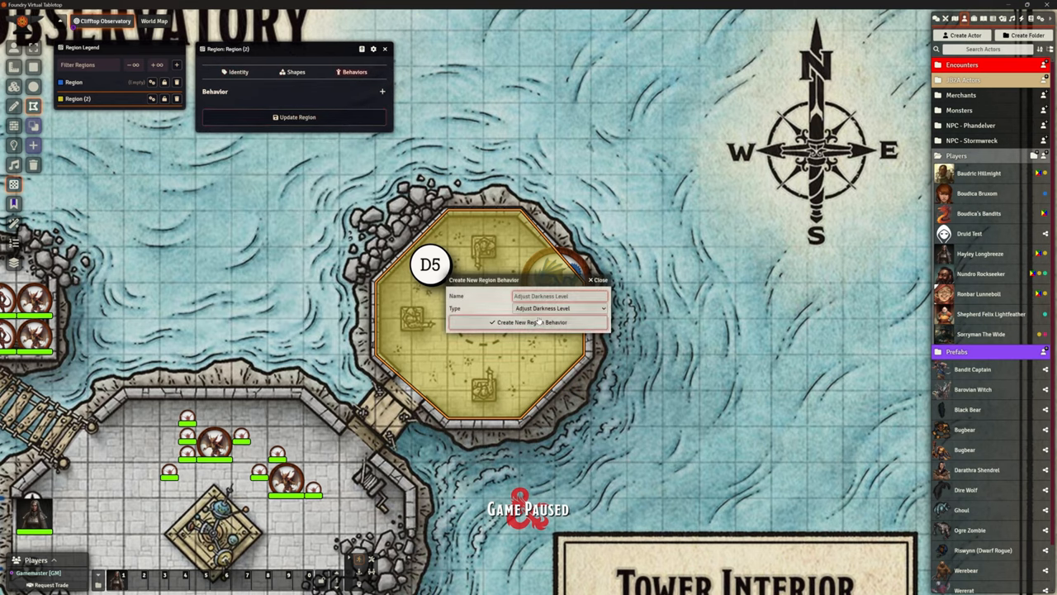
click(560, 308)
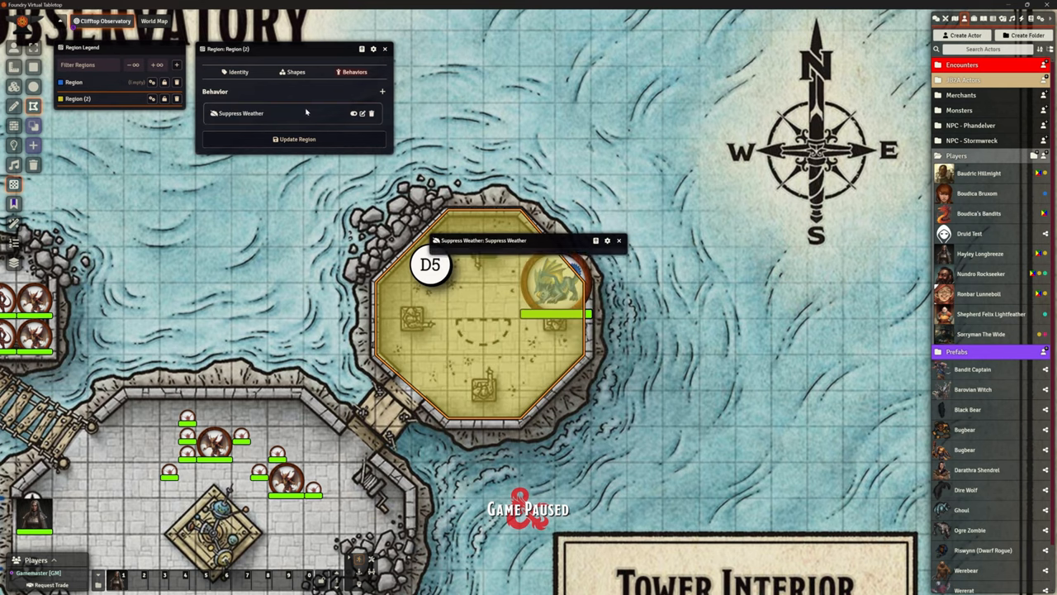
click(384, 48)
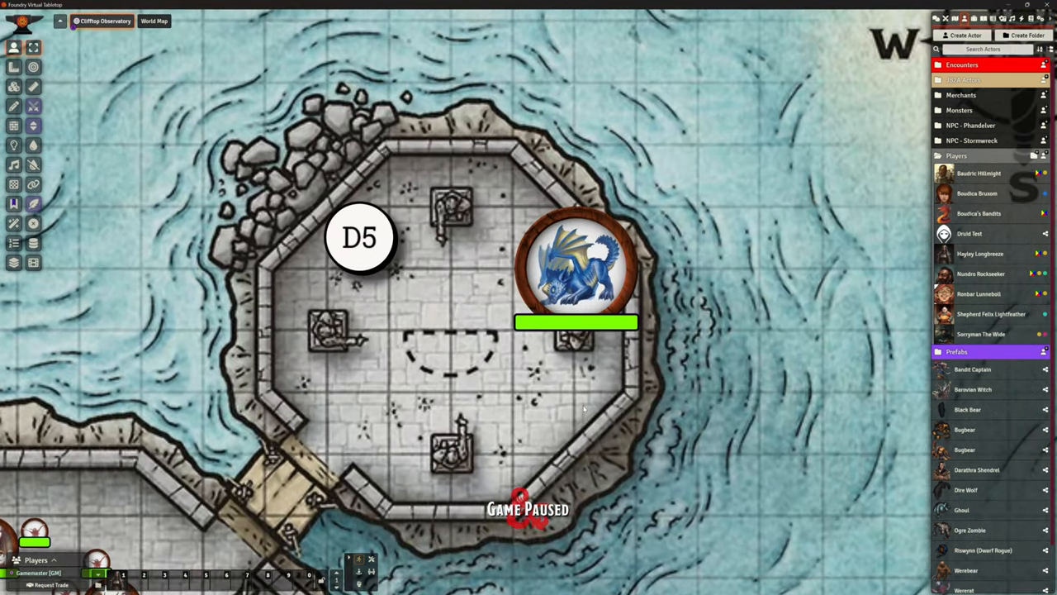
mouse_move(452, 326)
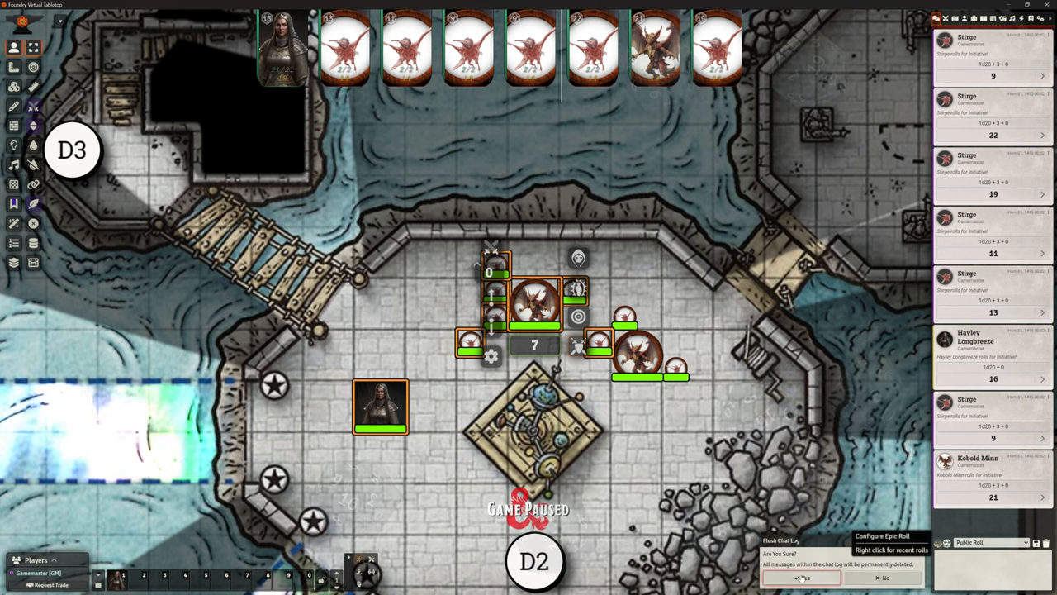
Step: Flush the chat log, confirming deletion of all messages
click(801, 577)
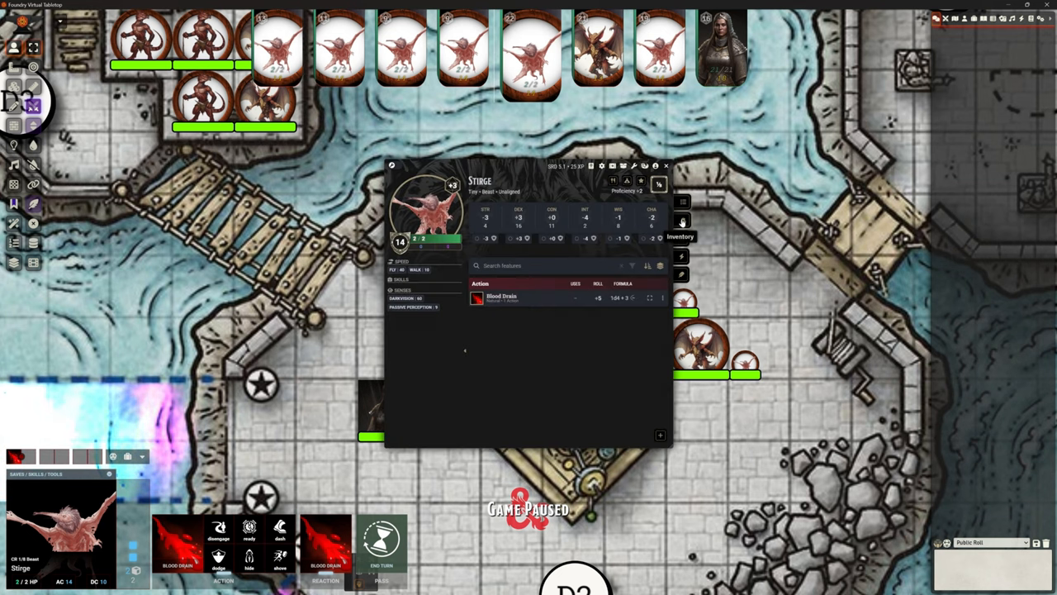
Step: Close the Stirge sheet and hit Kobold Minn with the Stirge's Blood Drain
click(683, 221)
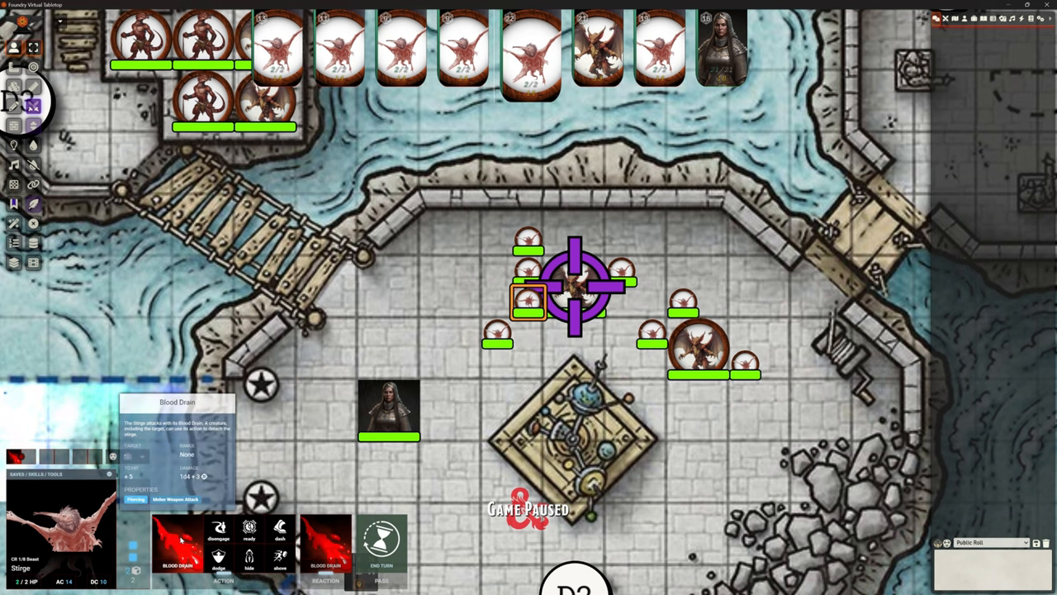
click(179, 543)
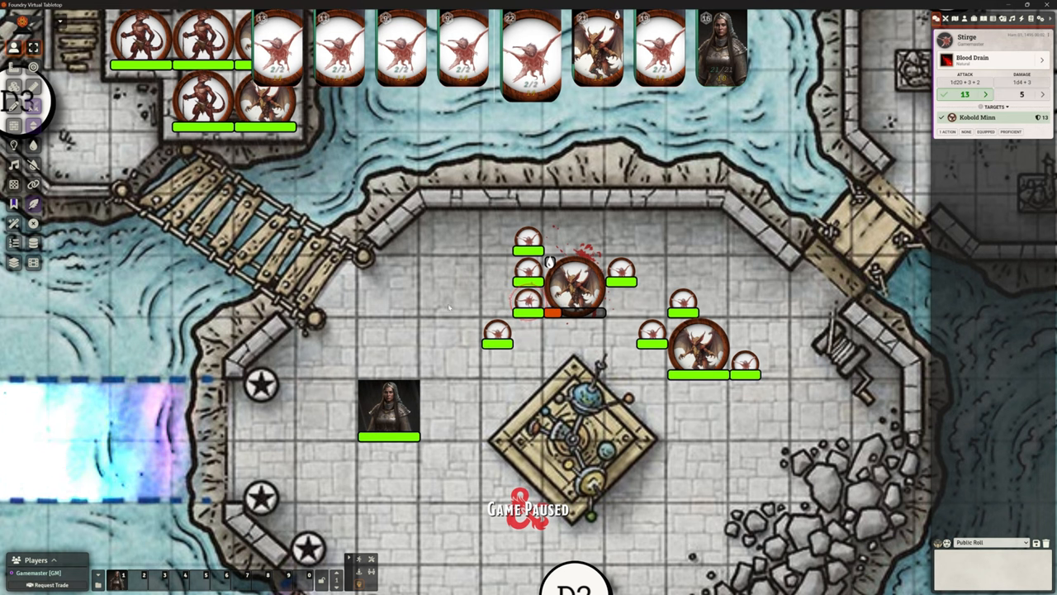
Step: Have Kobold Minn answer with a Dagger attack on the Stirge
click(574, 285)
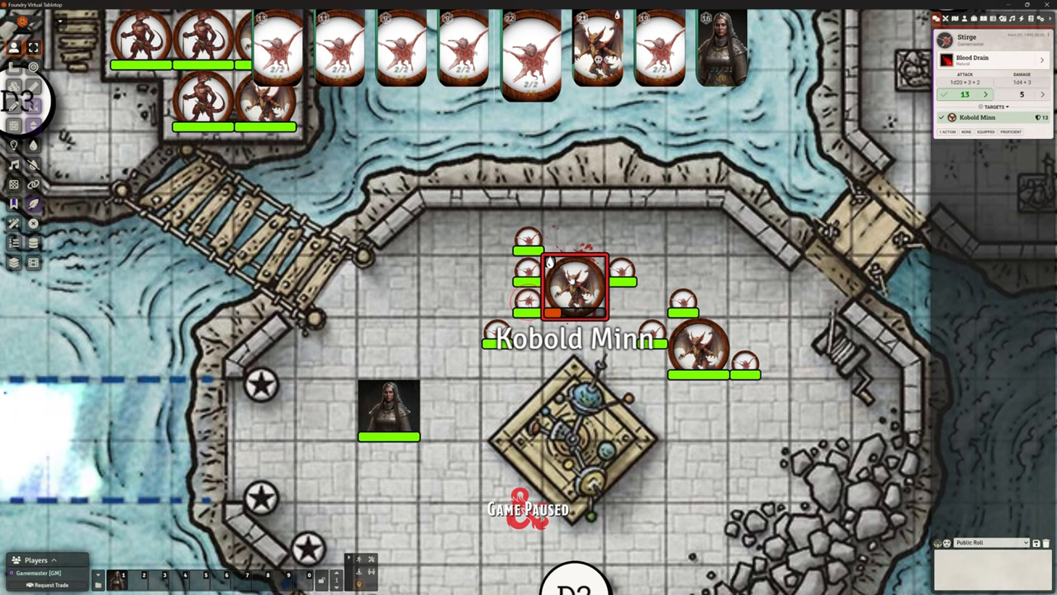
click(388, 409)
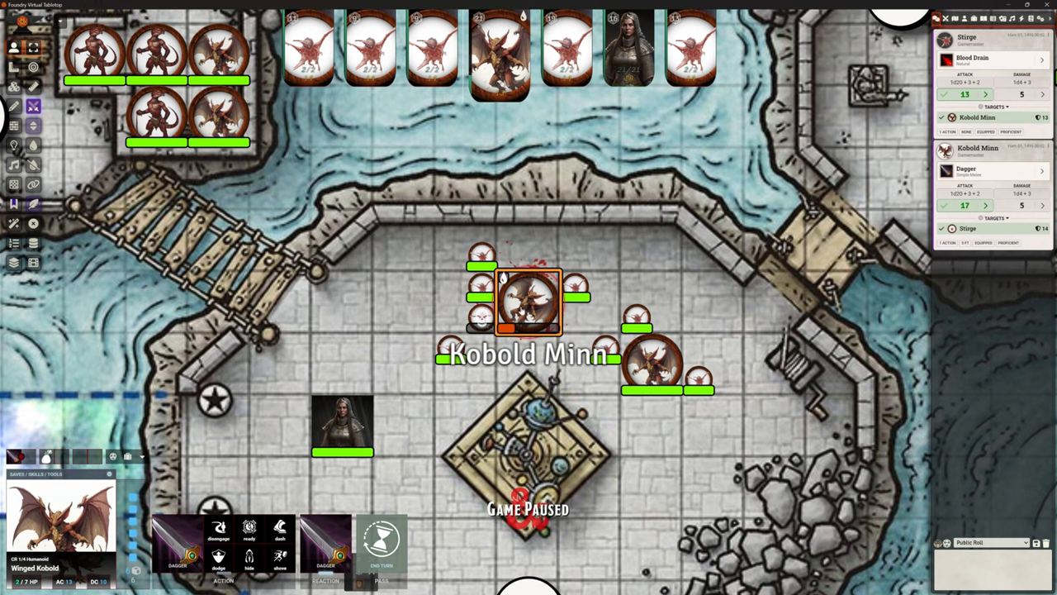
Step: Move Kobold Minn toward the bridge and decline Hayley's opportunity attack
click(529, 301)
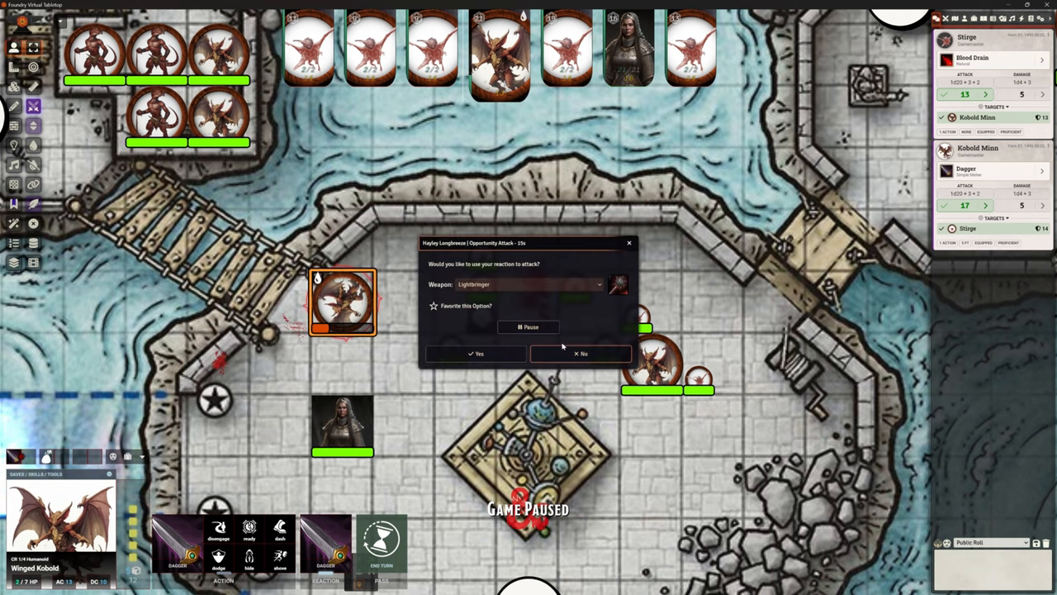
click(583, 353)
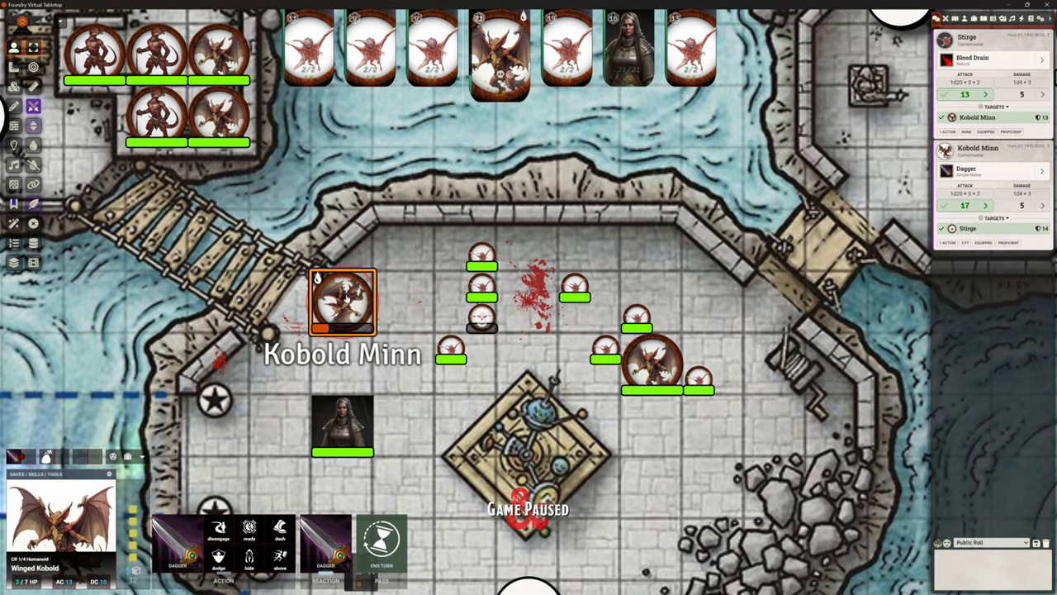
Step: Choose a new Token Disposition for Kobold Minn in its Token Configuration
double_click(343, 301)
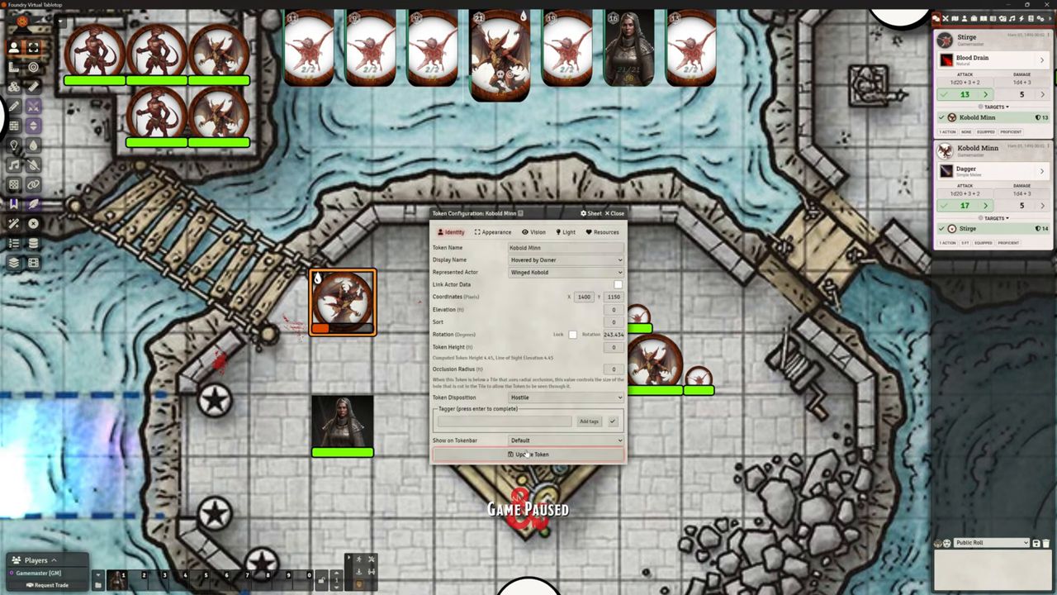
click(566, 398)
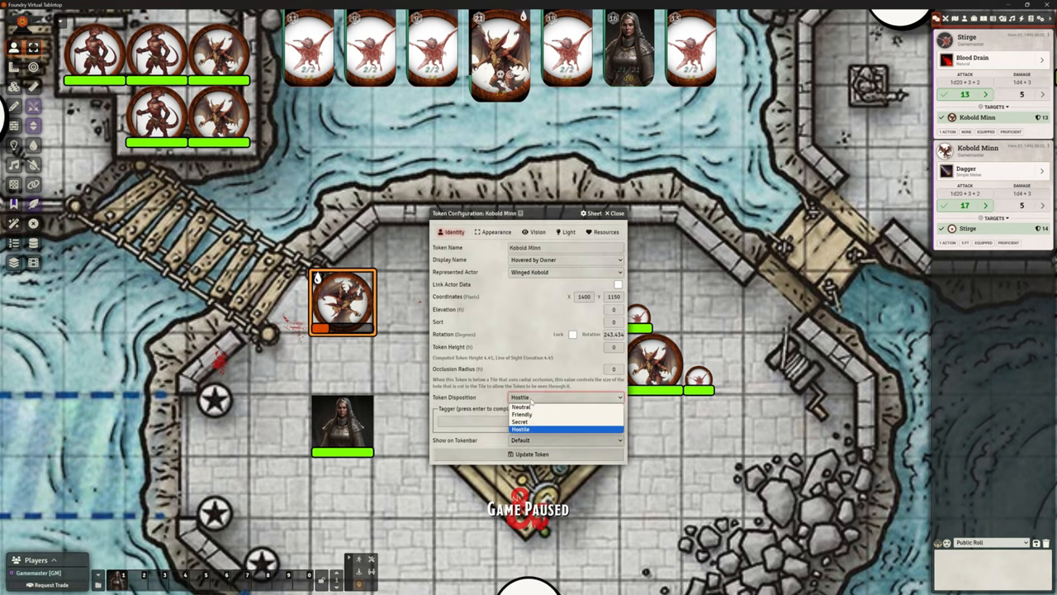
click(521, 407)
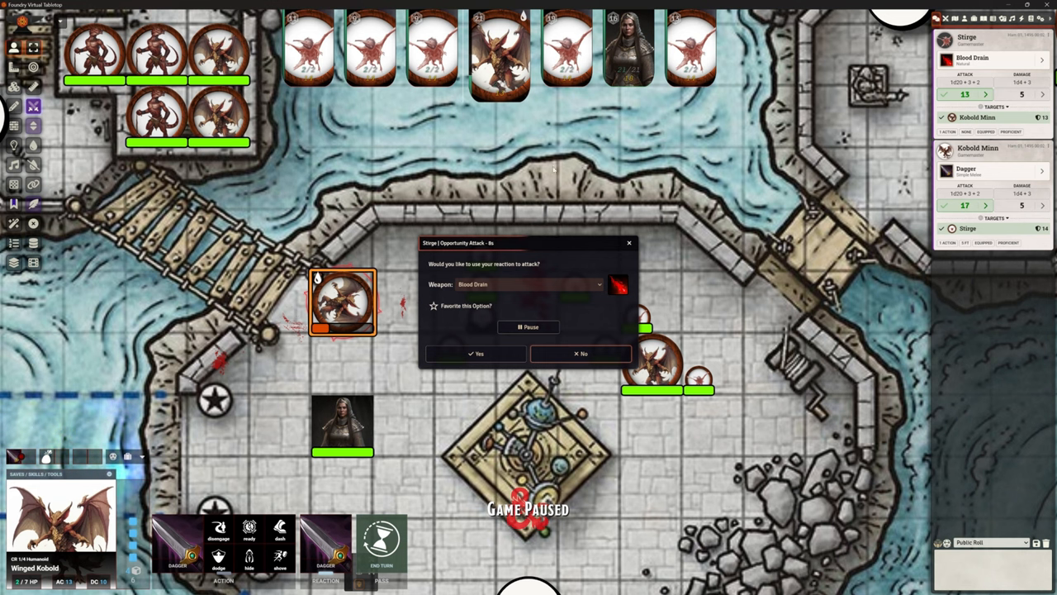
click(478, 354)
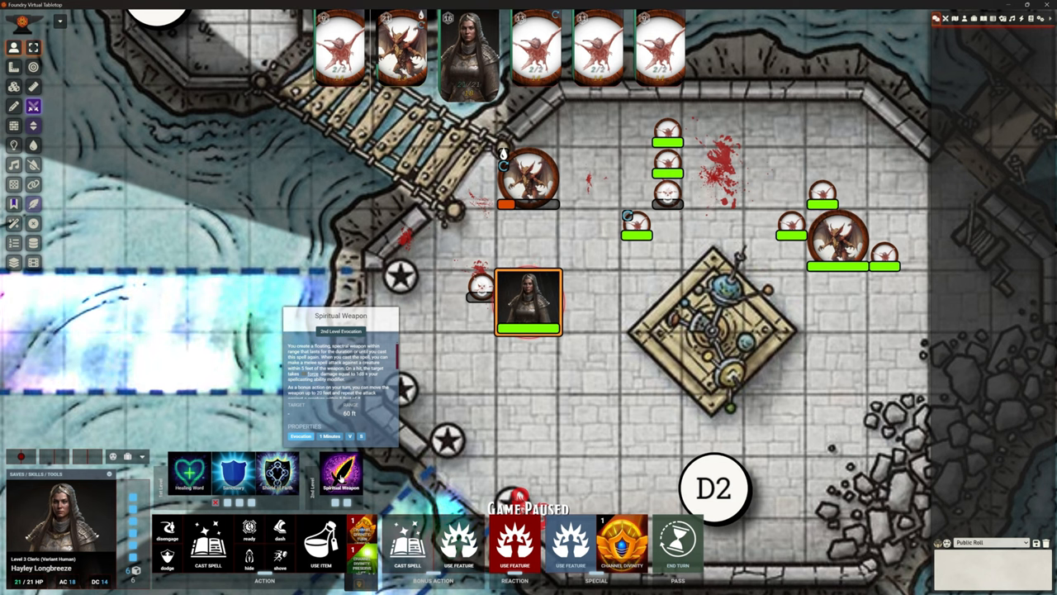
Step: Cast Spiritual Weapon as Hayley Longbreeze from the token HUD
click(340, 471)
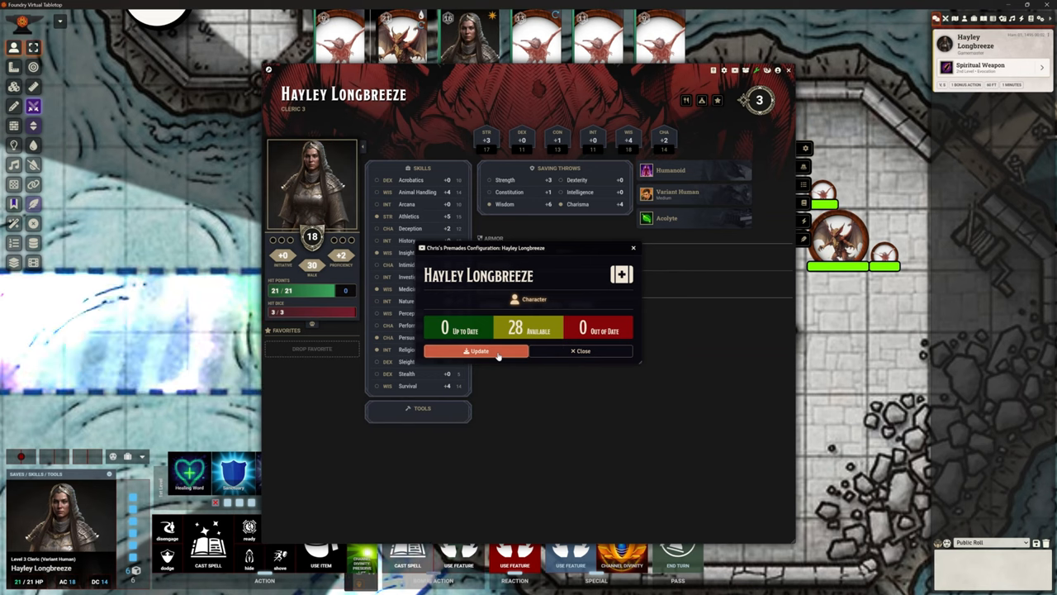
Step: Update all 28 of Hayley's items to Chris's Premades versions and dismiss the summary
click(477, 351)
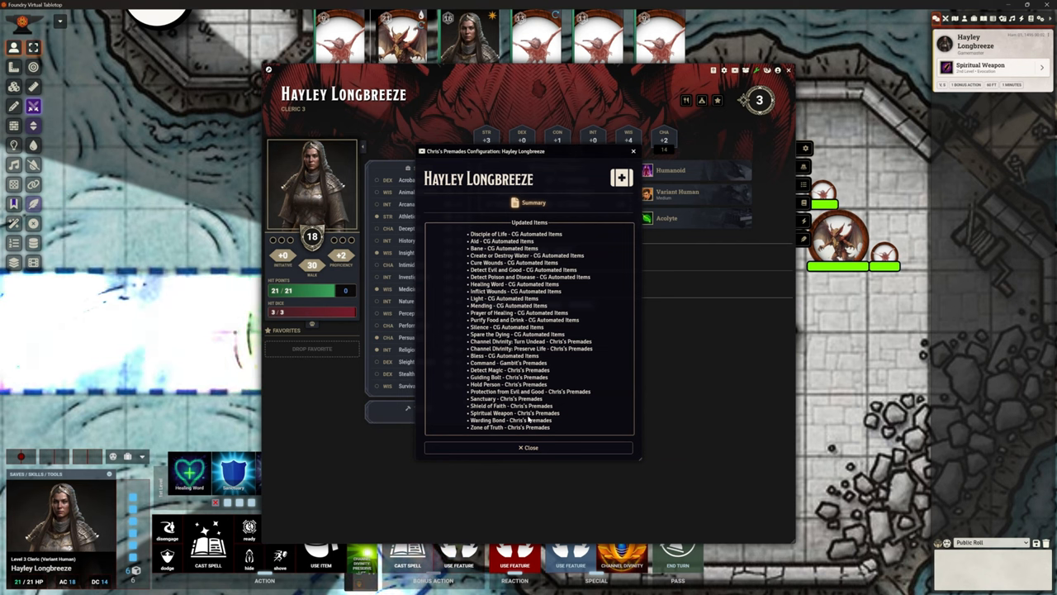
click(529, 446)
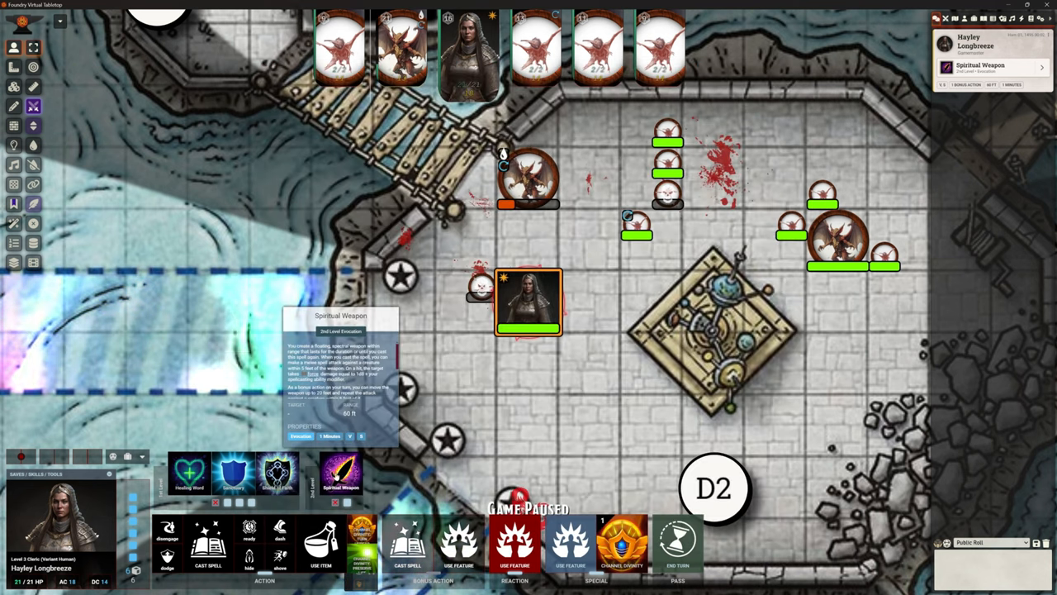
Step: Recast Spiritual Weapon despite the used bonus action, picking its style, weapon form and colour
click(340, 471)
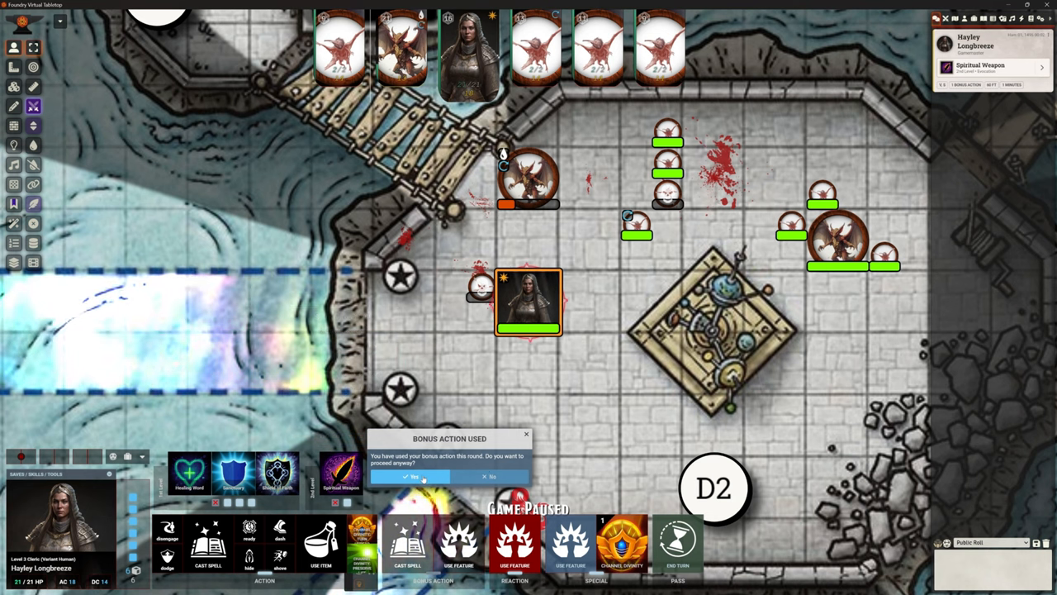
click(405, 476)
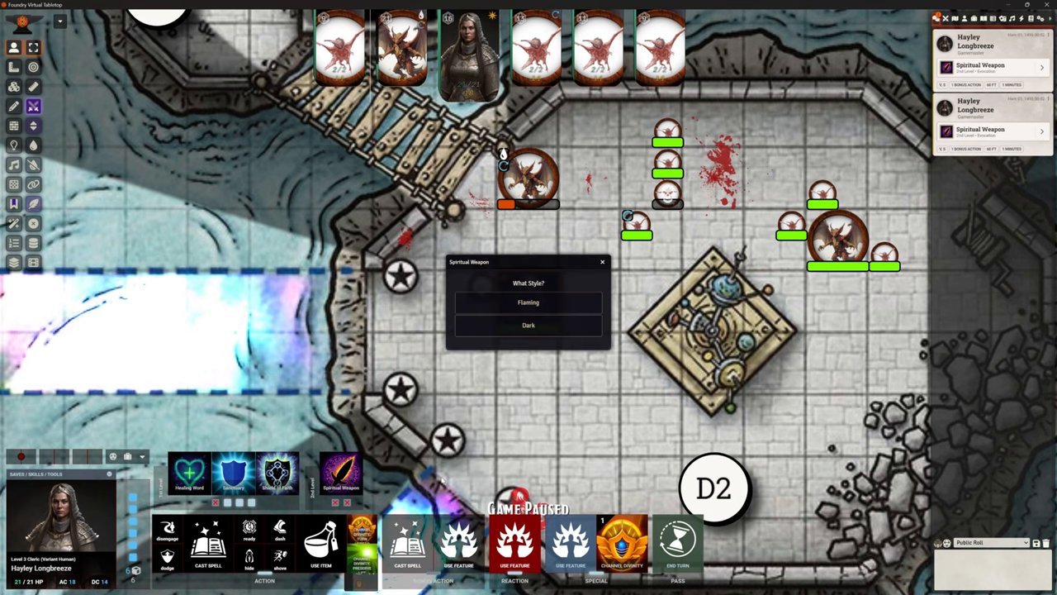
click(527, 301)
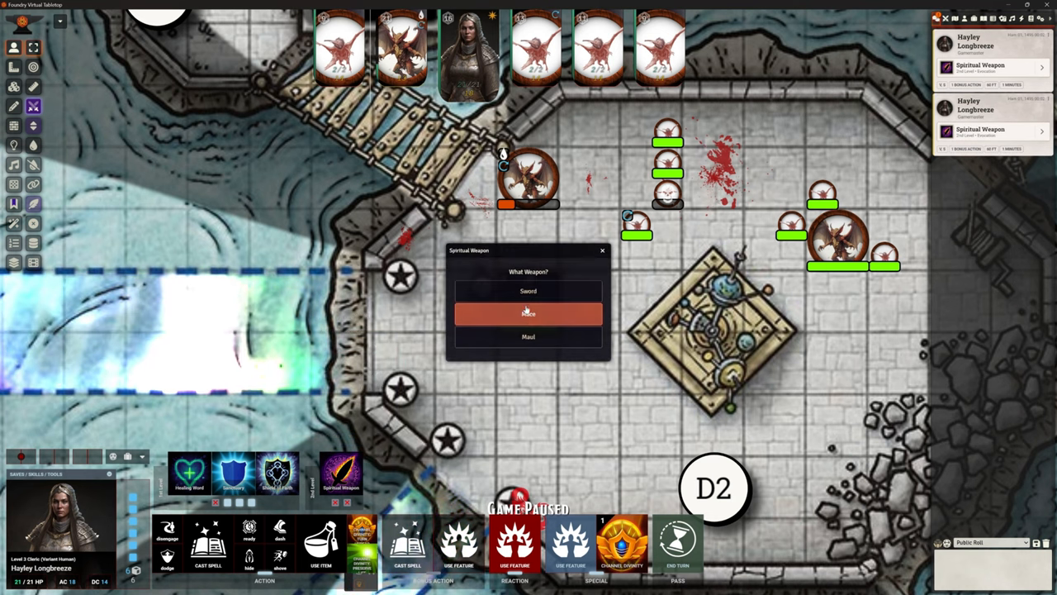
click(528, 313)
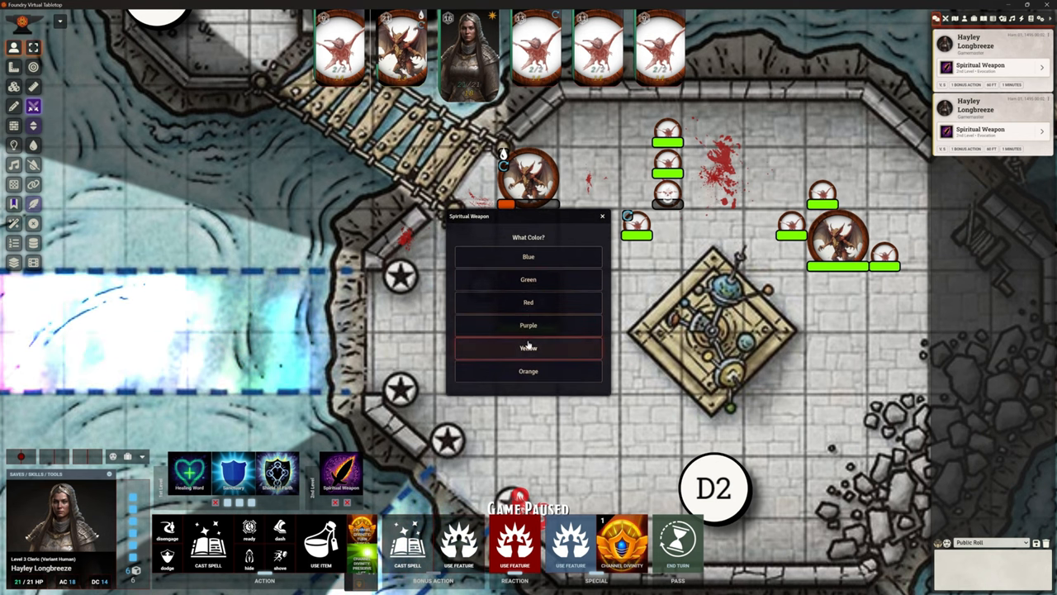
click(528, 347)
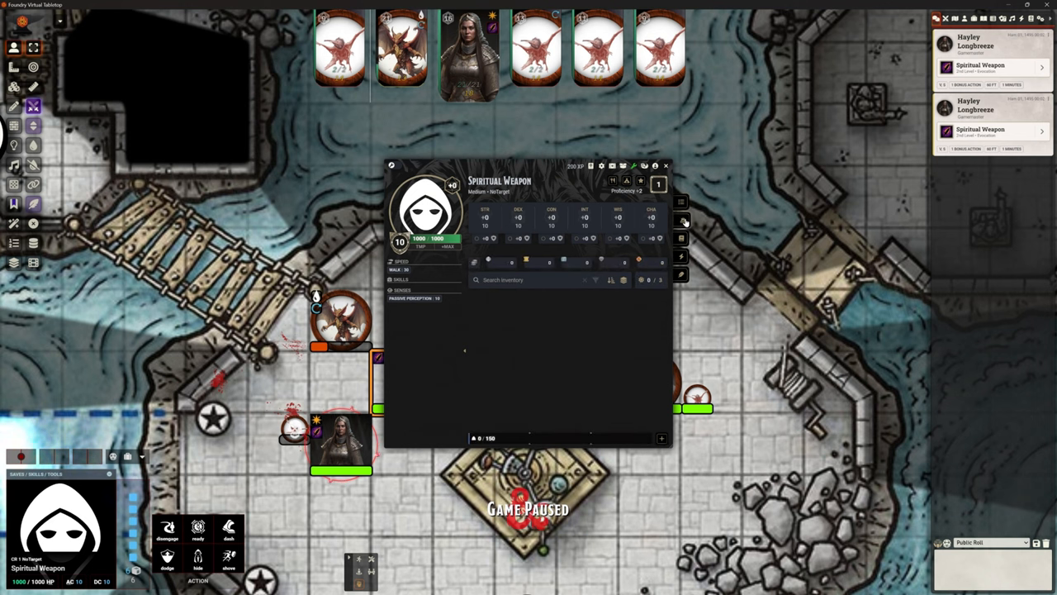
Step: Review the Spiritual Weapon's biography and spells sections on its sheet
click(681, 257)
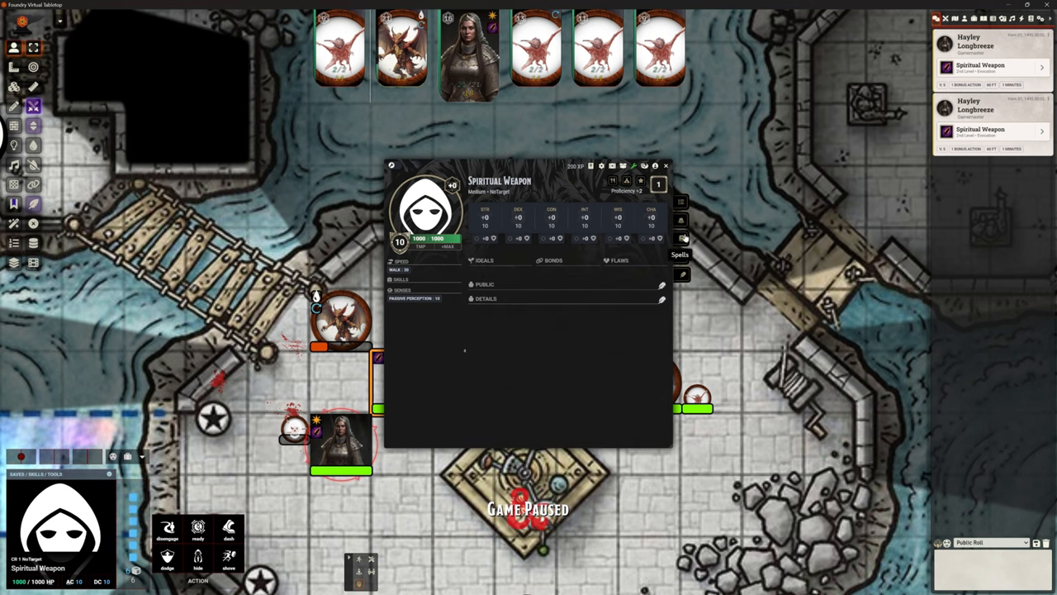
click(666, 165)
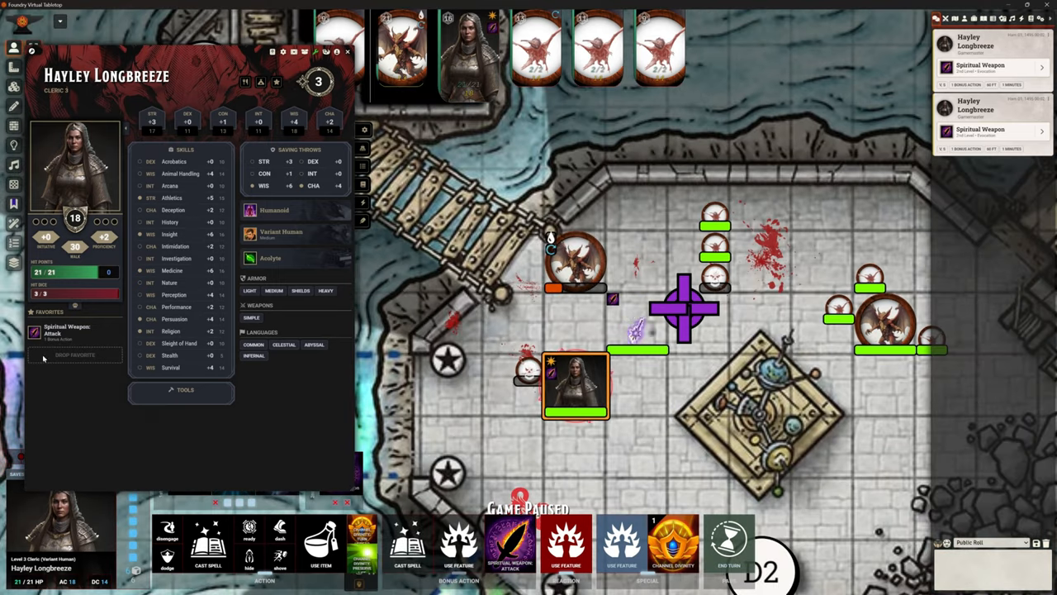
mouse_move(66, 331)
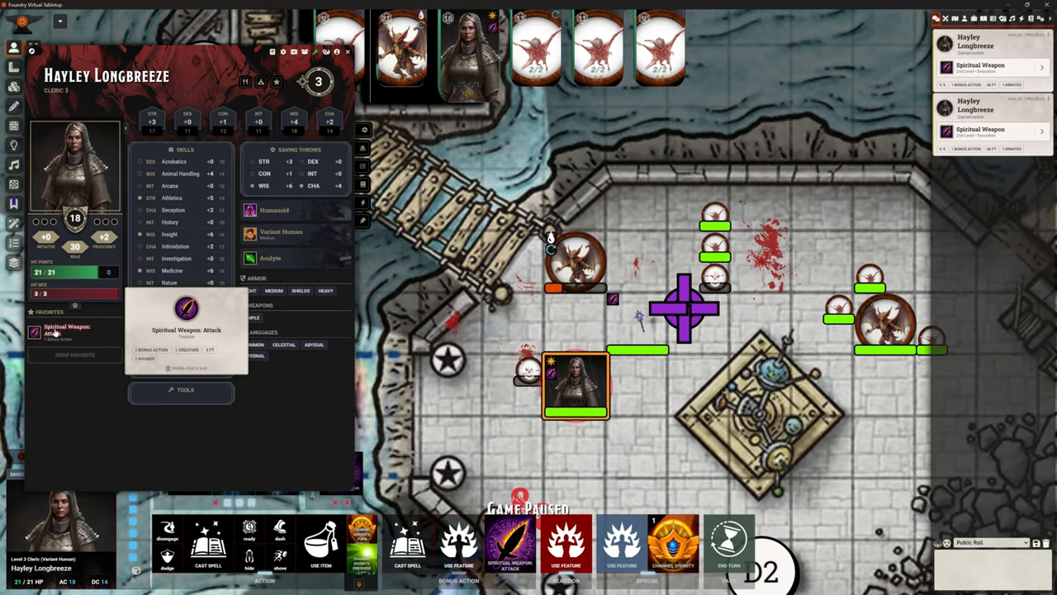
Step: Use Spiritual Weapon: Attack against a Stirge, rolling 16 to hit and 6 damage
click(510, 545)
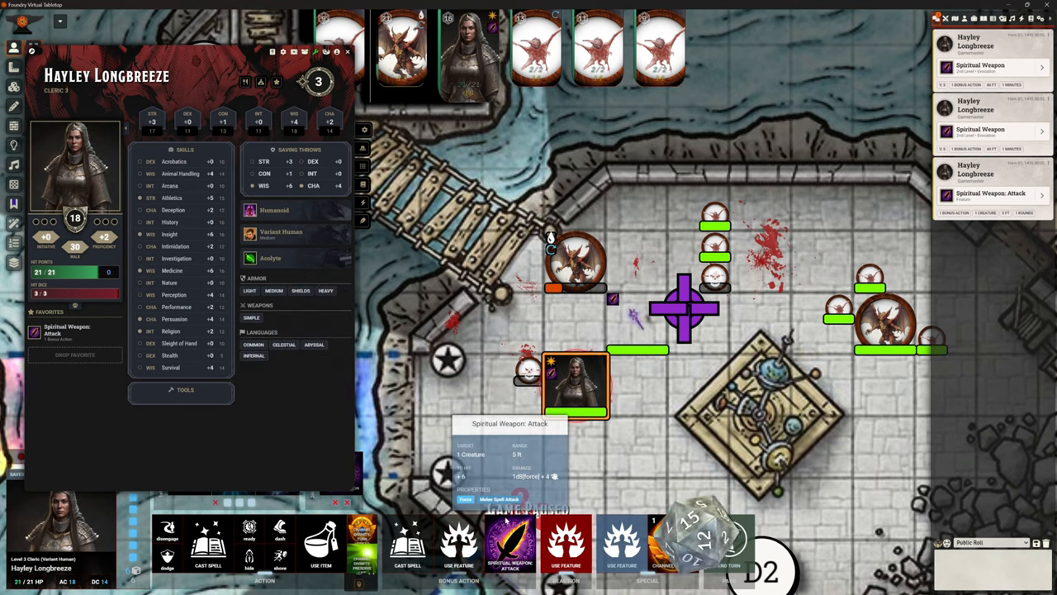
click(510, 545)
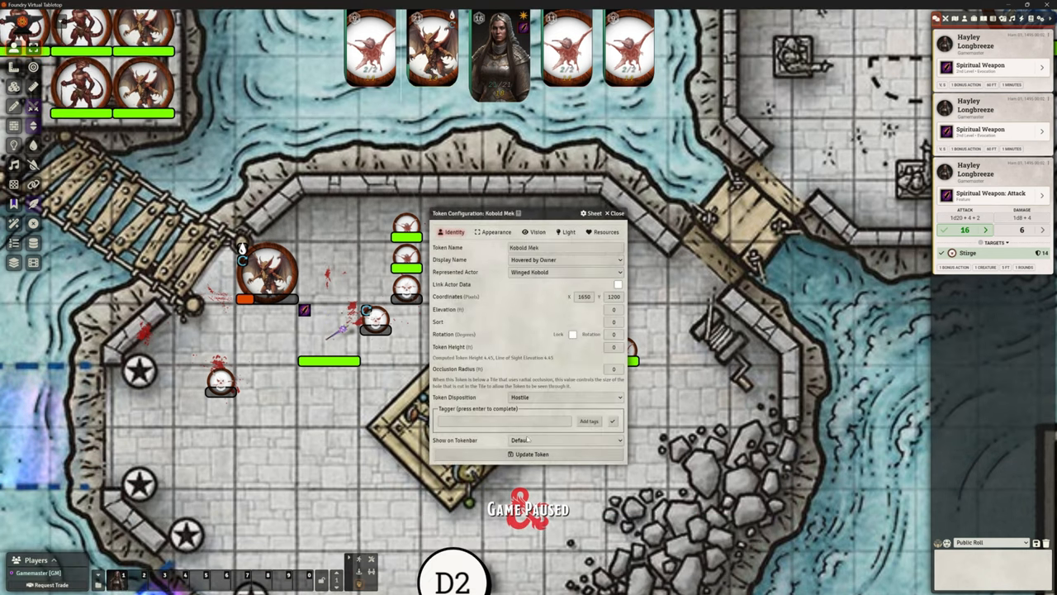
Step: Switch Kobold Mek's disposition to Friendly and close its token settings
click(565, 439)
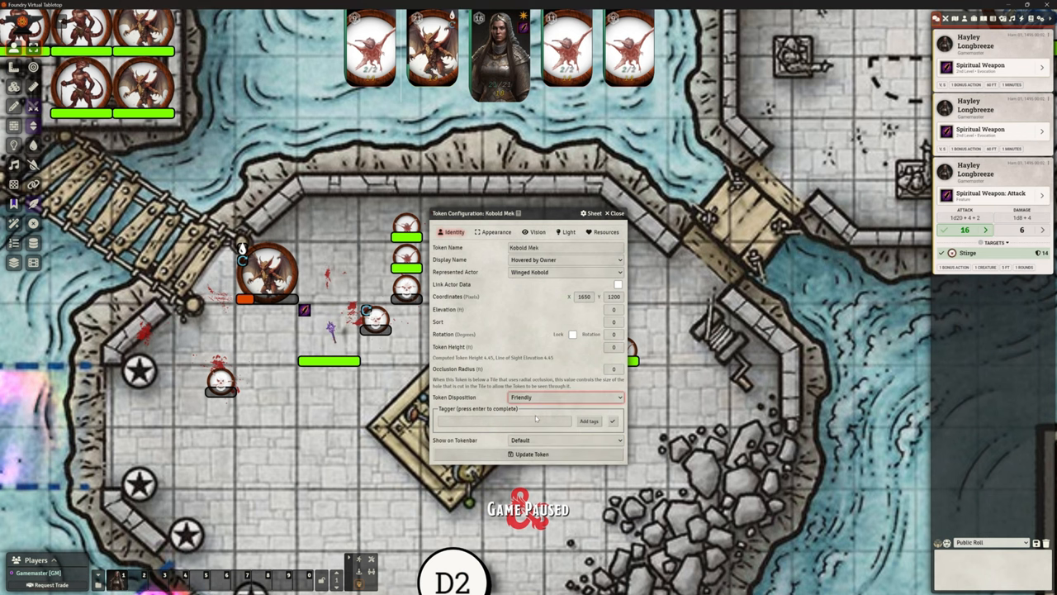
click(565, 398)
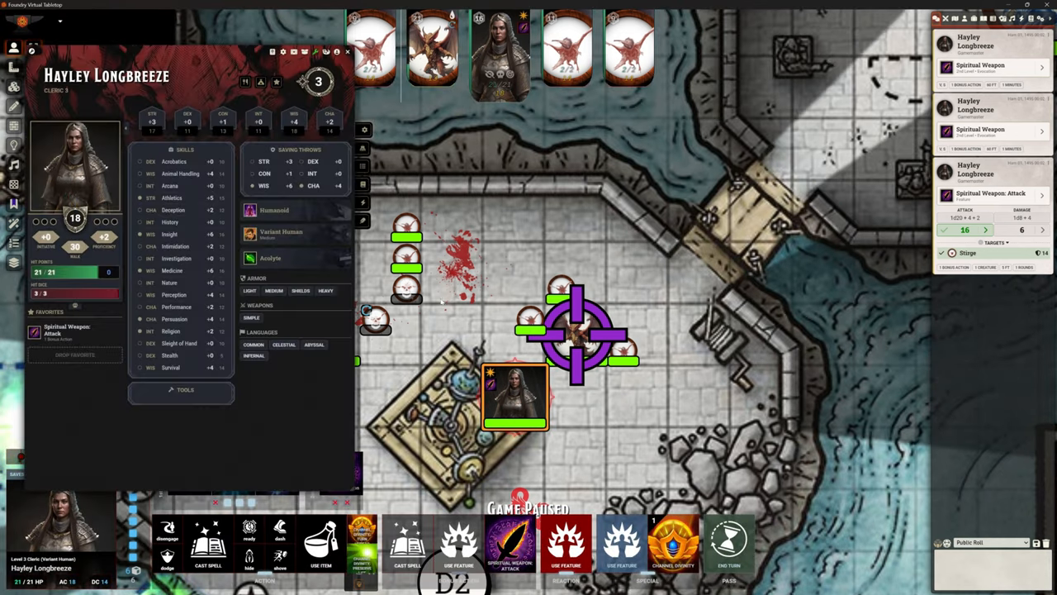
Step: Close Hayley's character sheet before her mace attack on the Kobold Mek
click(364, 148)
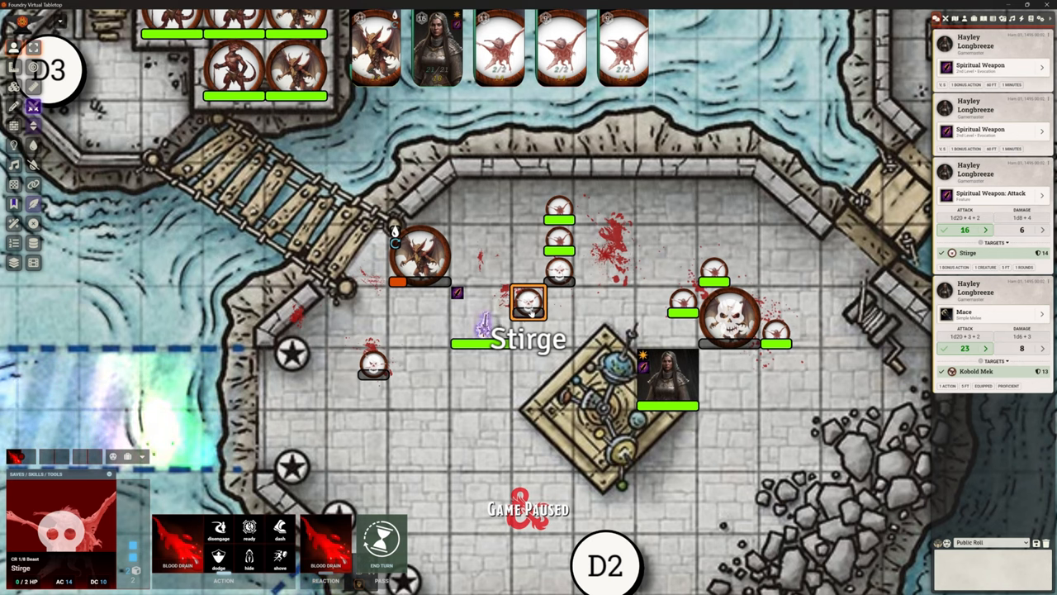
Step: Move the Stirge beside Hayley and answer her reaction prompt for the Blood Drain attack
drag(529, 302, 560, 210)
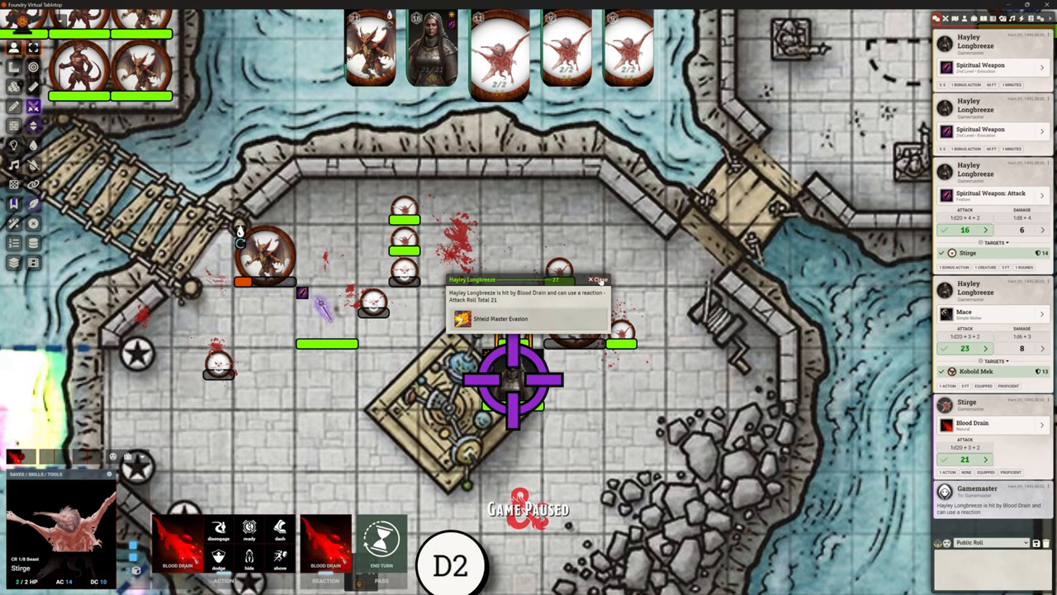
click(594, 279)
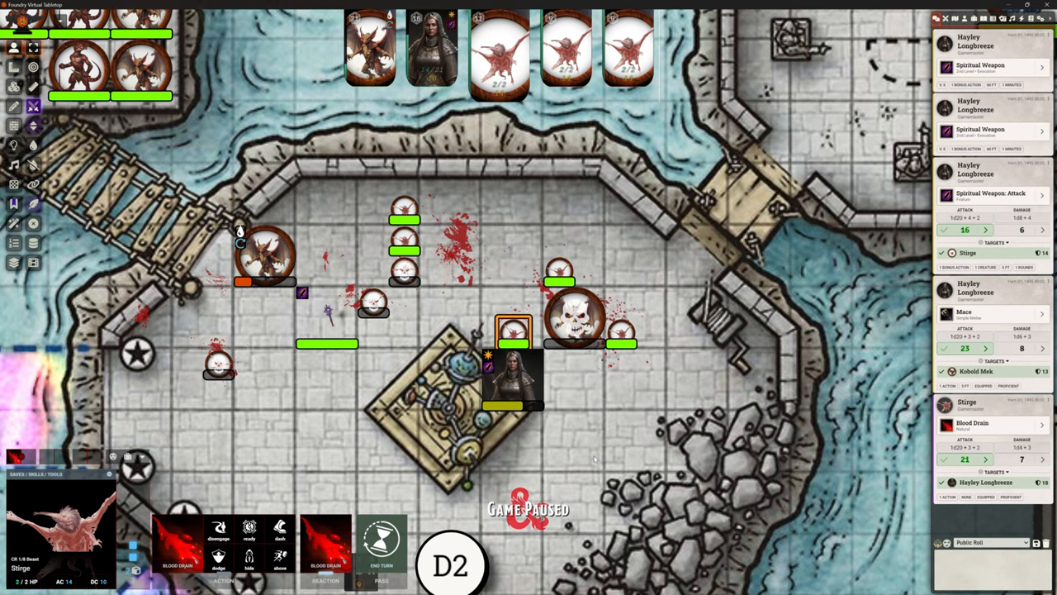
mouse_move(727, 471)
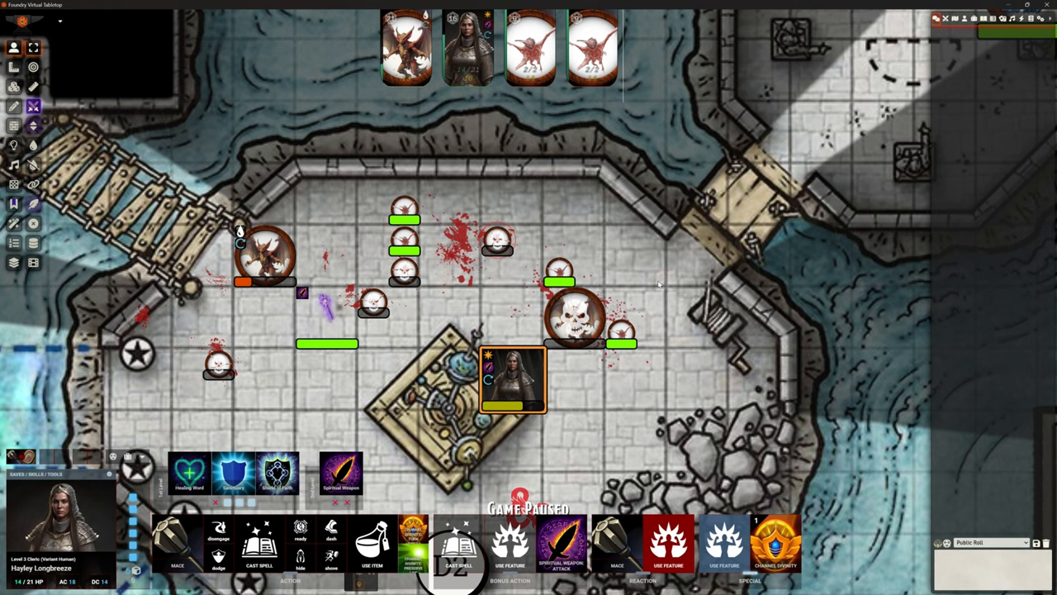
mouse_move(638, 396)
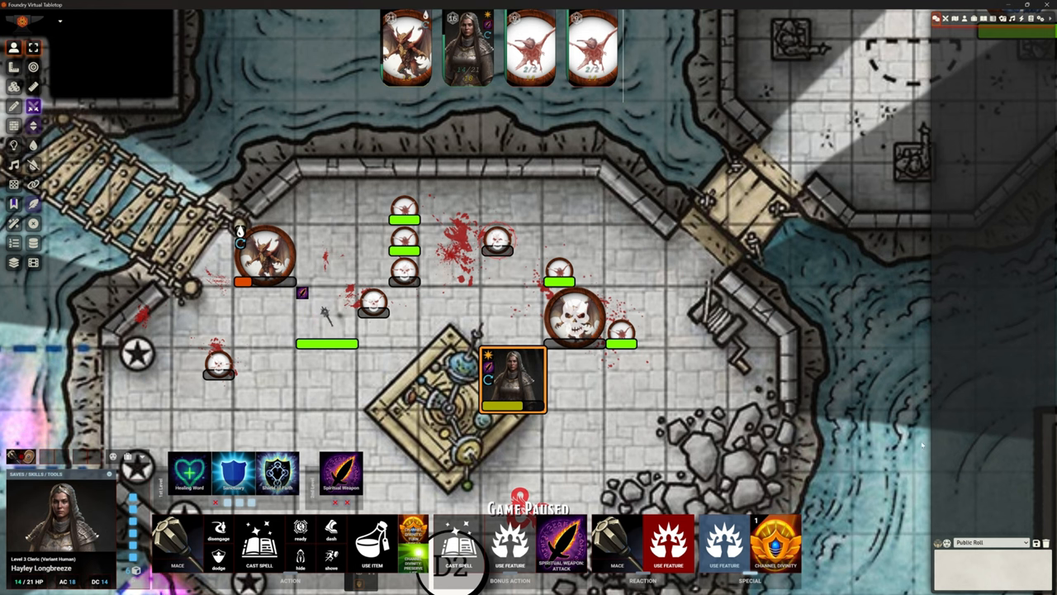
mouse_move(277, 473)
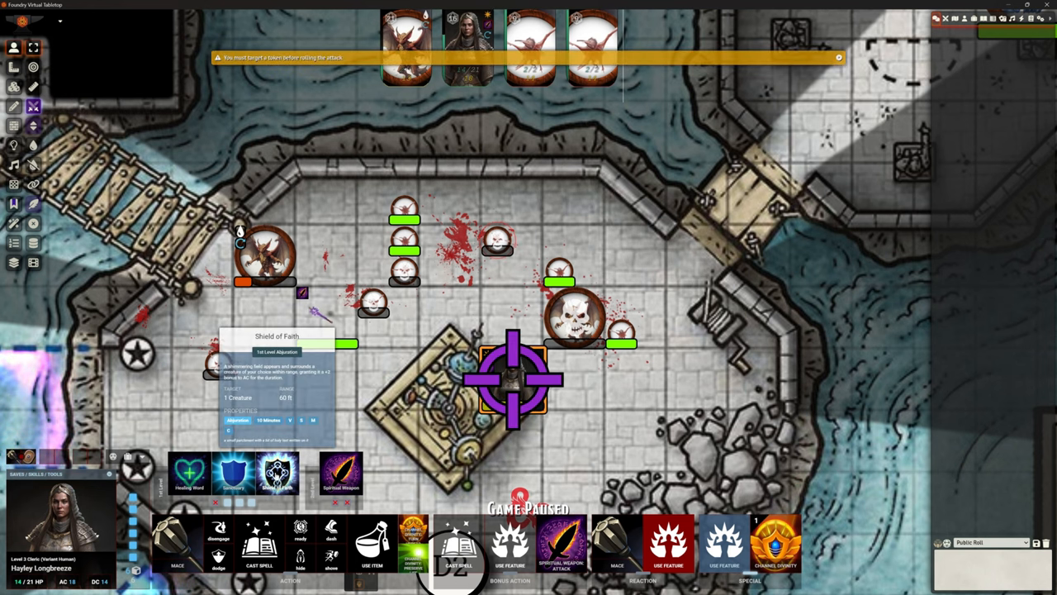
Step: Cast Shield of Faith on Hayley, confirming Yes on the Bonus Action Used dialog
click(278, 473)
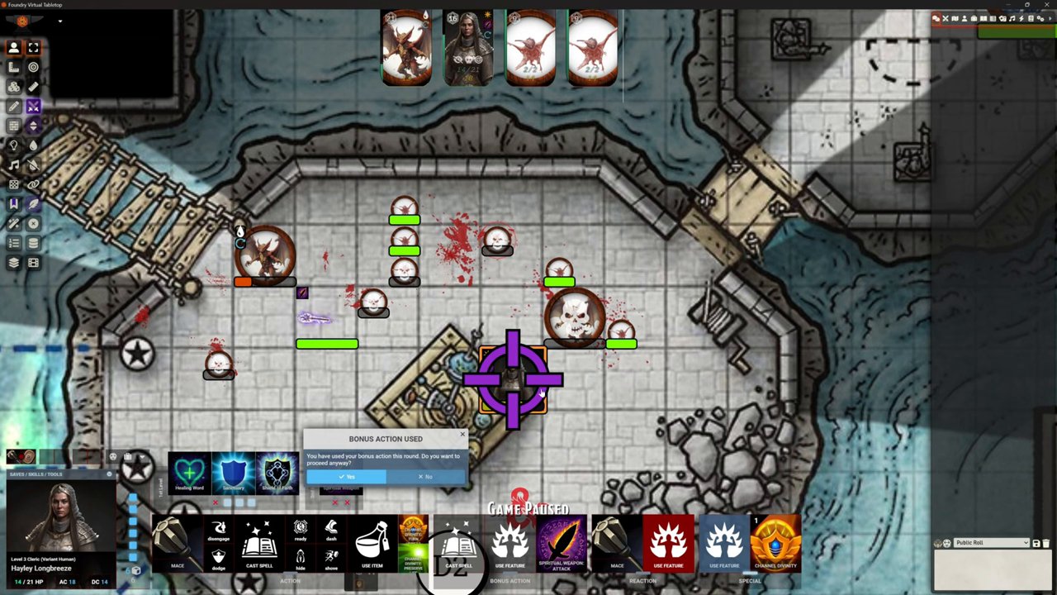
click(350, 476)
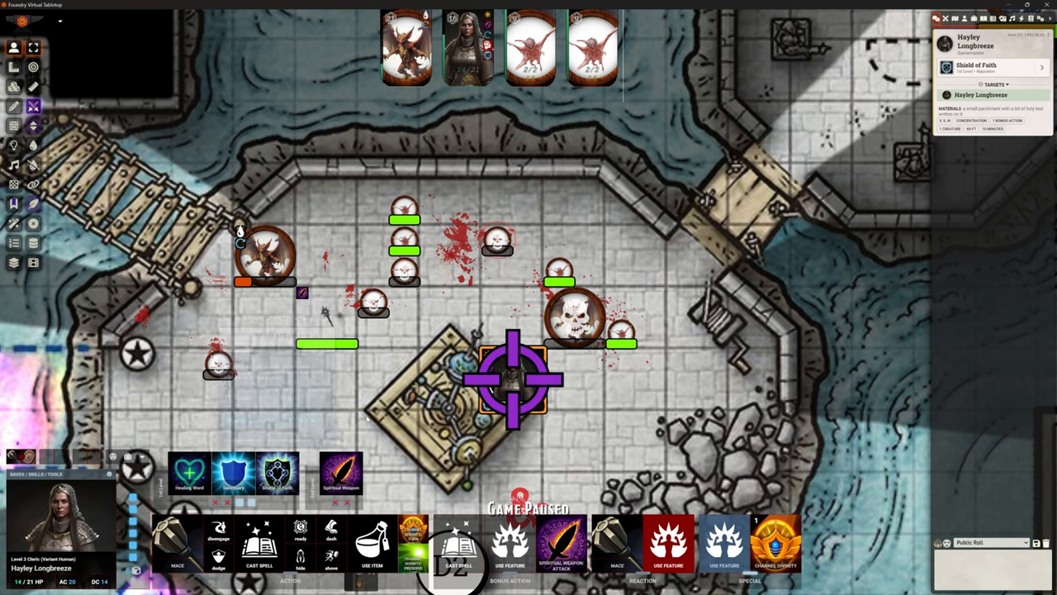
mouse_move(265, 256)
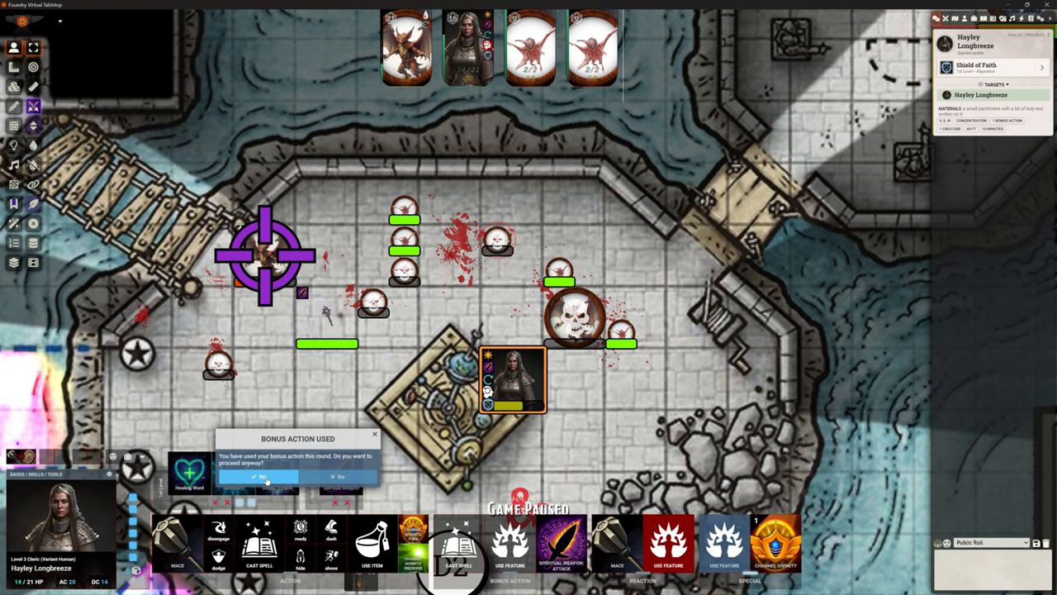
Step: Confirm Yes on the Bonus Action Used prompt so Healing Word heals the winged kobold
click(265, 477)
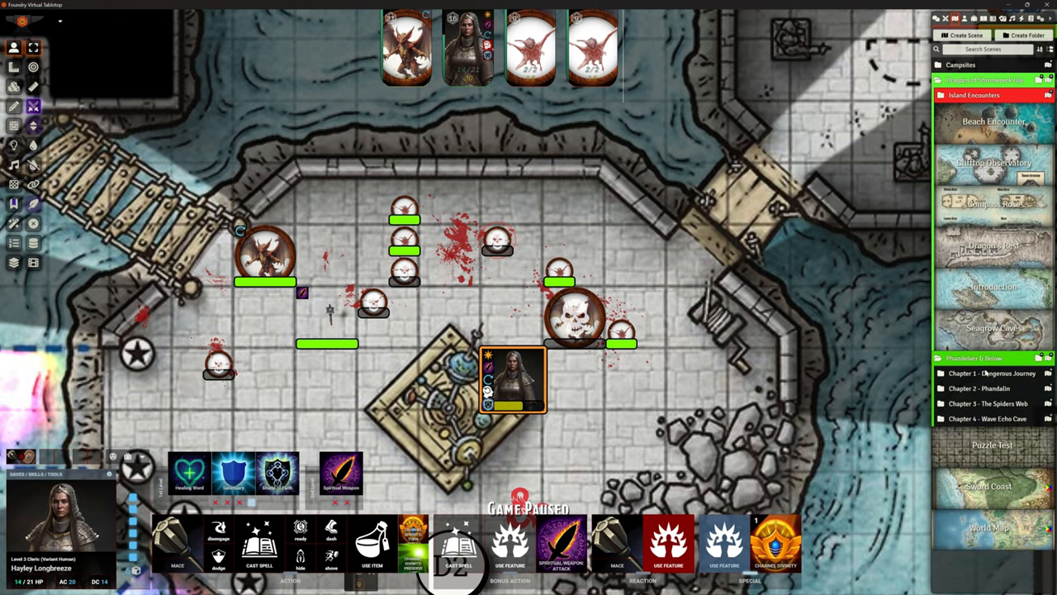
Step: Scroll the Scenes directory down to the Phandelver & Below chapters and Phandalin scenes
scroll(down, 3)
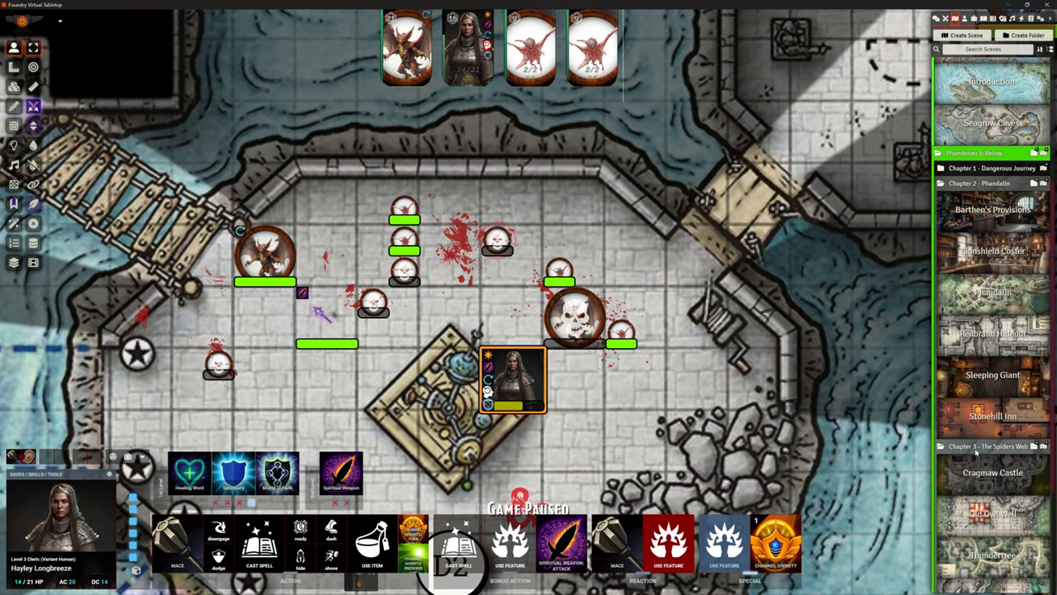
scroll(down, 3)
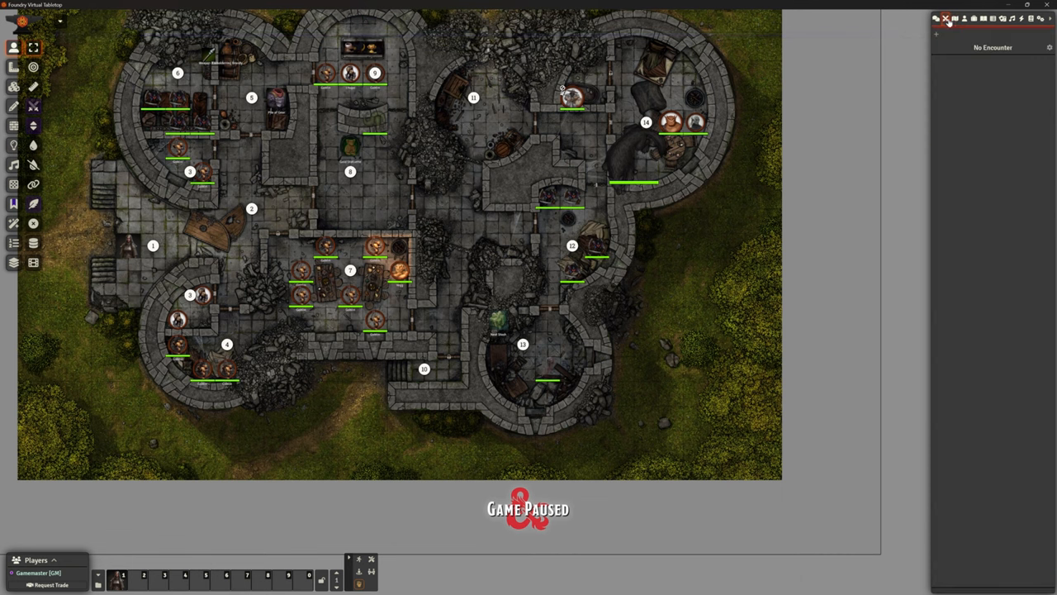
mouse_move(474, 187)
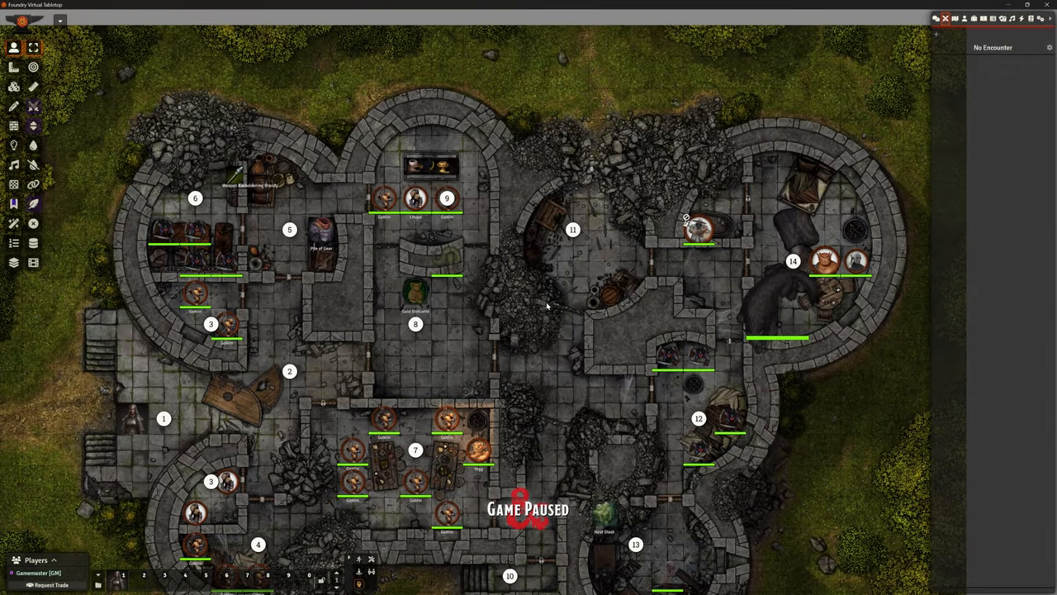
Step: Zoom into the Cragmaw Castle scene and switch to the Lighting controls after viewing walls
scroll(down, 3)
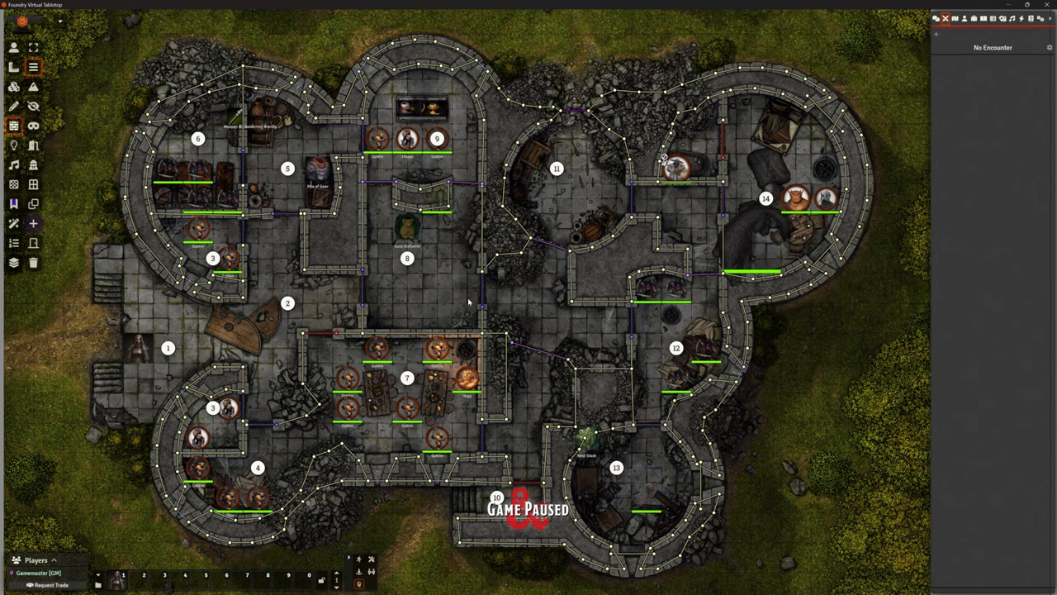
mouse_move(428, 283)
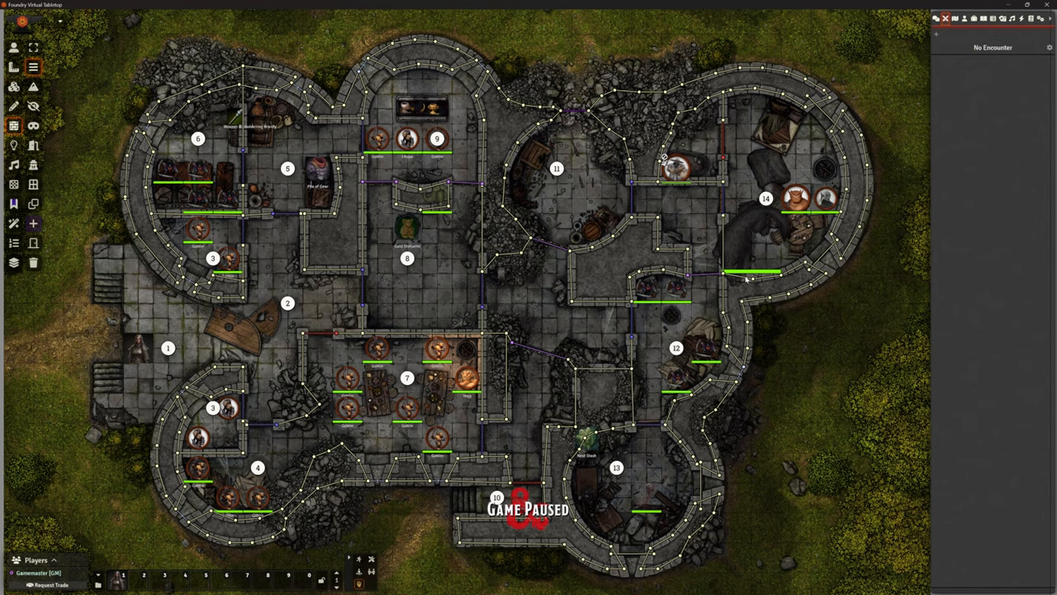
mouse_move(374, 244)
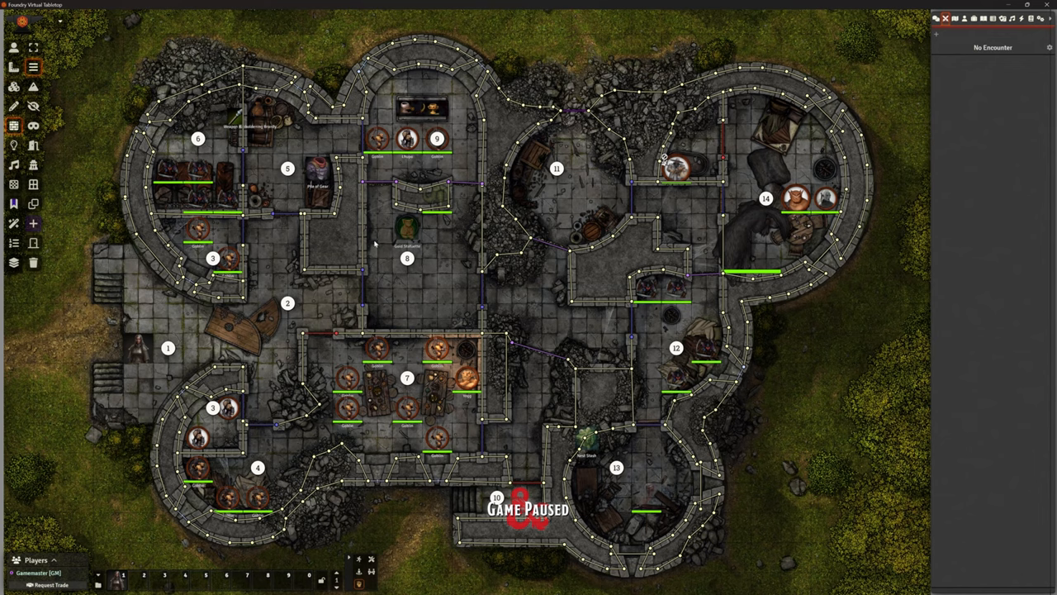
click(13, 144)
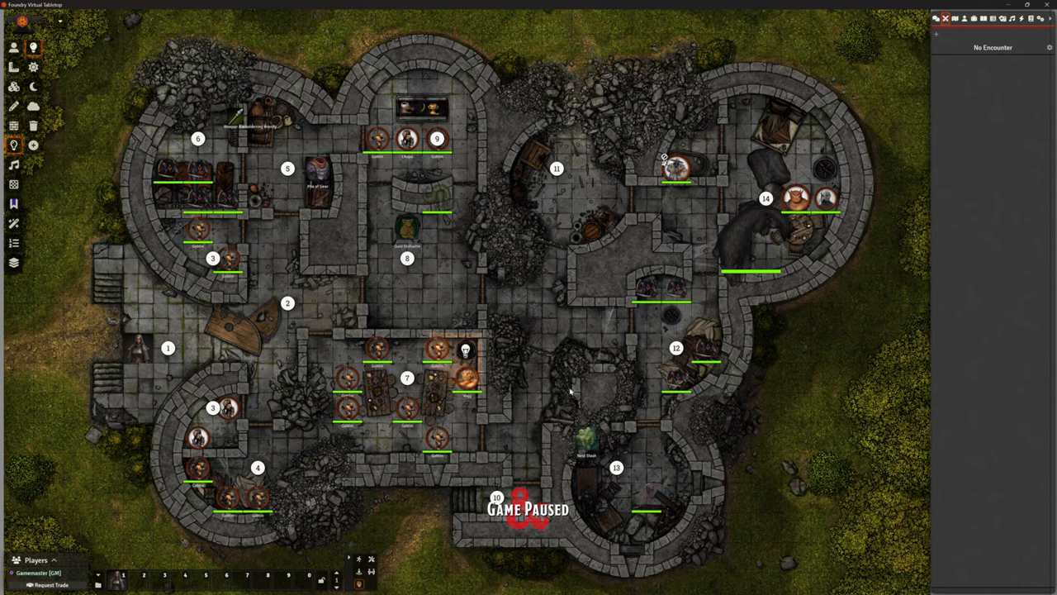
mouse_move(545, 290)
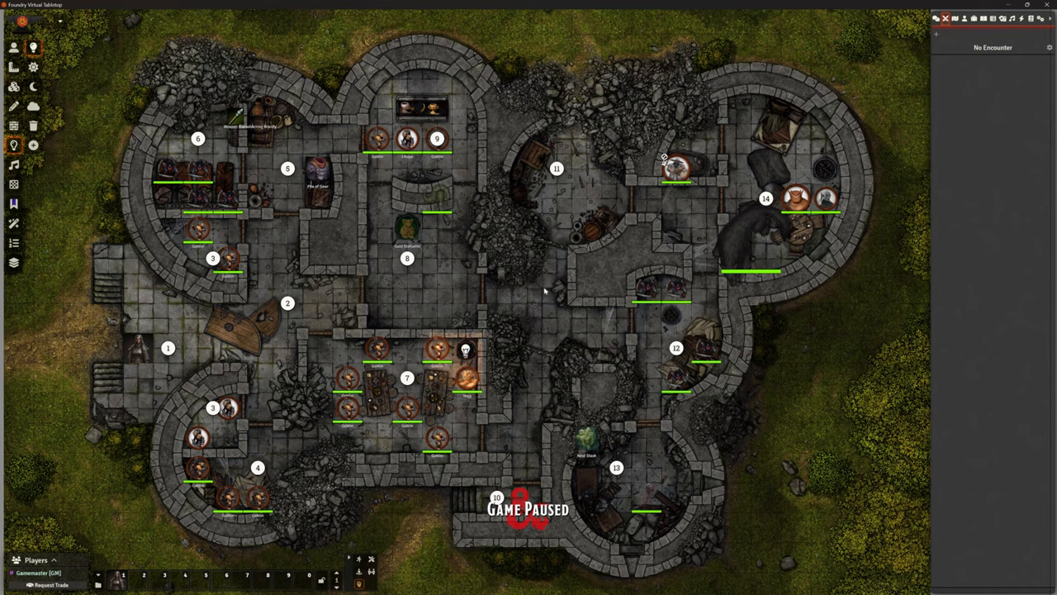
mouse_move(554, 293)
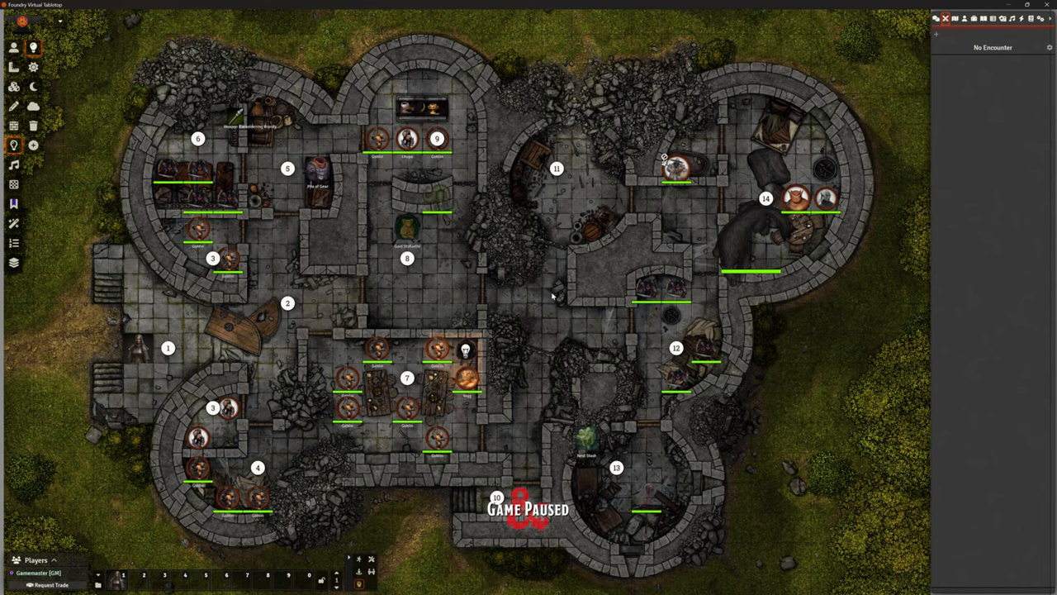
mouse_move(318, 167)
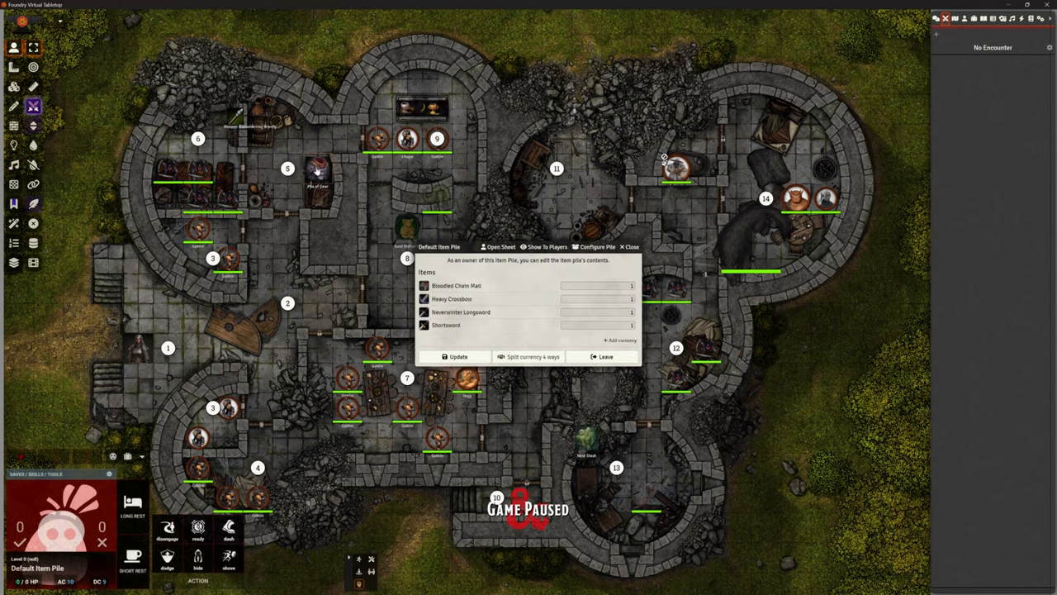
mouse_move(610, 246)
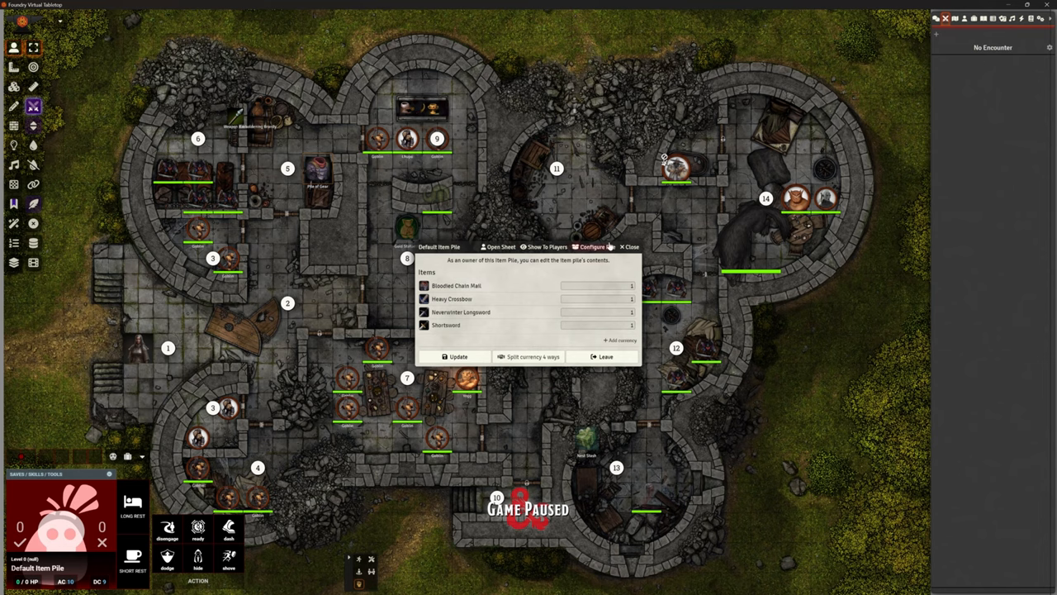
click(629, 246)
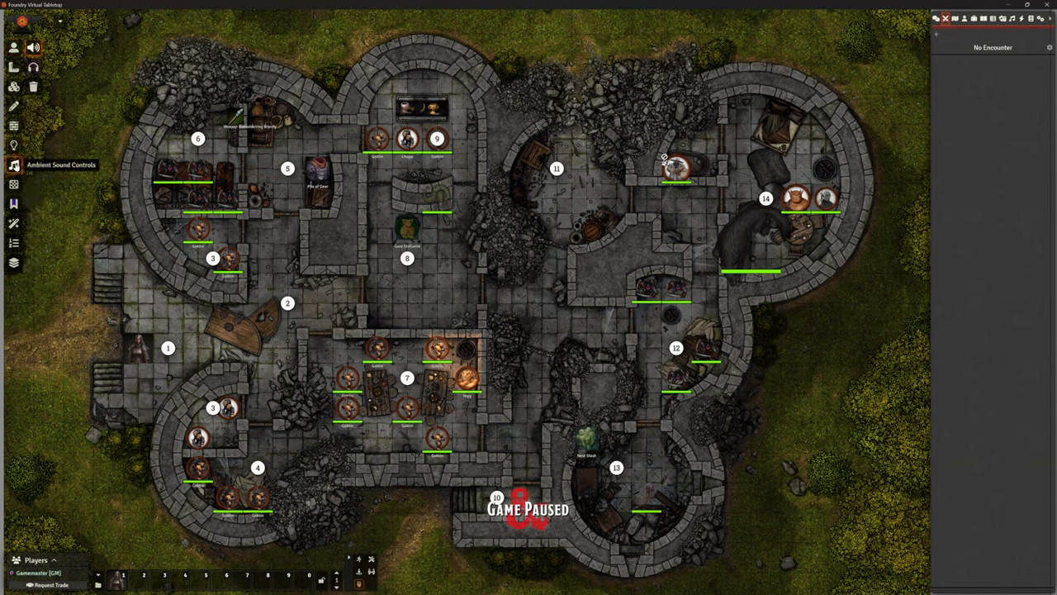
mouse_move(174, 364)
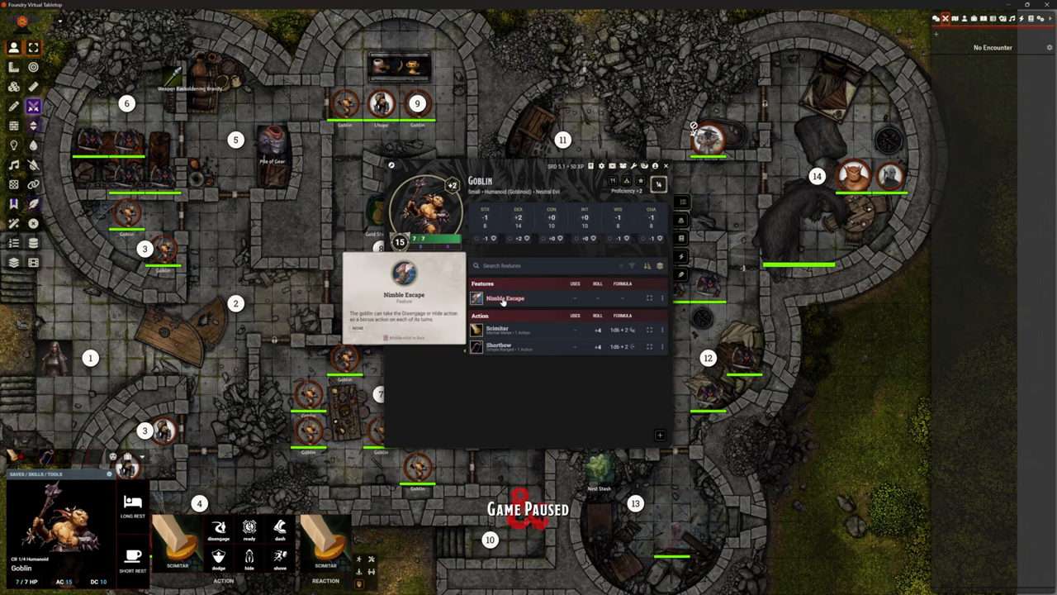
Step: Review the goblin's Nimble Escape feature, close its sheet and show the Game Settings sidebar
click(505, 298)
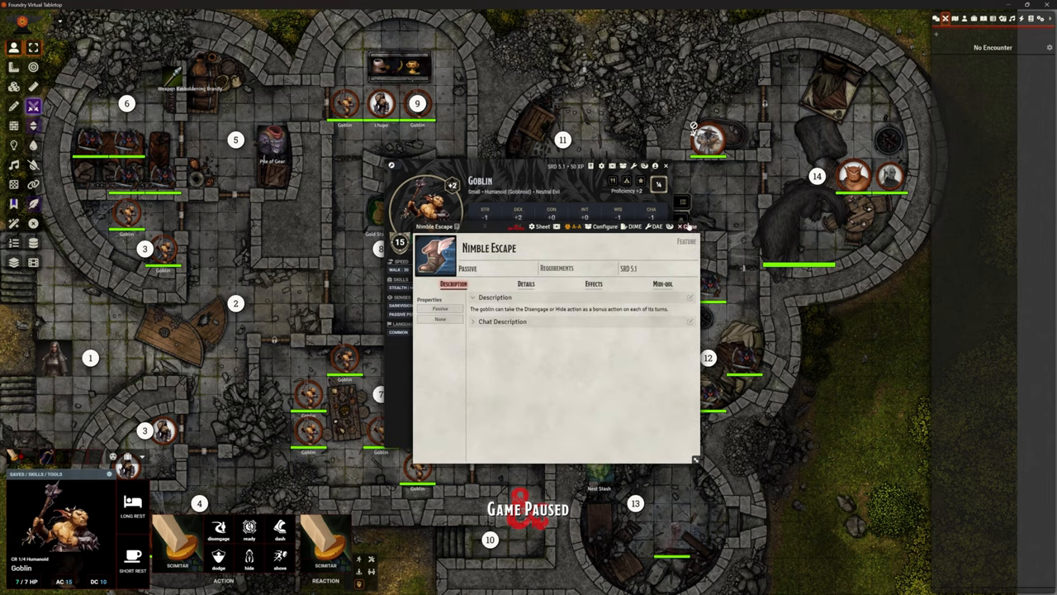
click(688, 226)
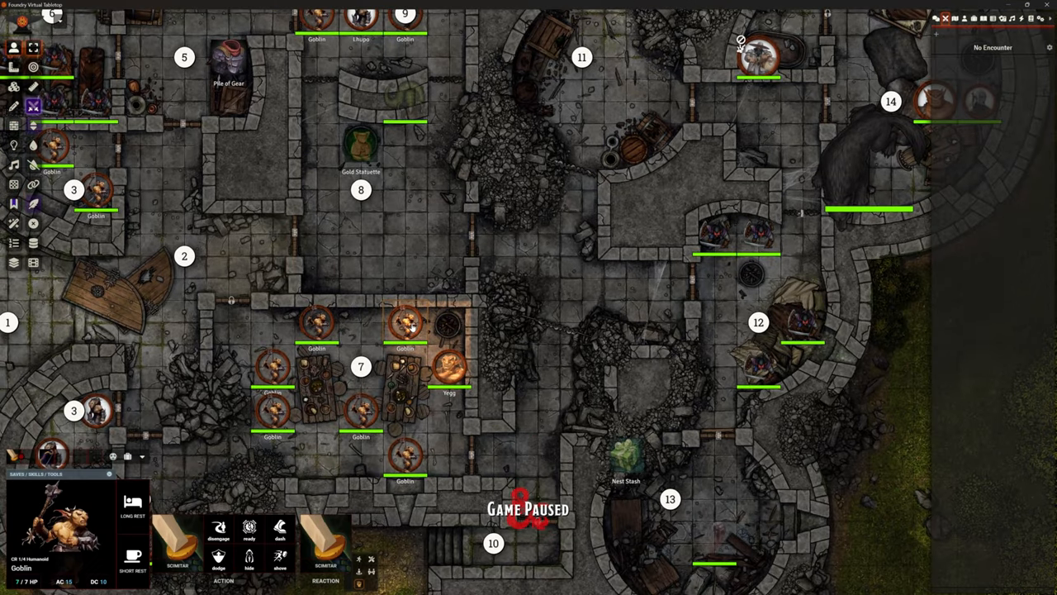
click(1042, 18)
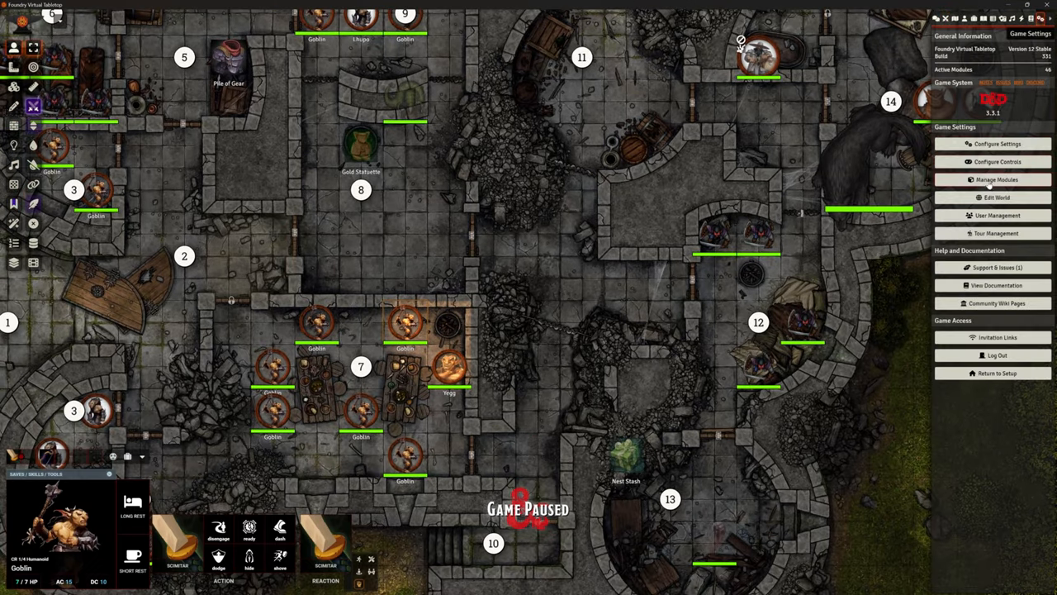
Step: In Configure Settings, view Gambit's Premades options and then Chris's Premades general options
click(997, 143)
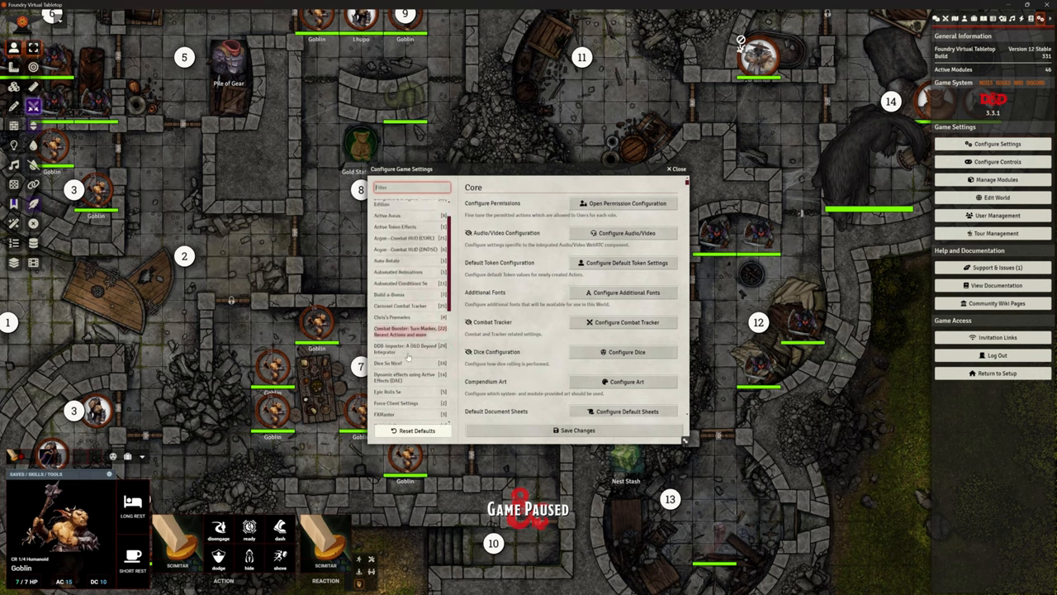
scroll(down, 3)
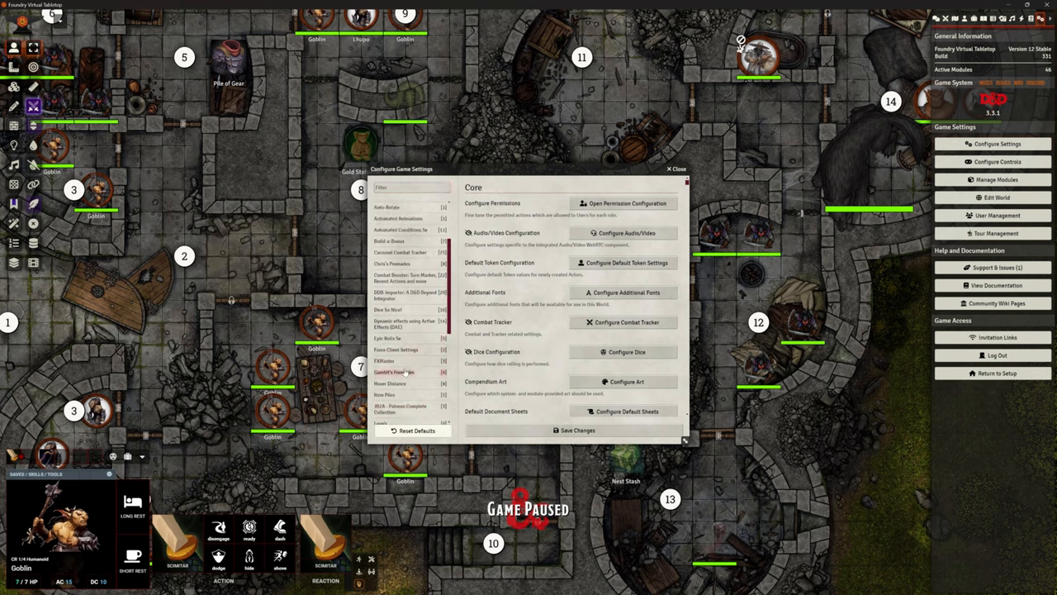
click(394, 372)
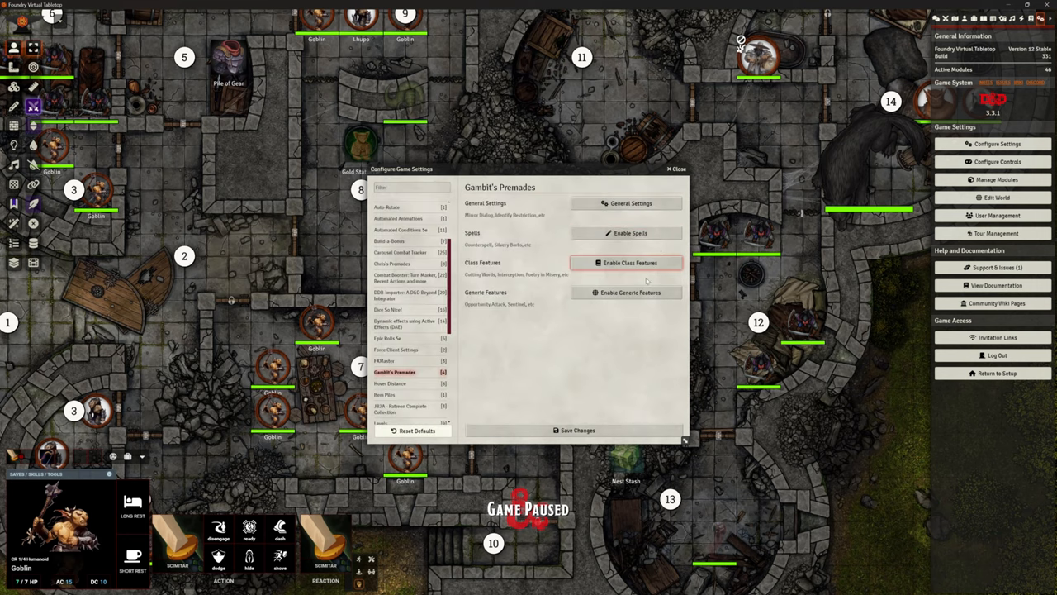
click(630, 293)
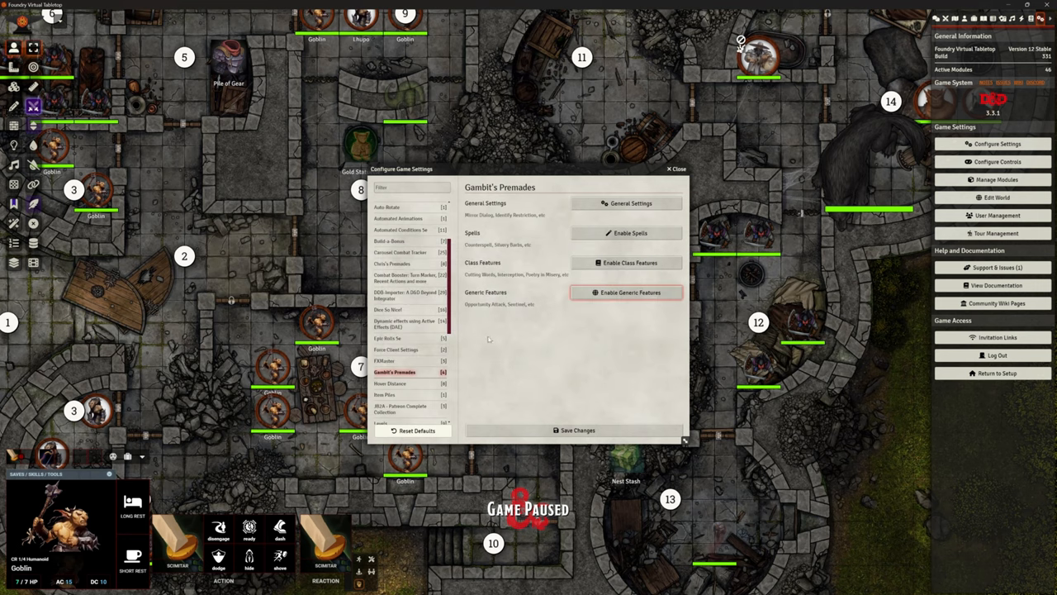
click(392, 264)
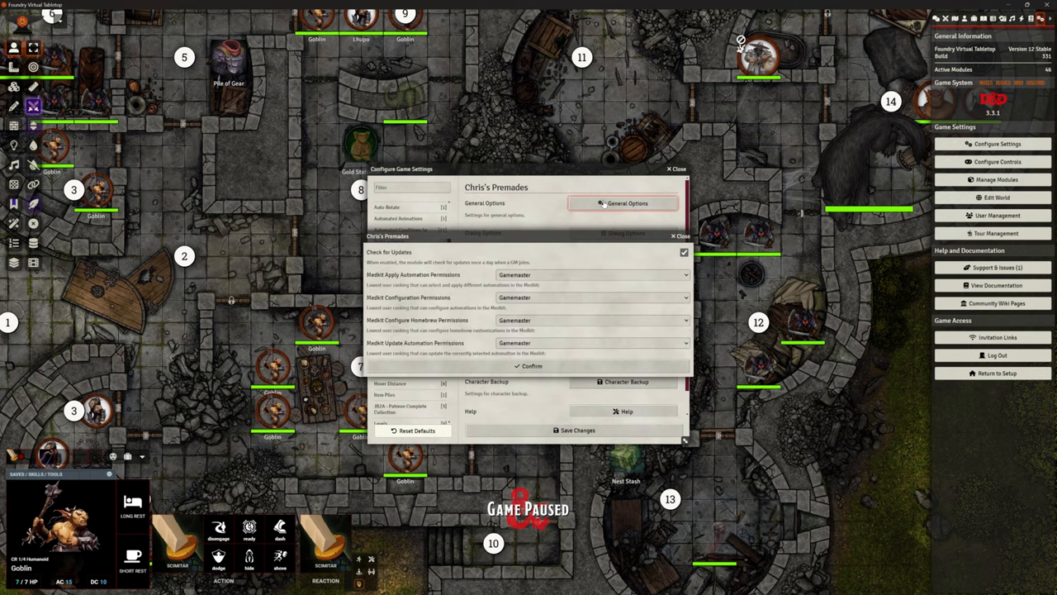
Step: View another group of Chris's Premades options, heading toward its compendium settings
click(626, 232)
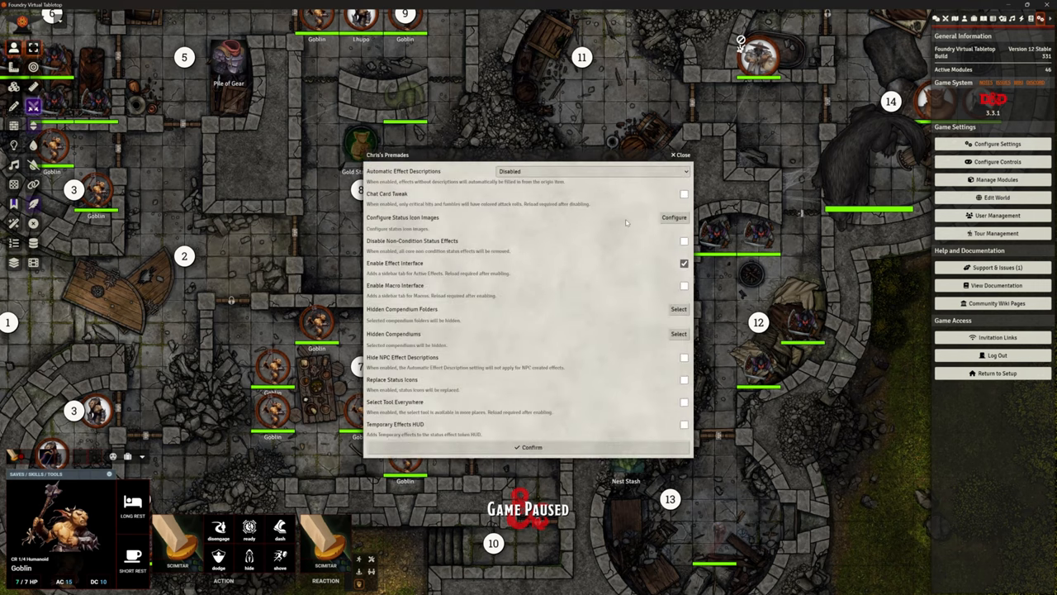
mouse_move(547, 268)
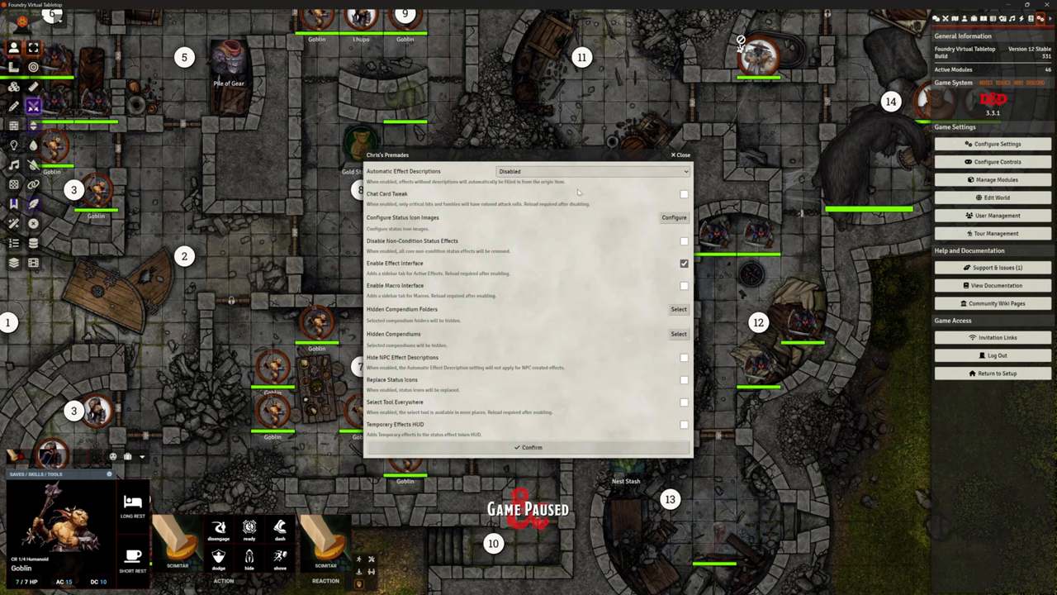
mouse_move(589, 312)
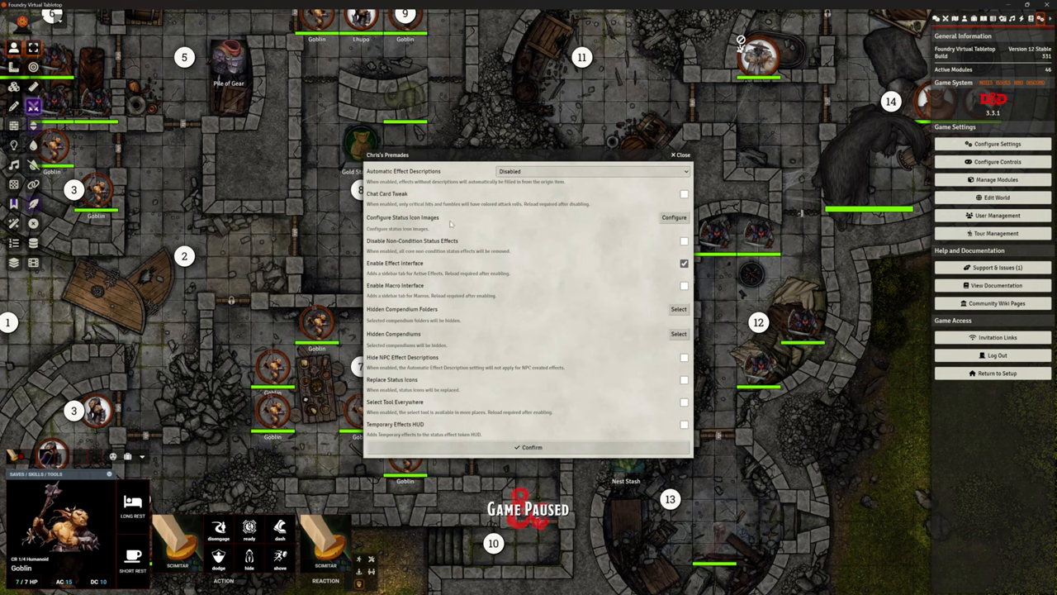
mouse_move(646, 192)
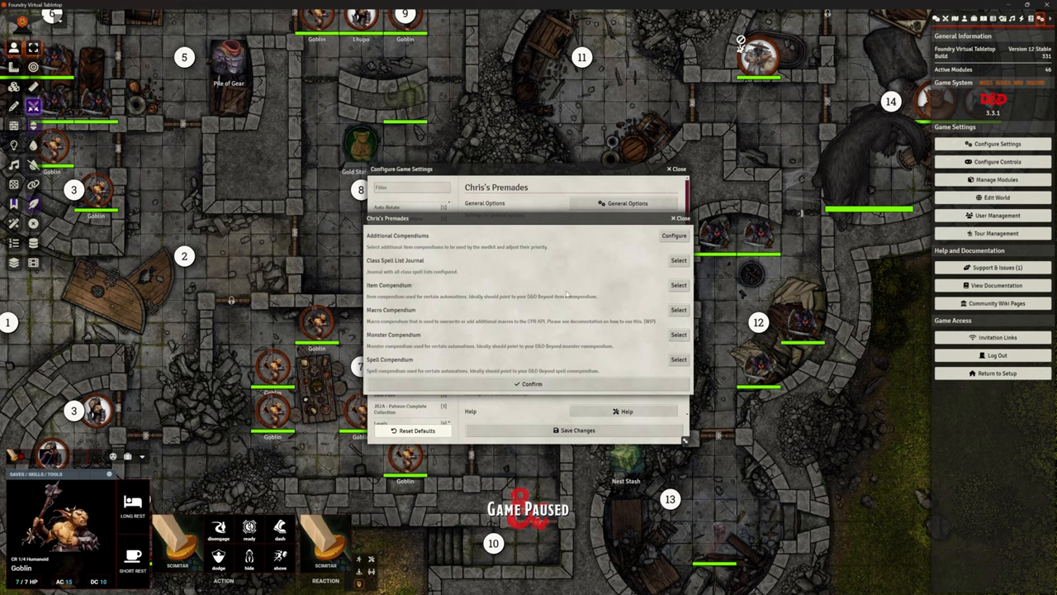
Step: Add Midi Items Community Showcase as an additional compendium at priority 4 and confirm
click(674, 235)
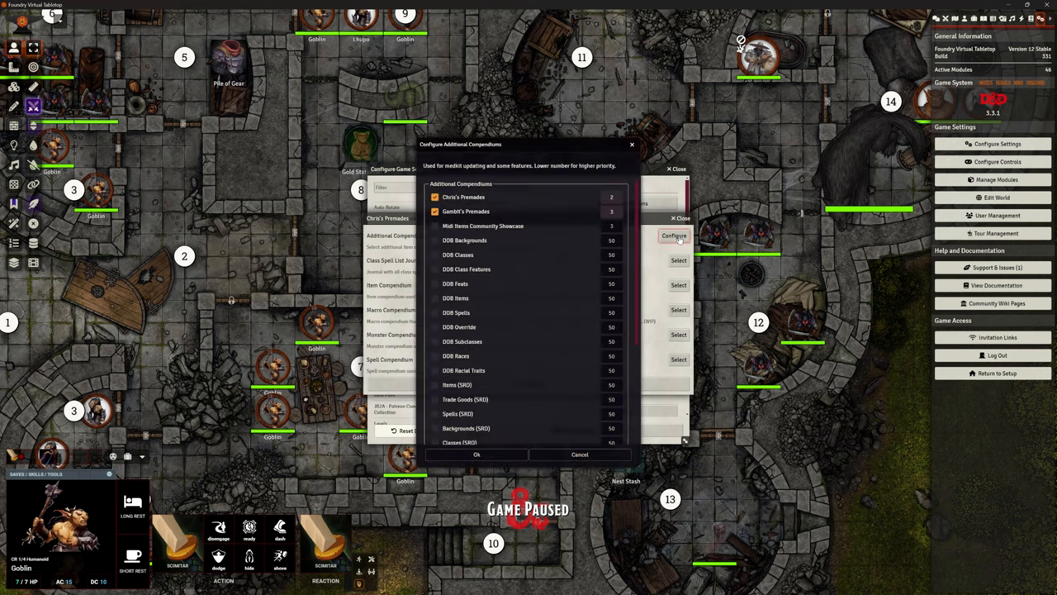
scroll(down, 3)
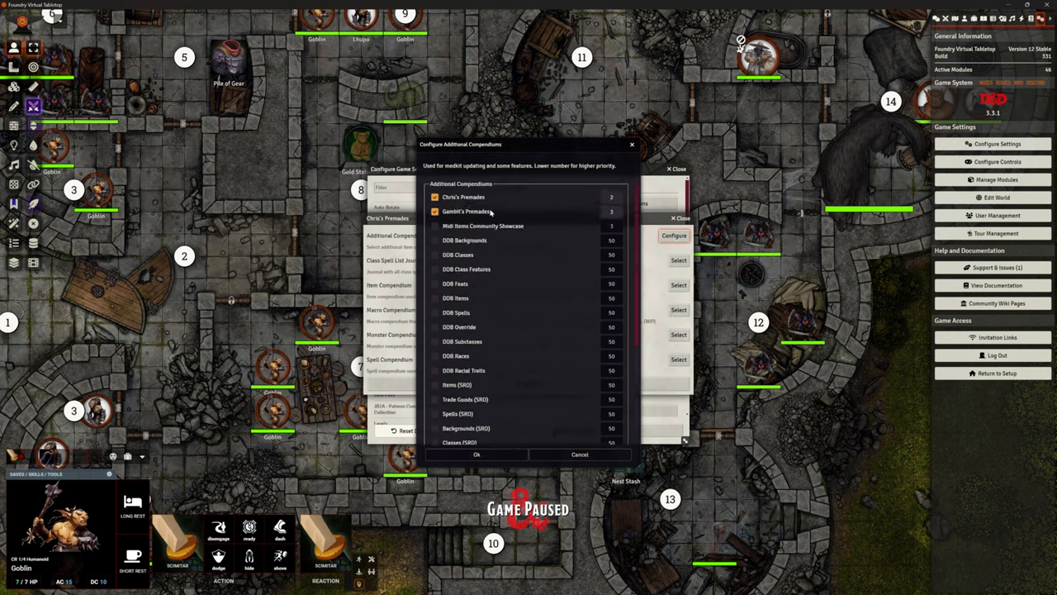
click(435, 225)
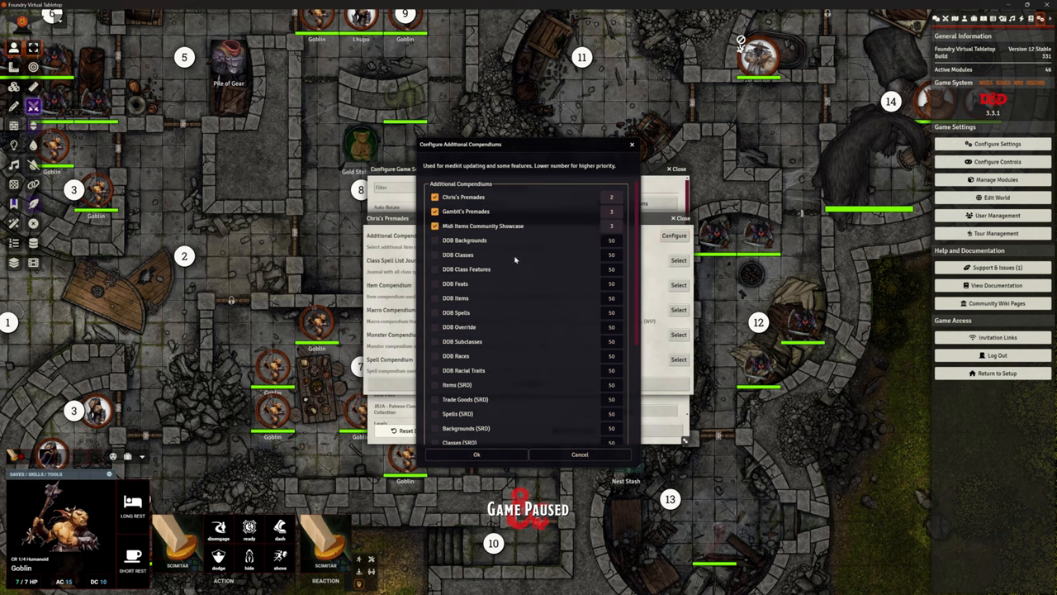
scroll(down, 3)
text(4)
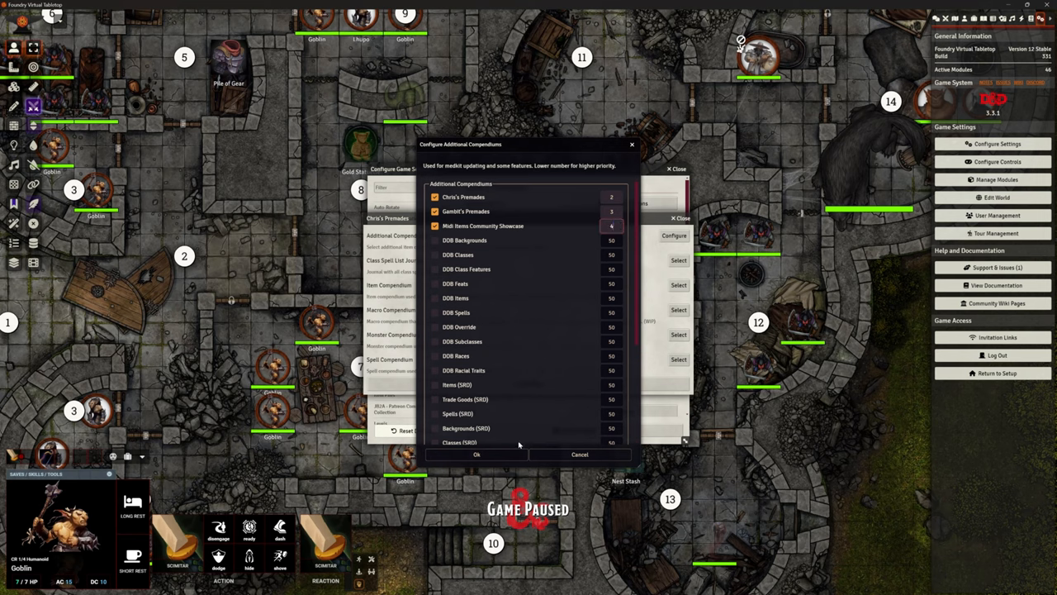
click(477, 455)
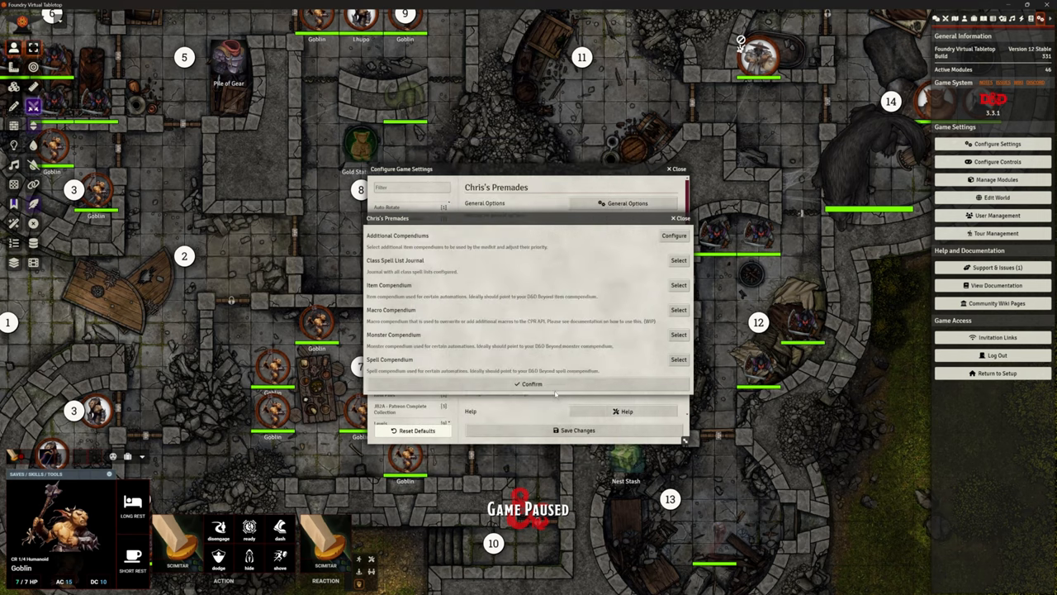
click(682, 218)
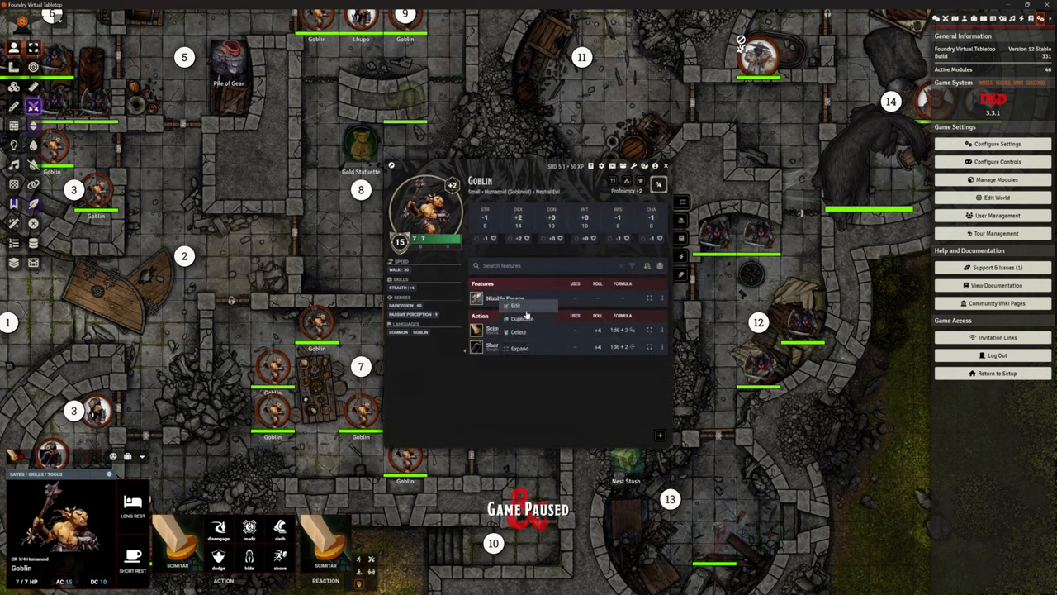
Step: Check the goblin's Nimble Escape in Chris's Premades and dismiss the no-automation notice
click(515, 306)
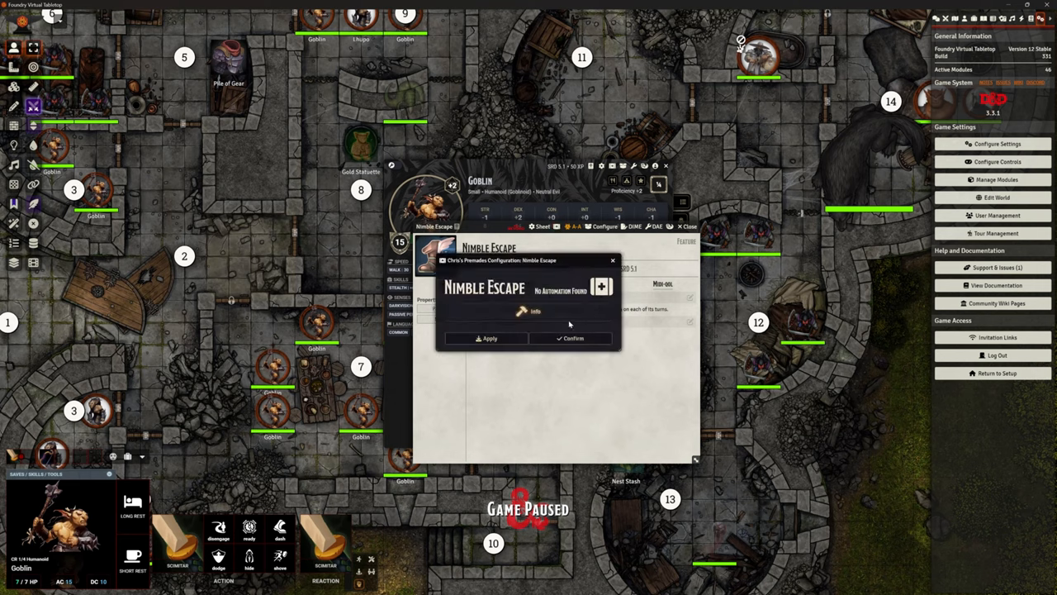
click(573, 338)
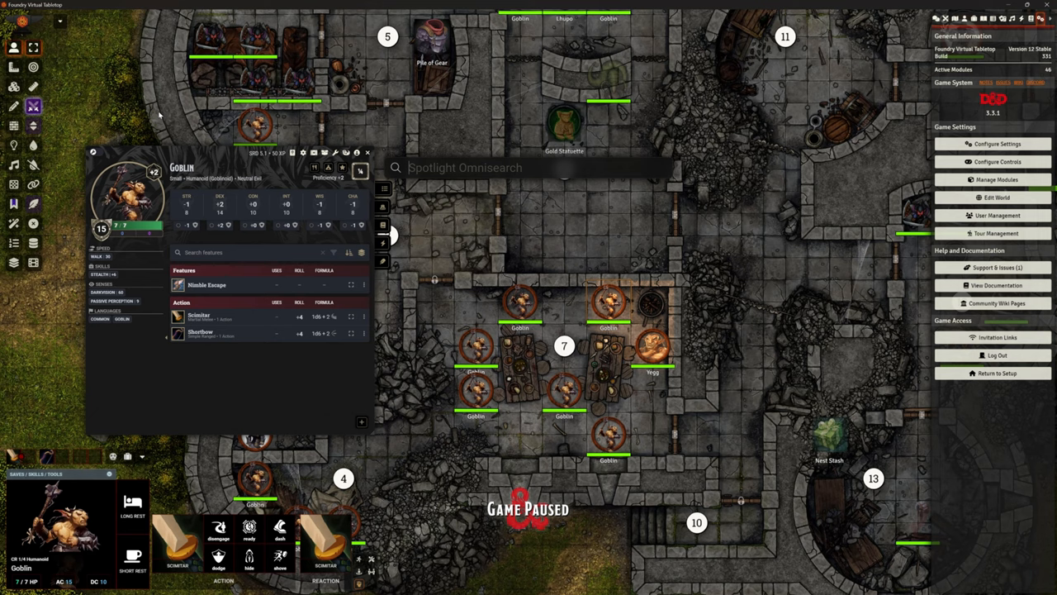
Step: Search 'Nimble Escape', swap in Gambit's Nimble Escape: Disengage, delete the old feature and close the sheet
text(Nimble Escape)
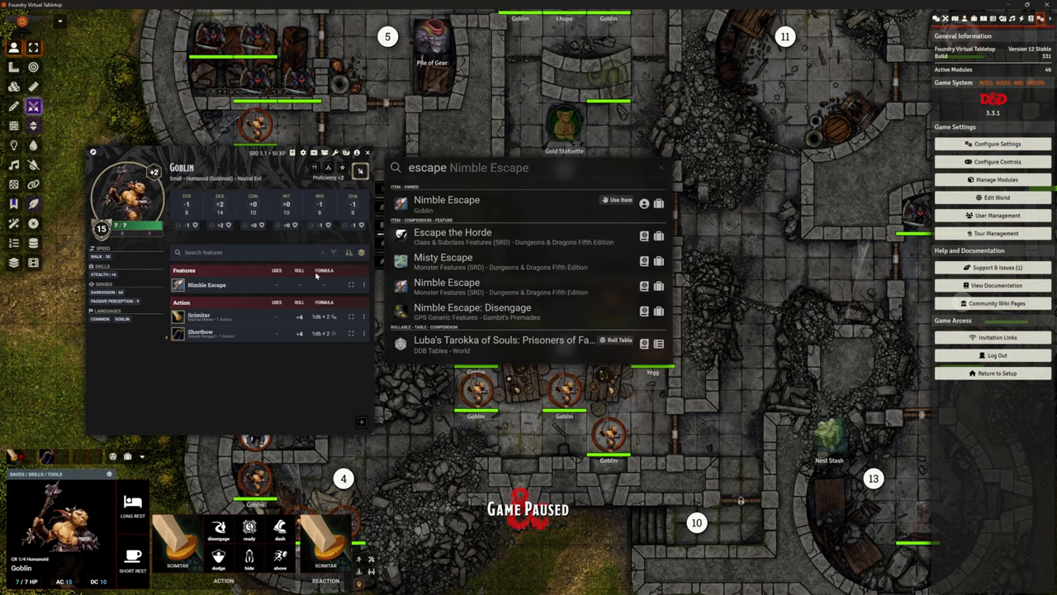
mouse_move(332, 295)
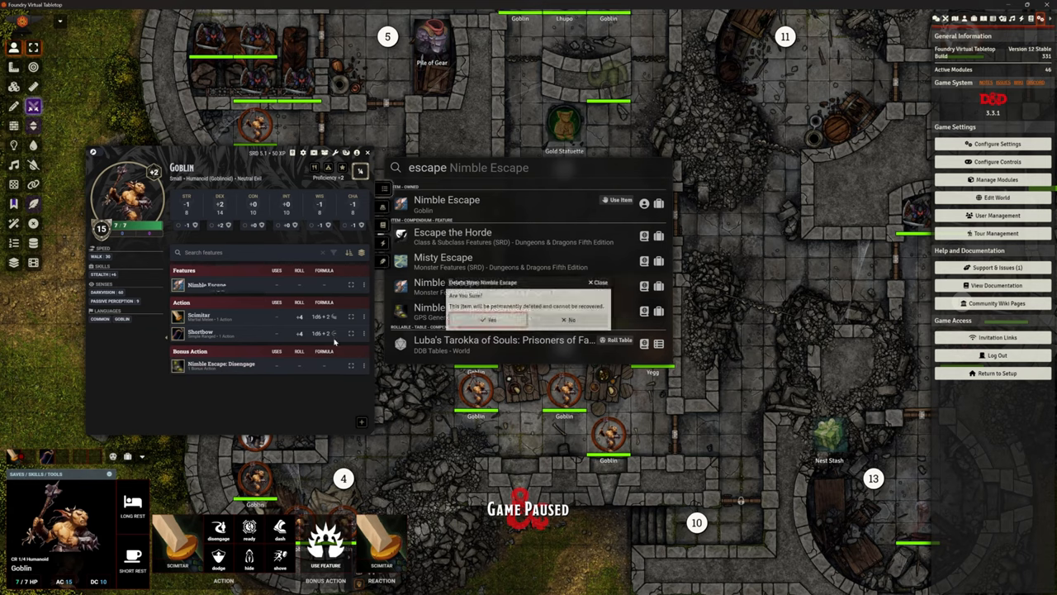
click(493, 319)
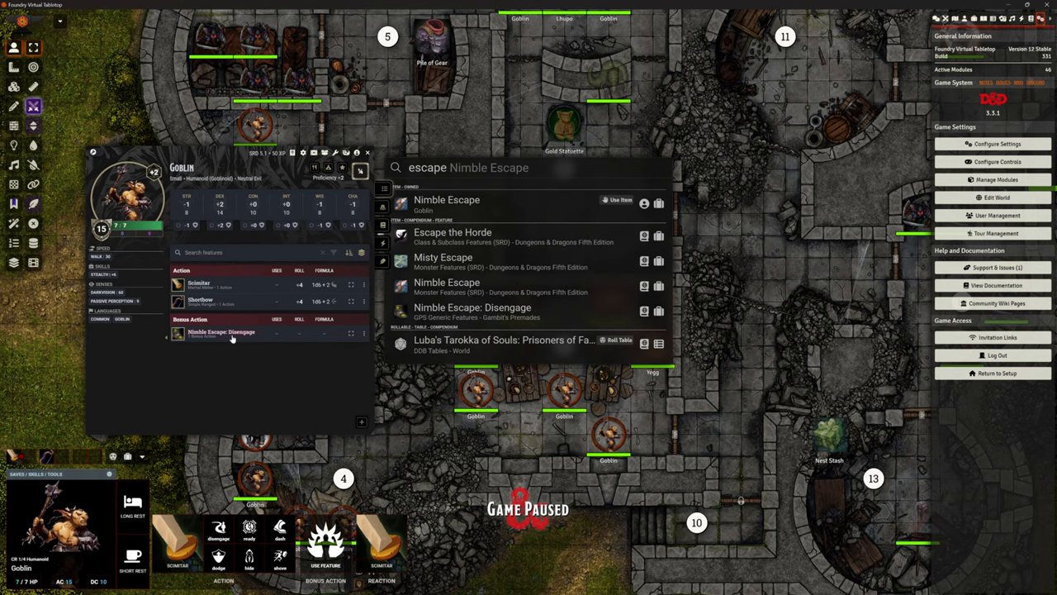
mouse_move(221, 333)
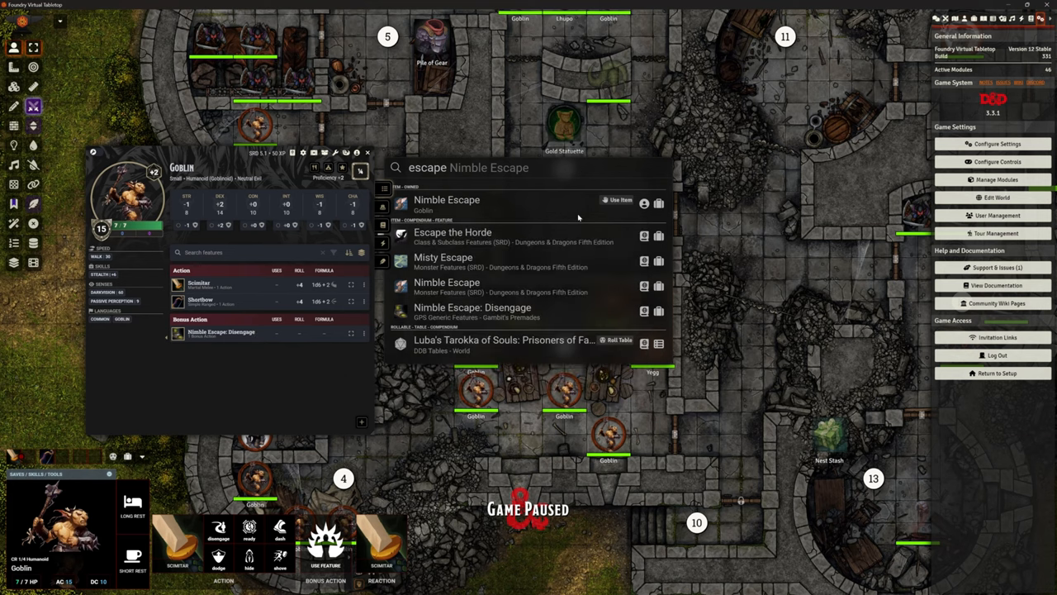
mouse_move(585, 179)
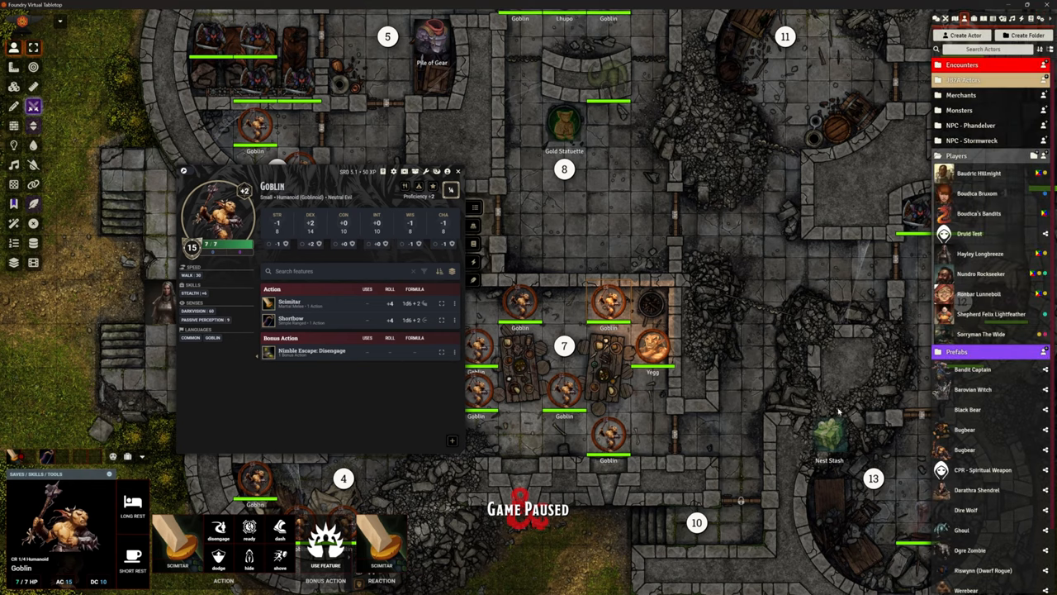
mouse_move(676, 270)
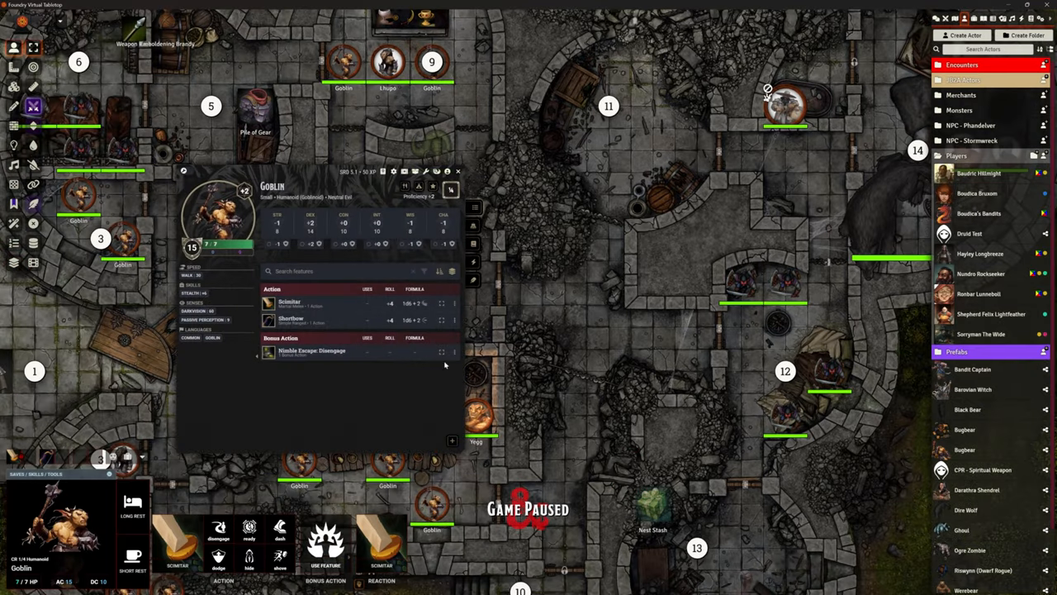
mouse_move(473, 240)
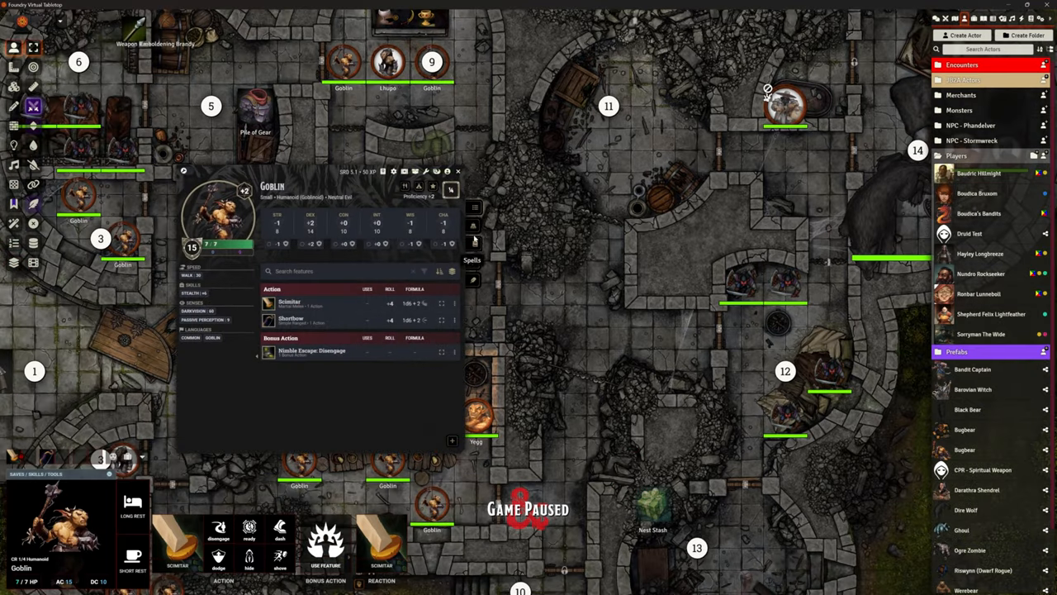
click(474, 259)
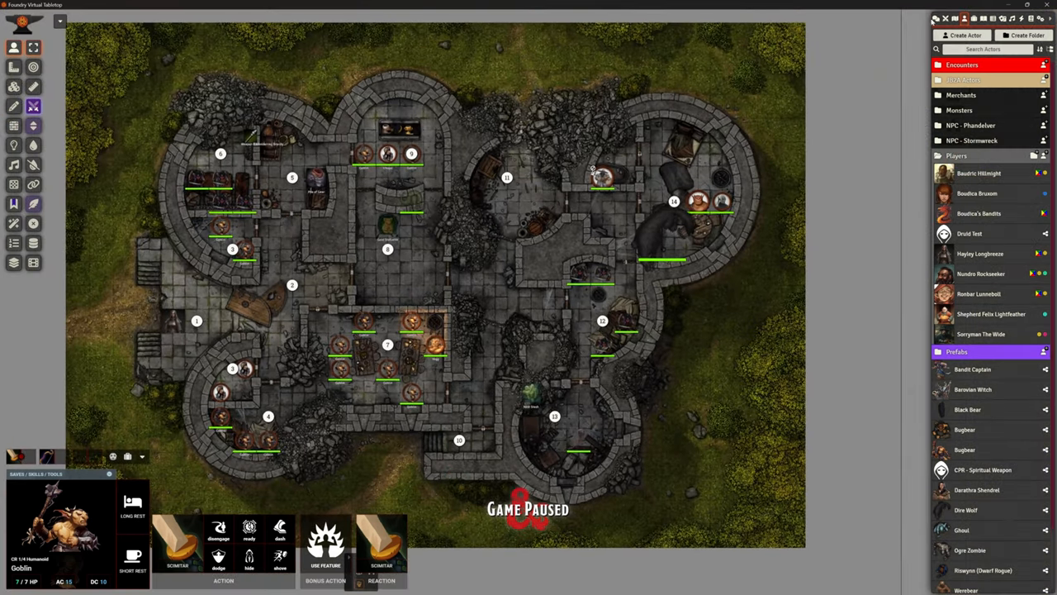
Step: From the Scenes directory, bring up options on another scene to view the forested village map
click(955, 19)
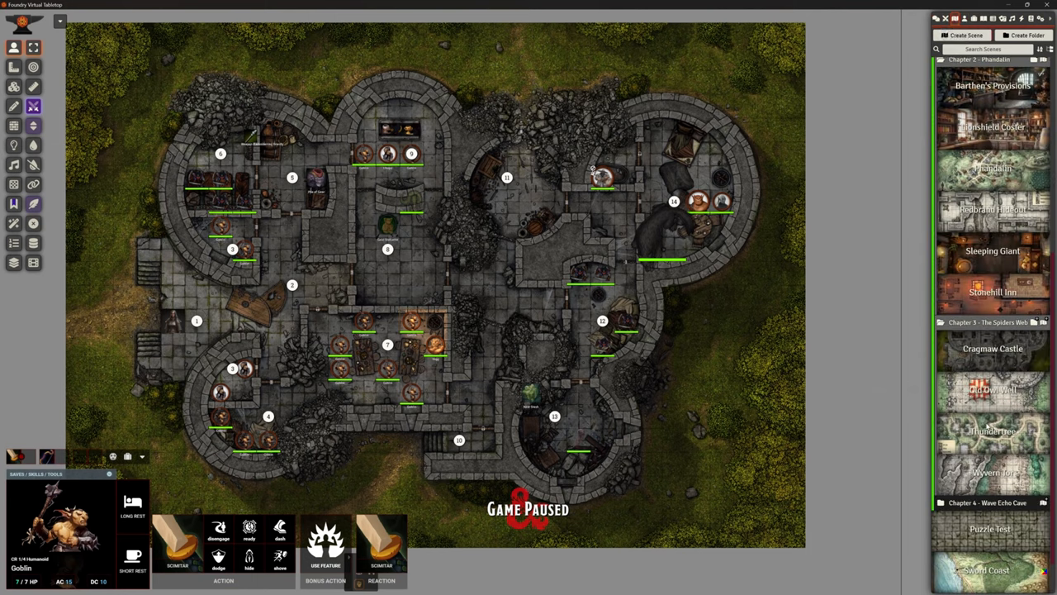
right_click(991, 431)
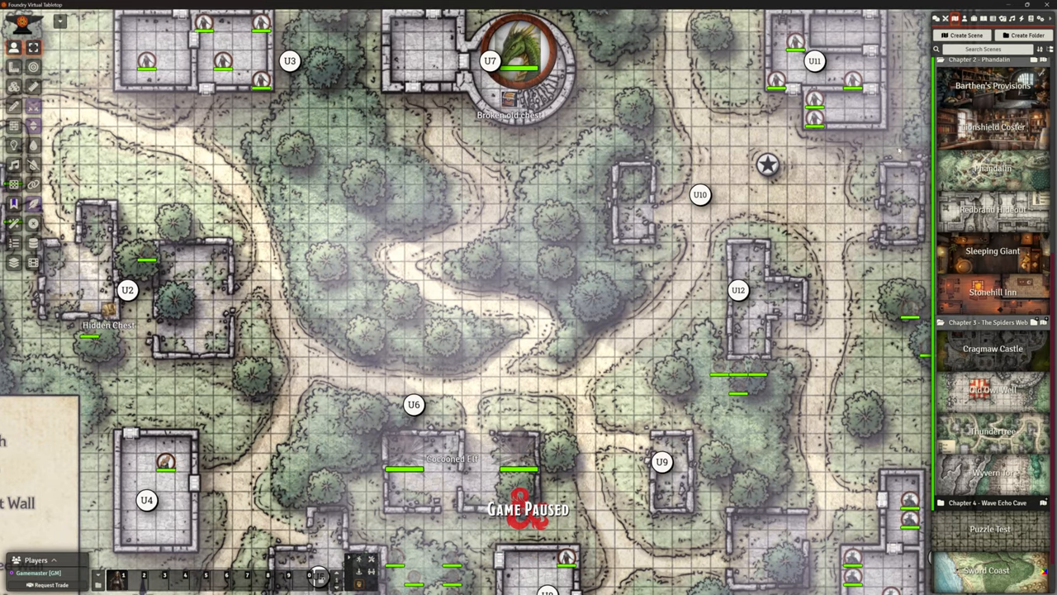
Step: Scroll the Scenes directory down to reach the Redbrand Hideout scene
click(1049, 18)
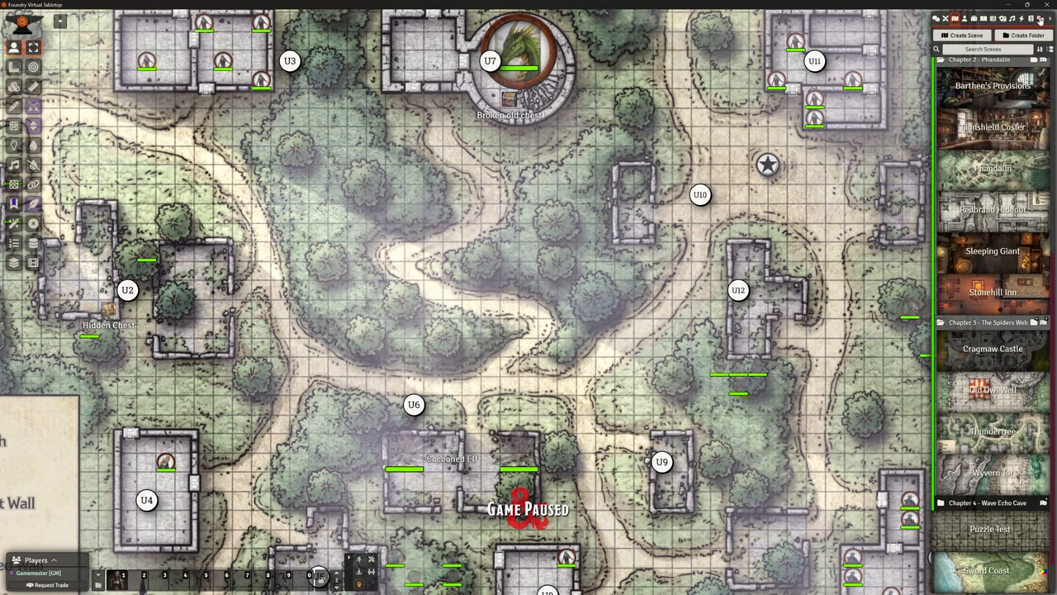
click(1040, 19)
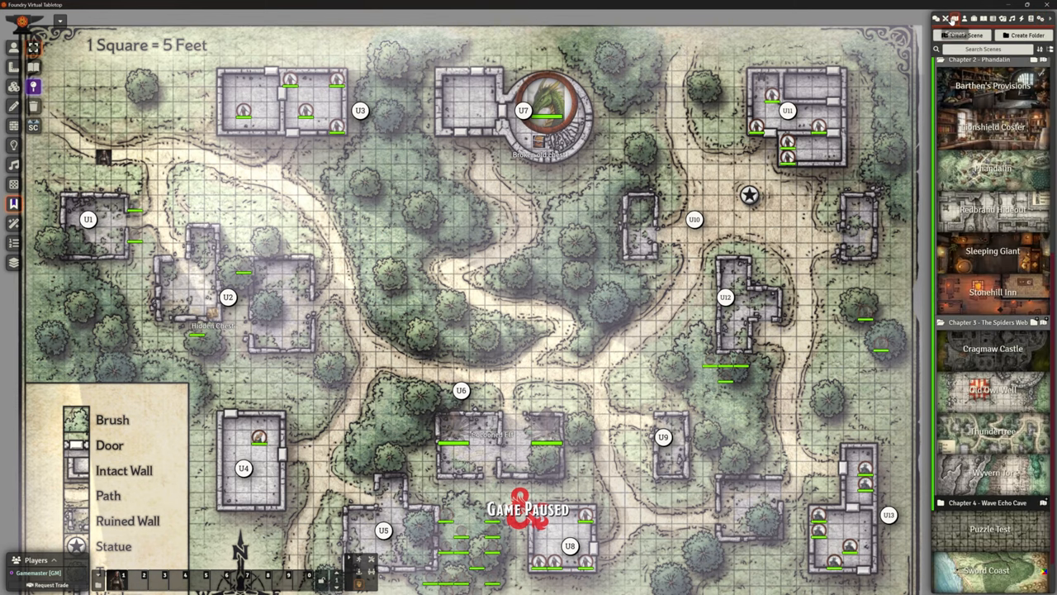
scroll(down, 3)
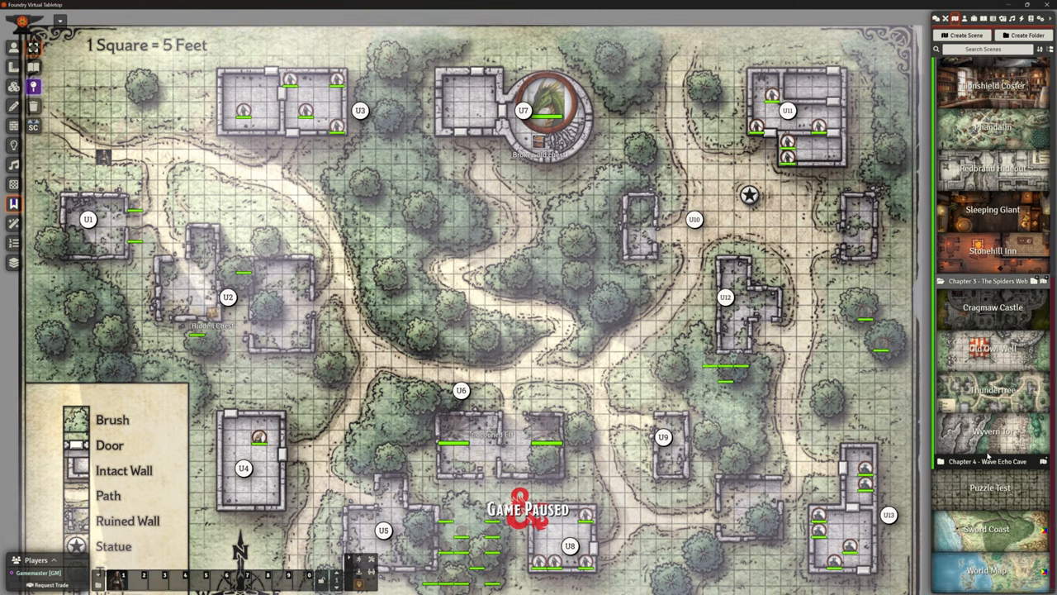
scroll(down, 3)
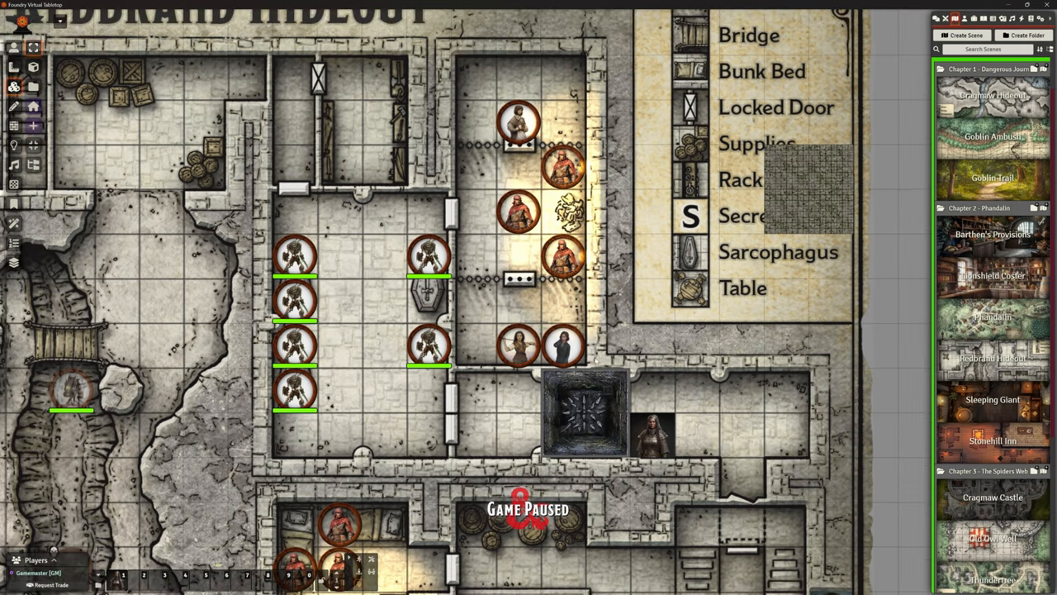
Step: Show the pit tile's quick options, then view the actors directory with the Players folder collapsed
click(587, 413)
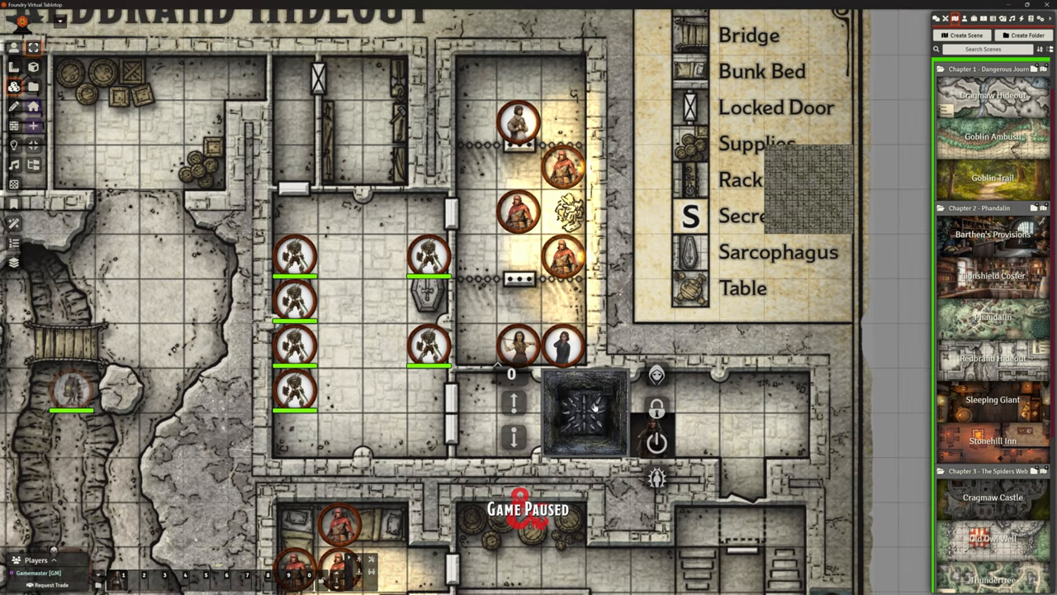
click(965, 18)
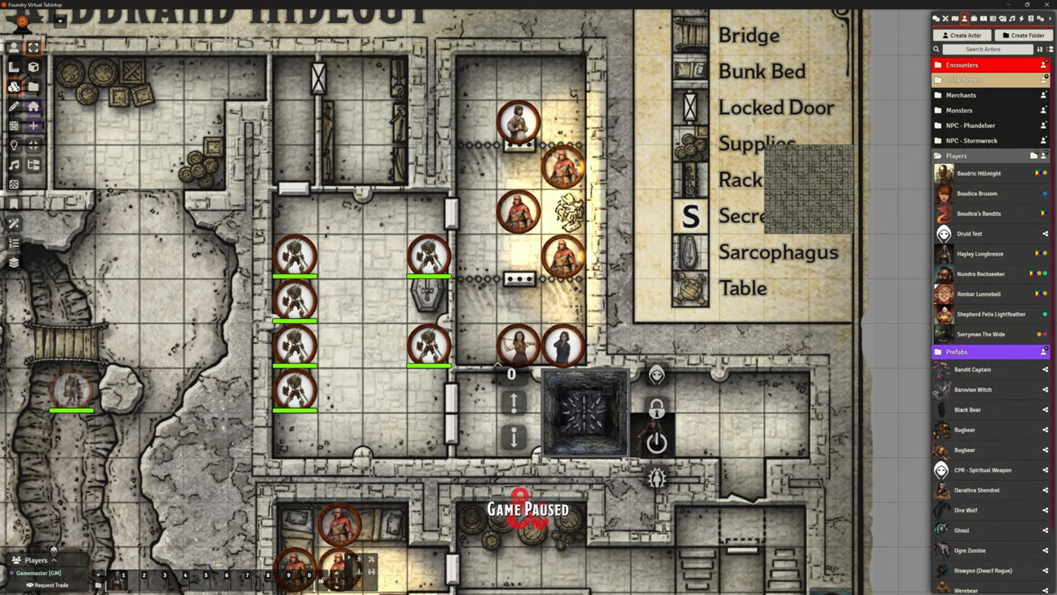
click(955, 156)
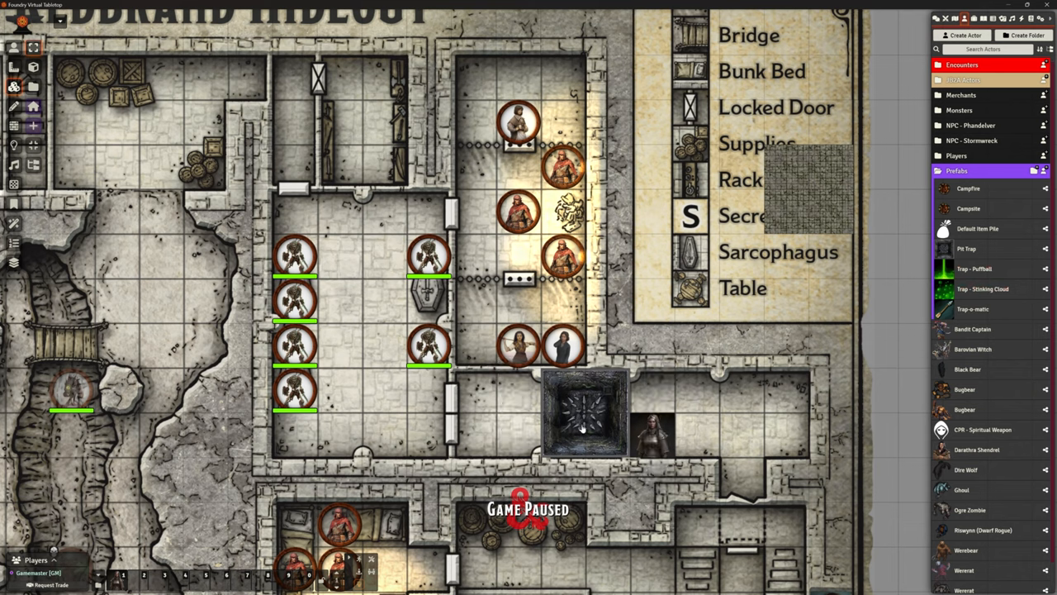
mouse_move(572, 403)
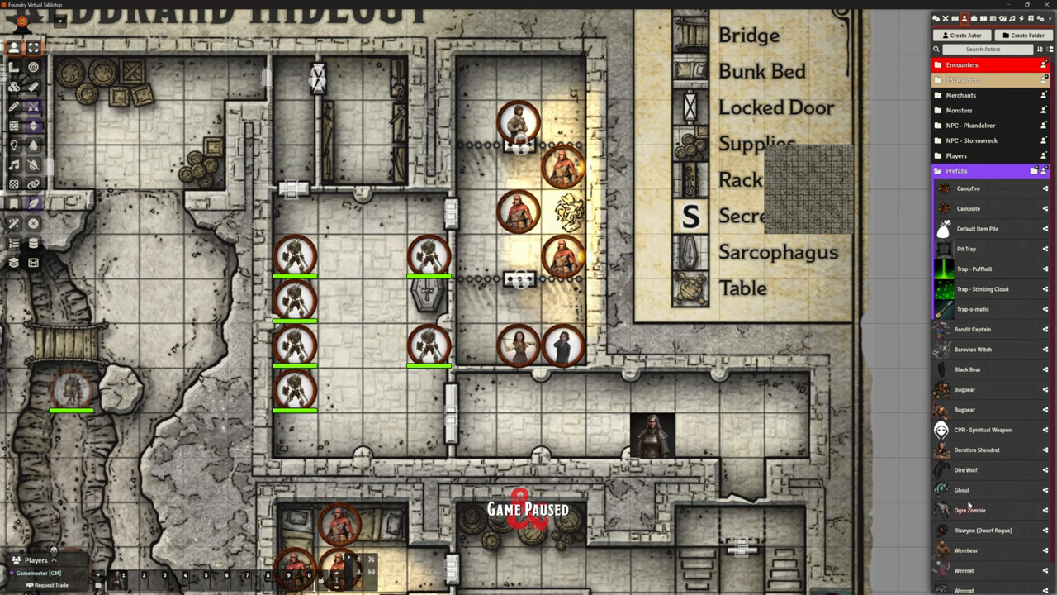
mouse_move(603, 403)
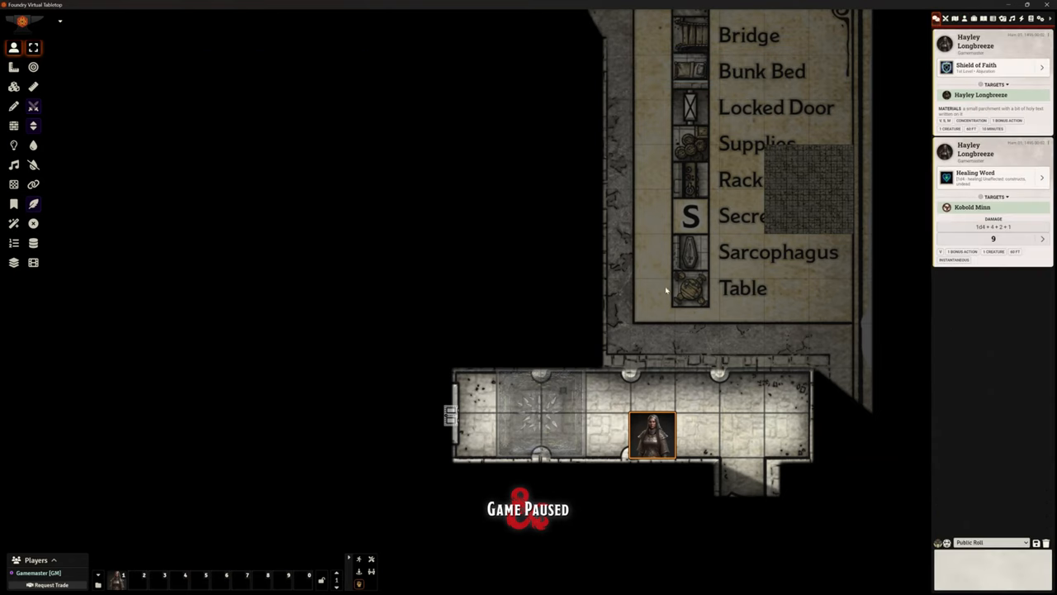
Step: Trigger the pit trap's Acrobatics DC 15 check under the character, then move her east out of the pit
click(1046, 543)
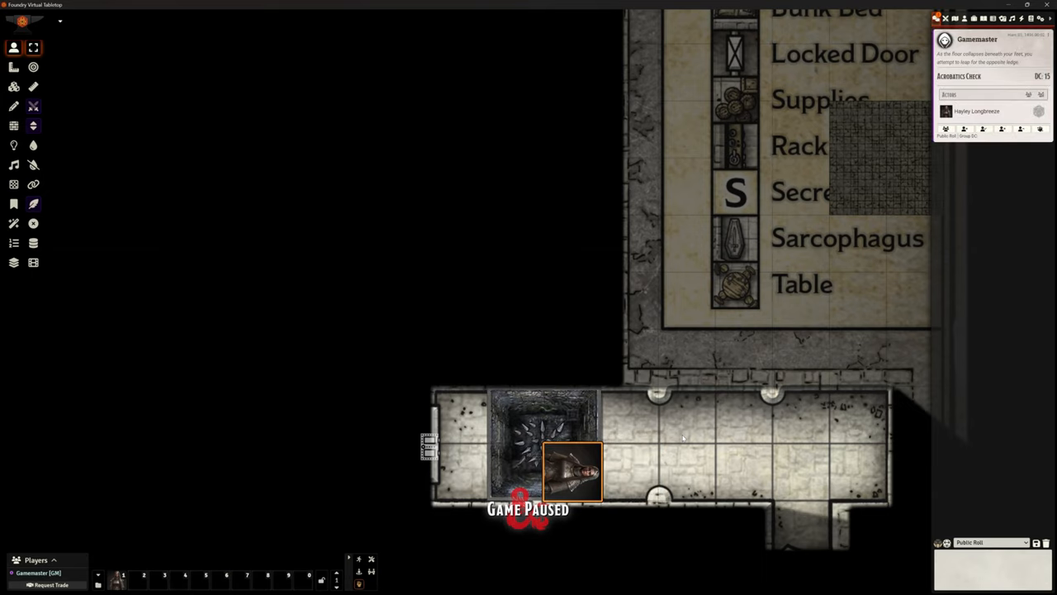
mouse_move(793, 255)
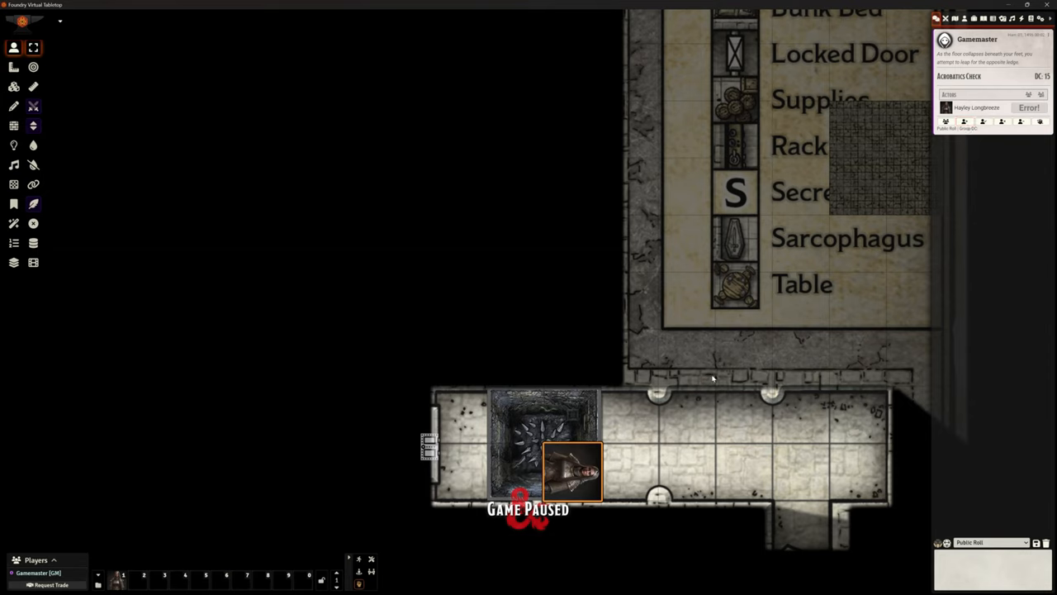
click(1040, 18)
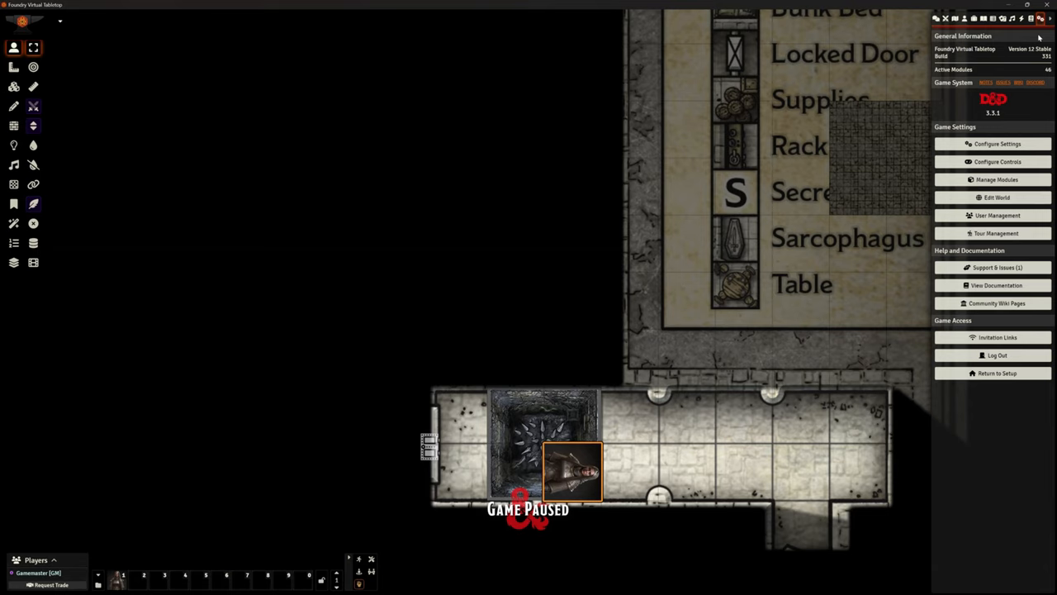
mouse_move(725, 394)
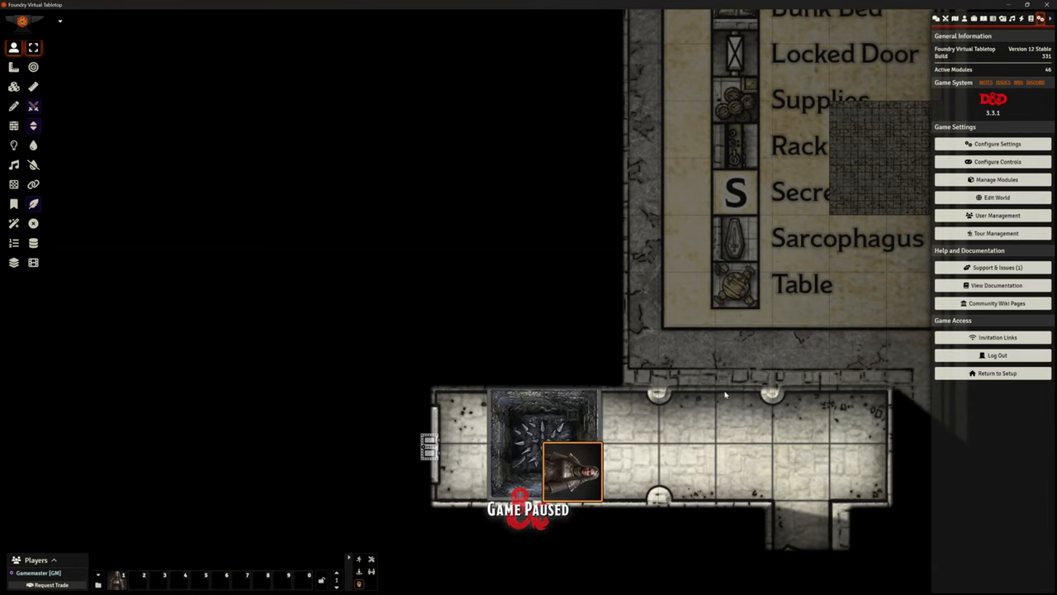
mouse_move(770, 271)
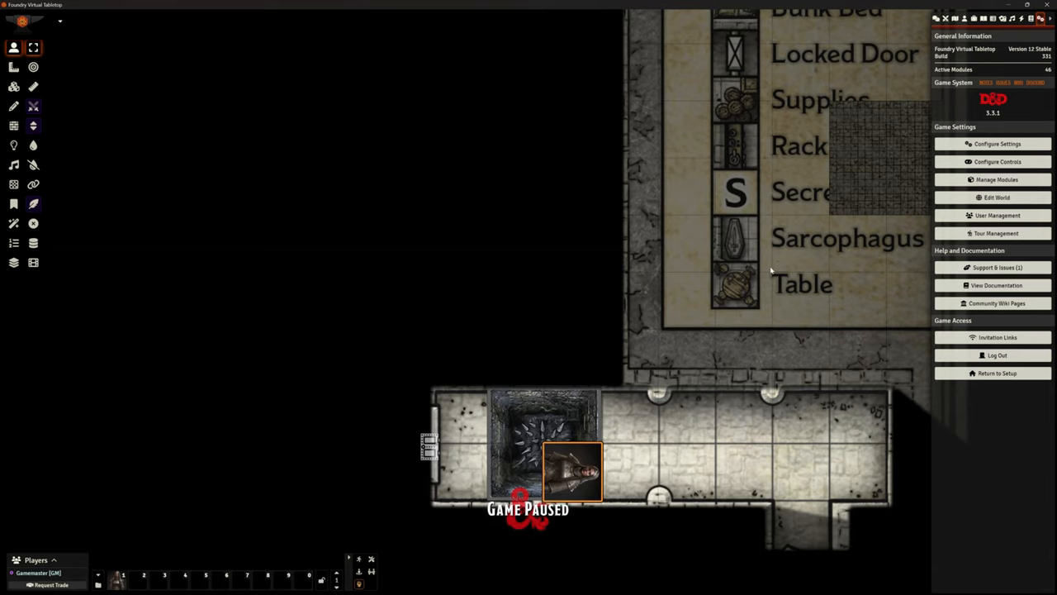
drag(572, 471, 572, 413)
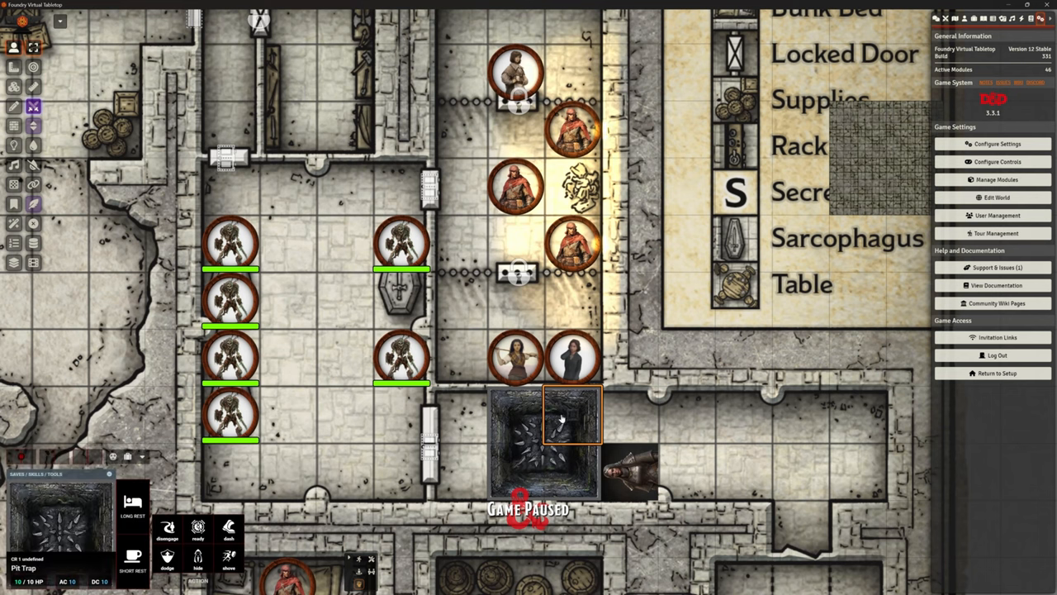
mouse_move(632, 417)
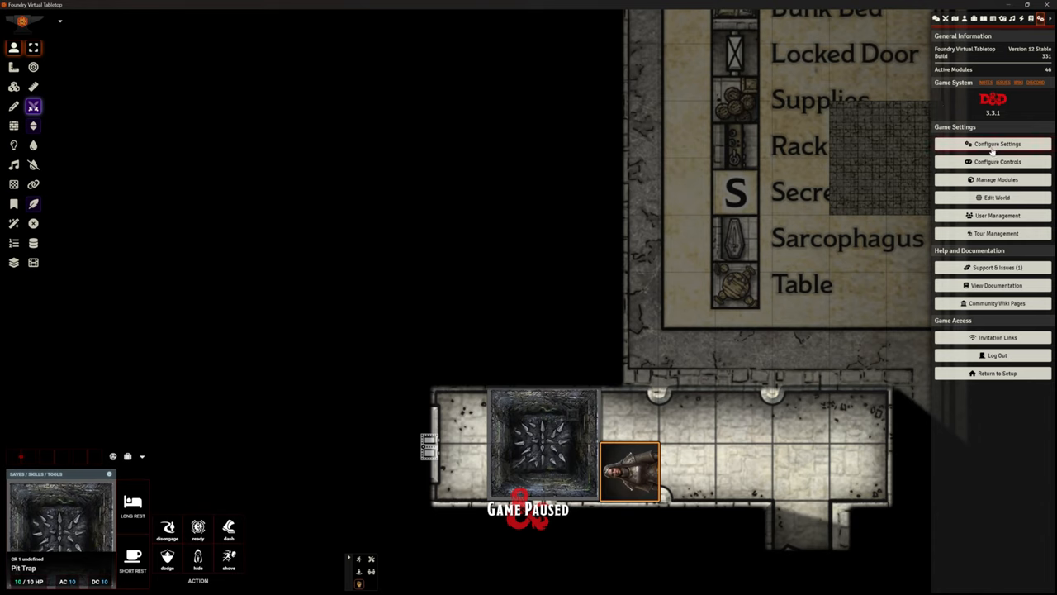
Step: Review the Monk's TokenBar module settings in Configure Settings and close the window
click(997, 144)
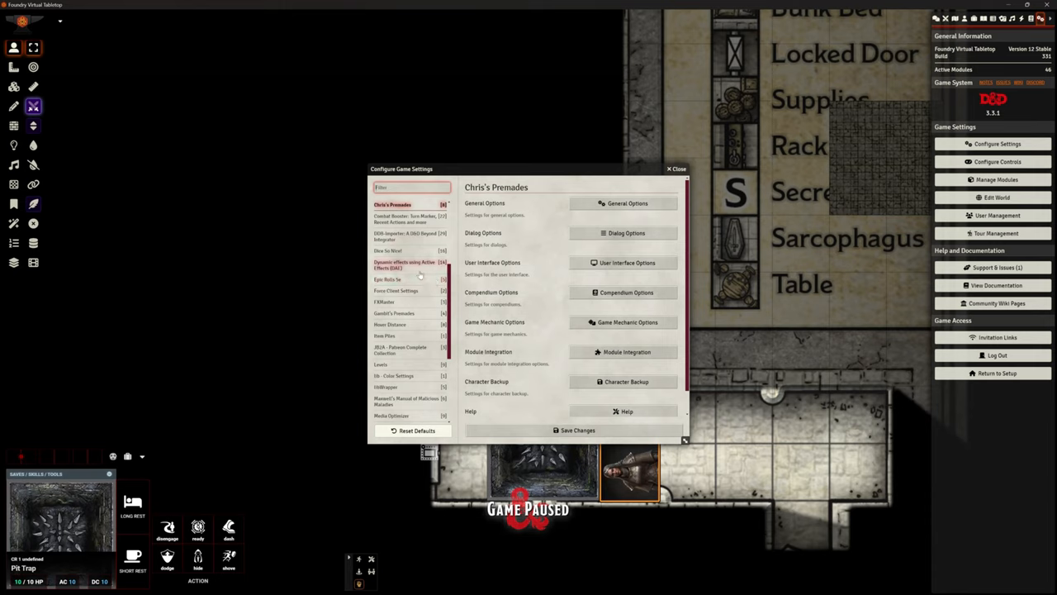
scroll(down, 3)
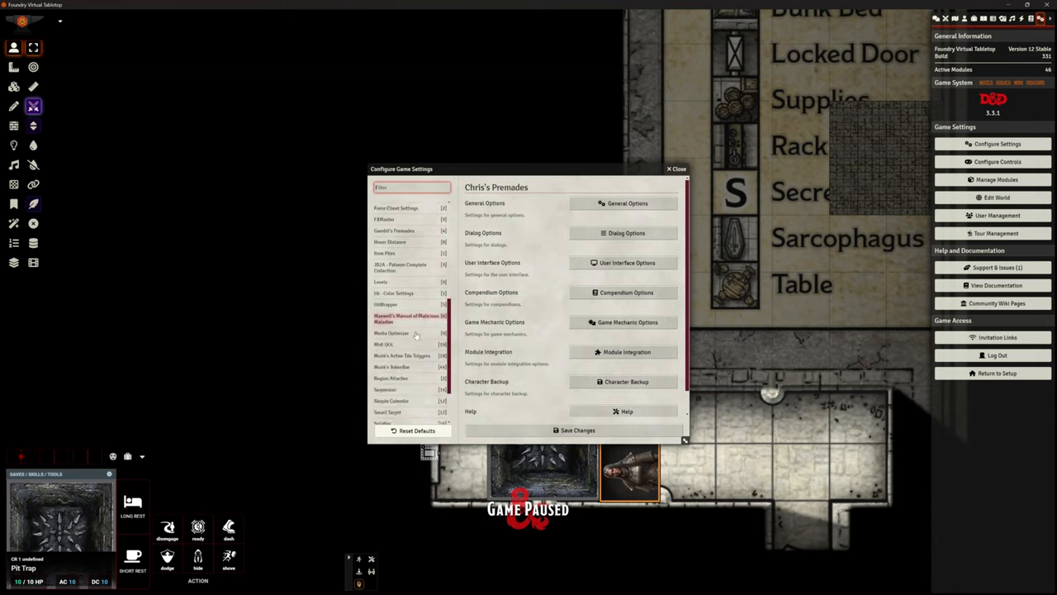
click(392, 366)
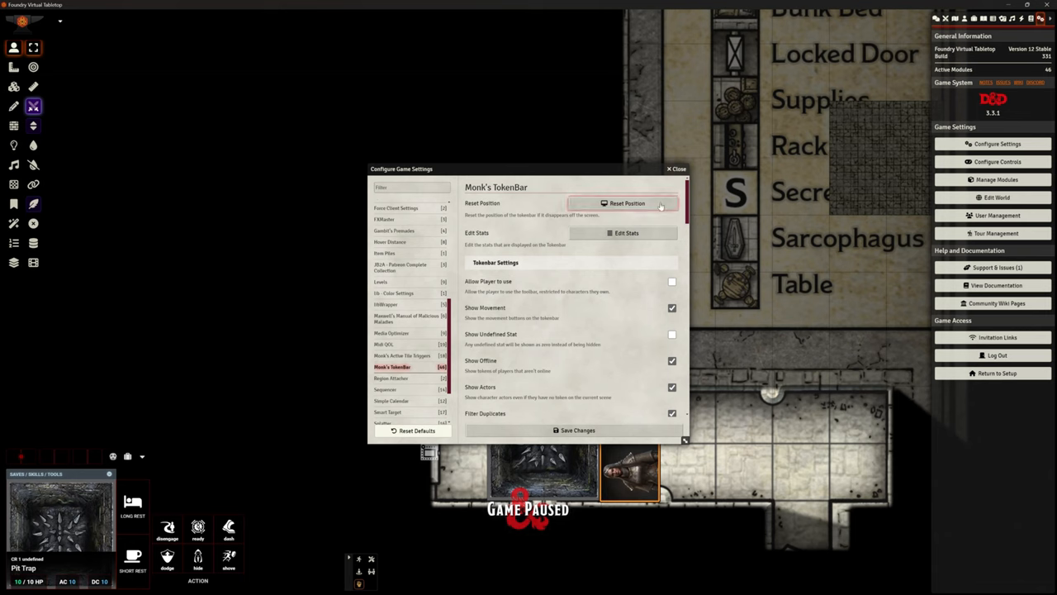
mouse_move(675, 176)
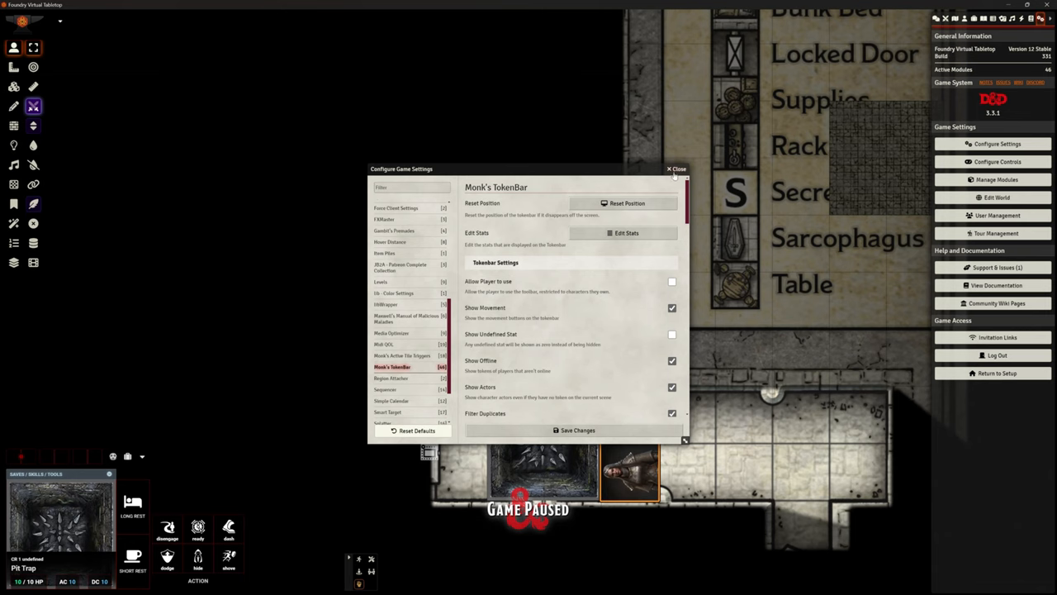
click(677, 169)
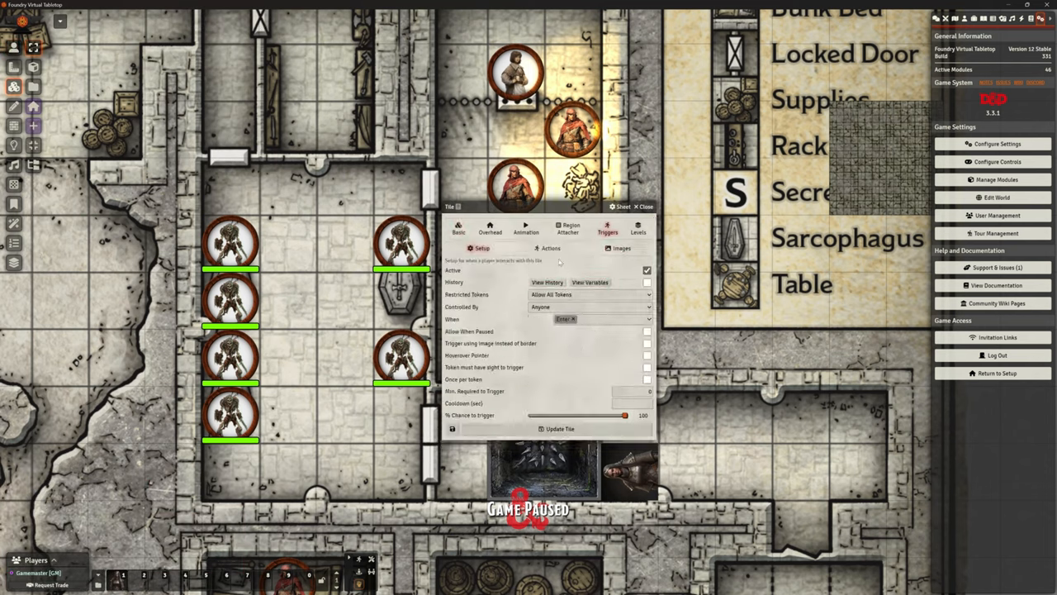
click(551, 249)
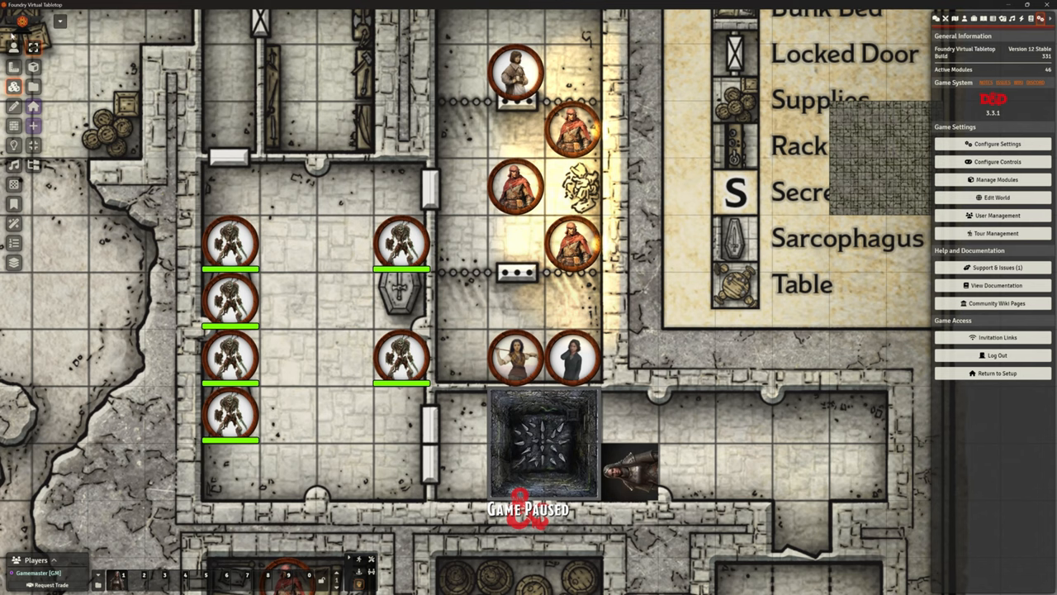
Step: Show the actors directory with the Players folder expanded above the trap prefabs
click(630, 471)
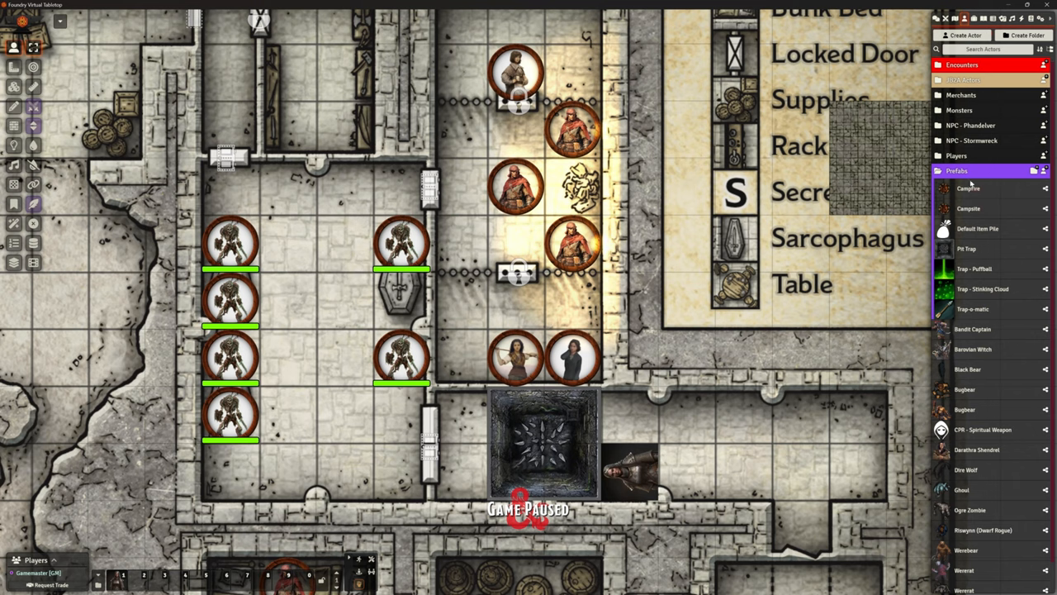
click(957, 156)
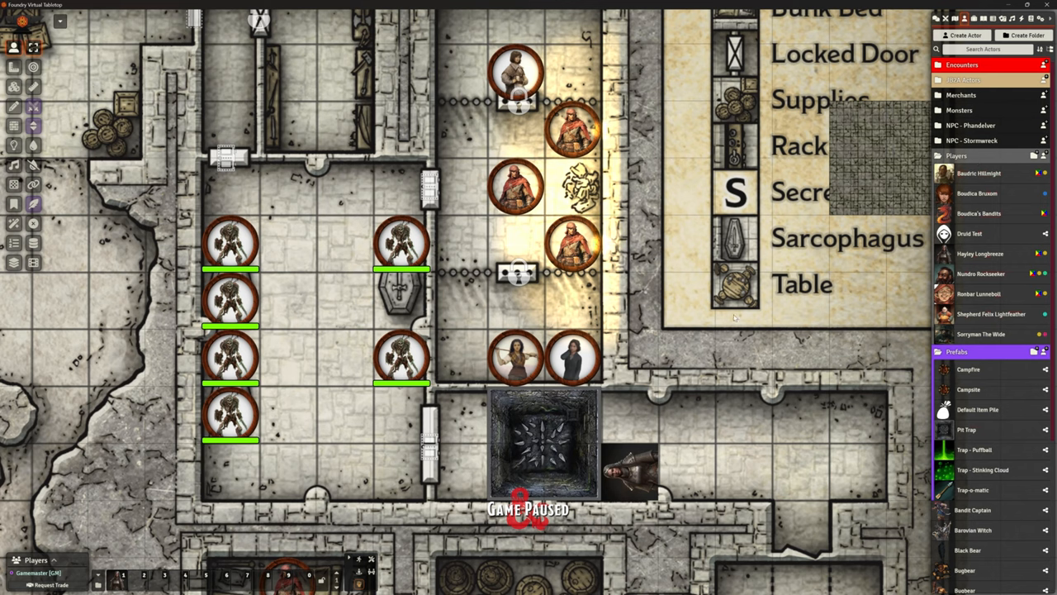
mouse_move(712, 299)
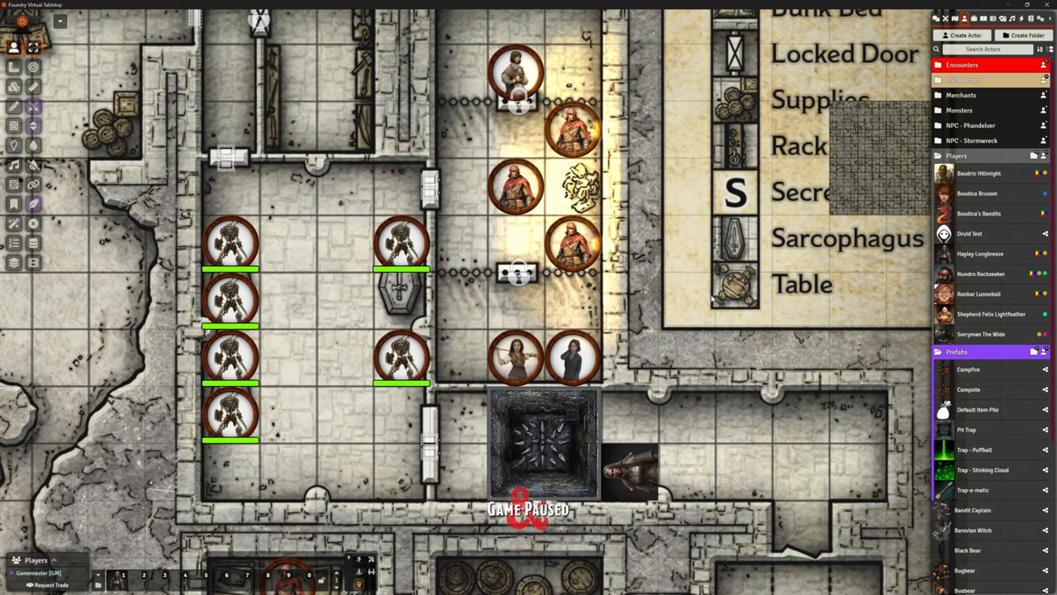